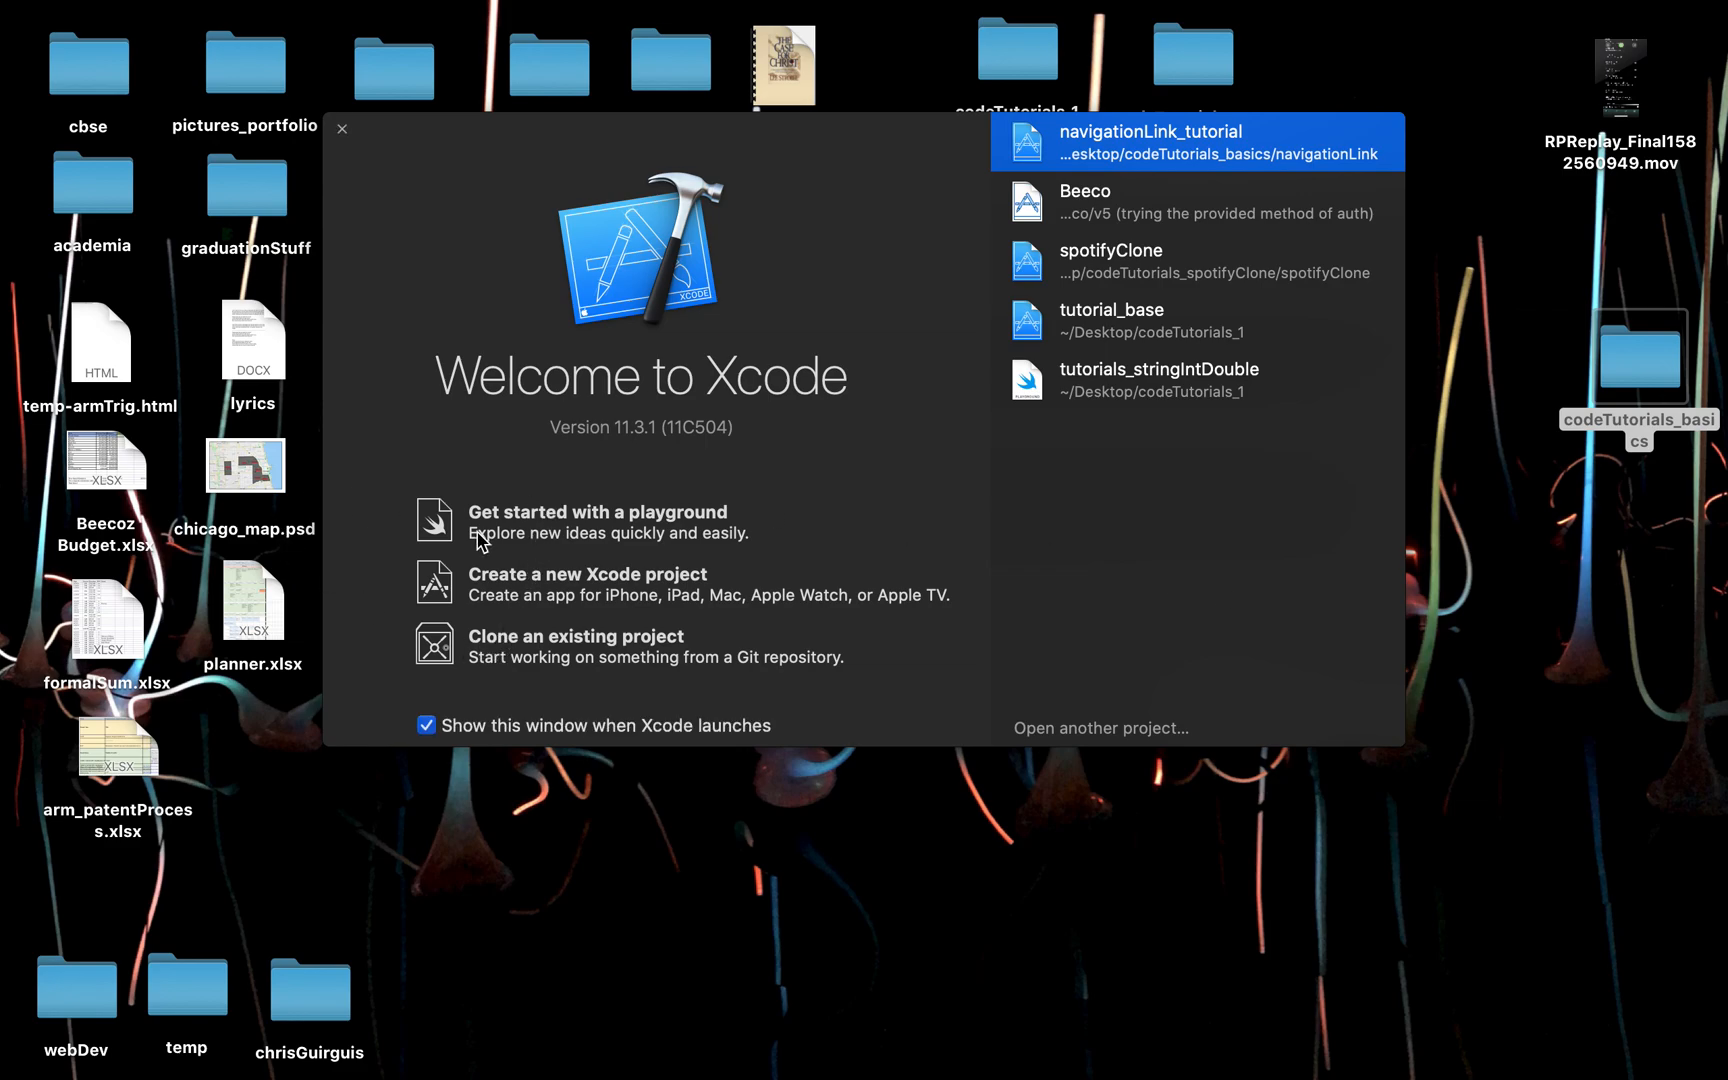
pyautogui.moveTo(440, 600)
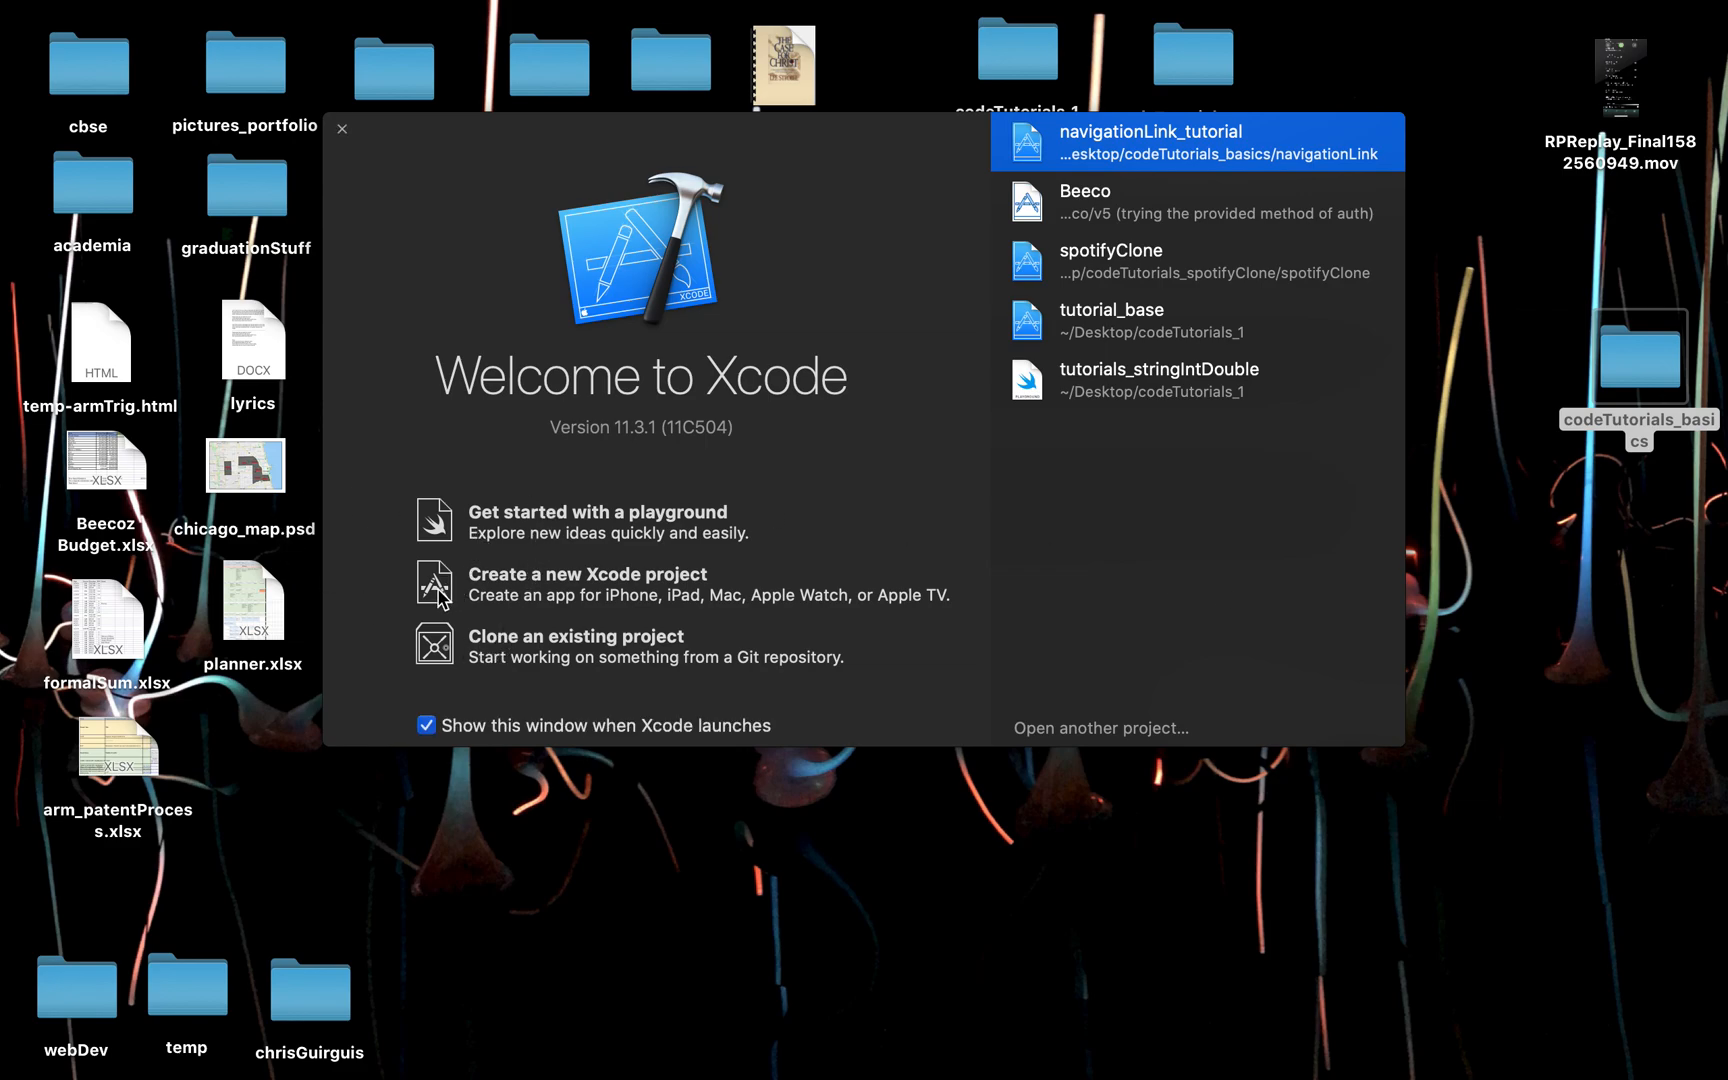
pyautogui.moveTo(437, 588)
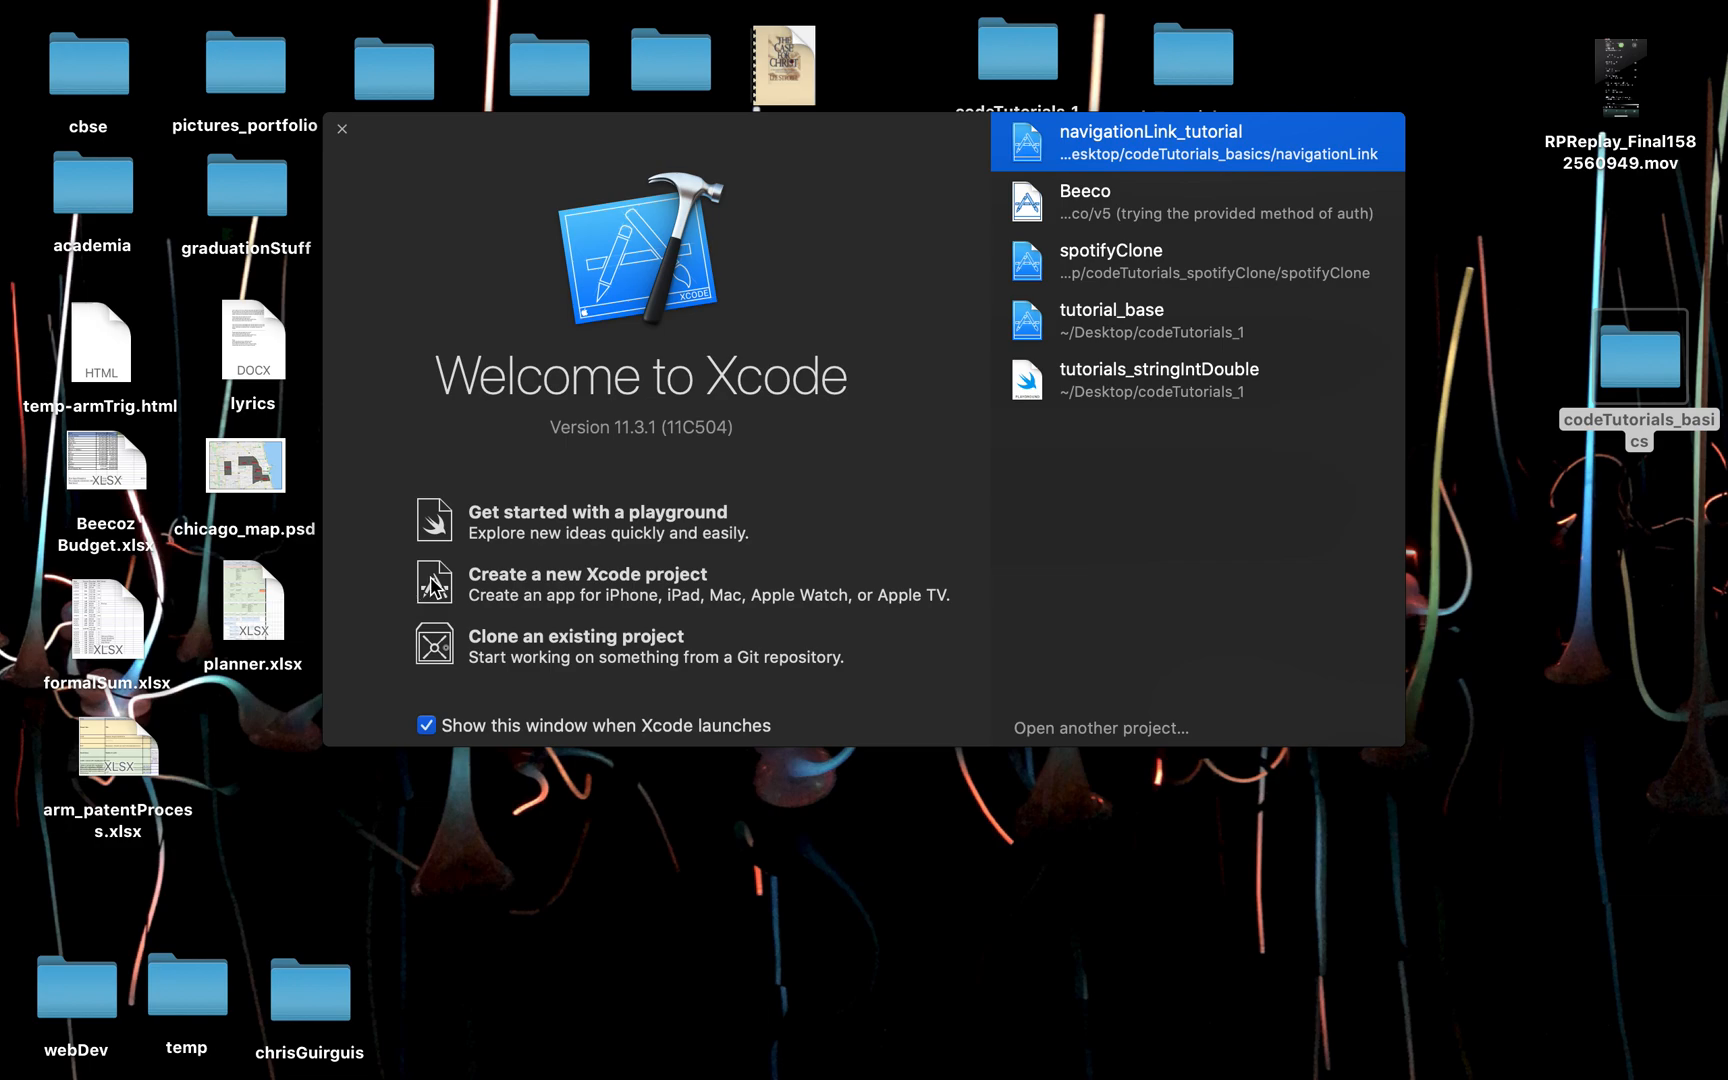
# - Create a SwiftUI Single View App project named buttonTutorial, saved to the Desktop
pyautogui.click(587, 574)
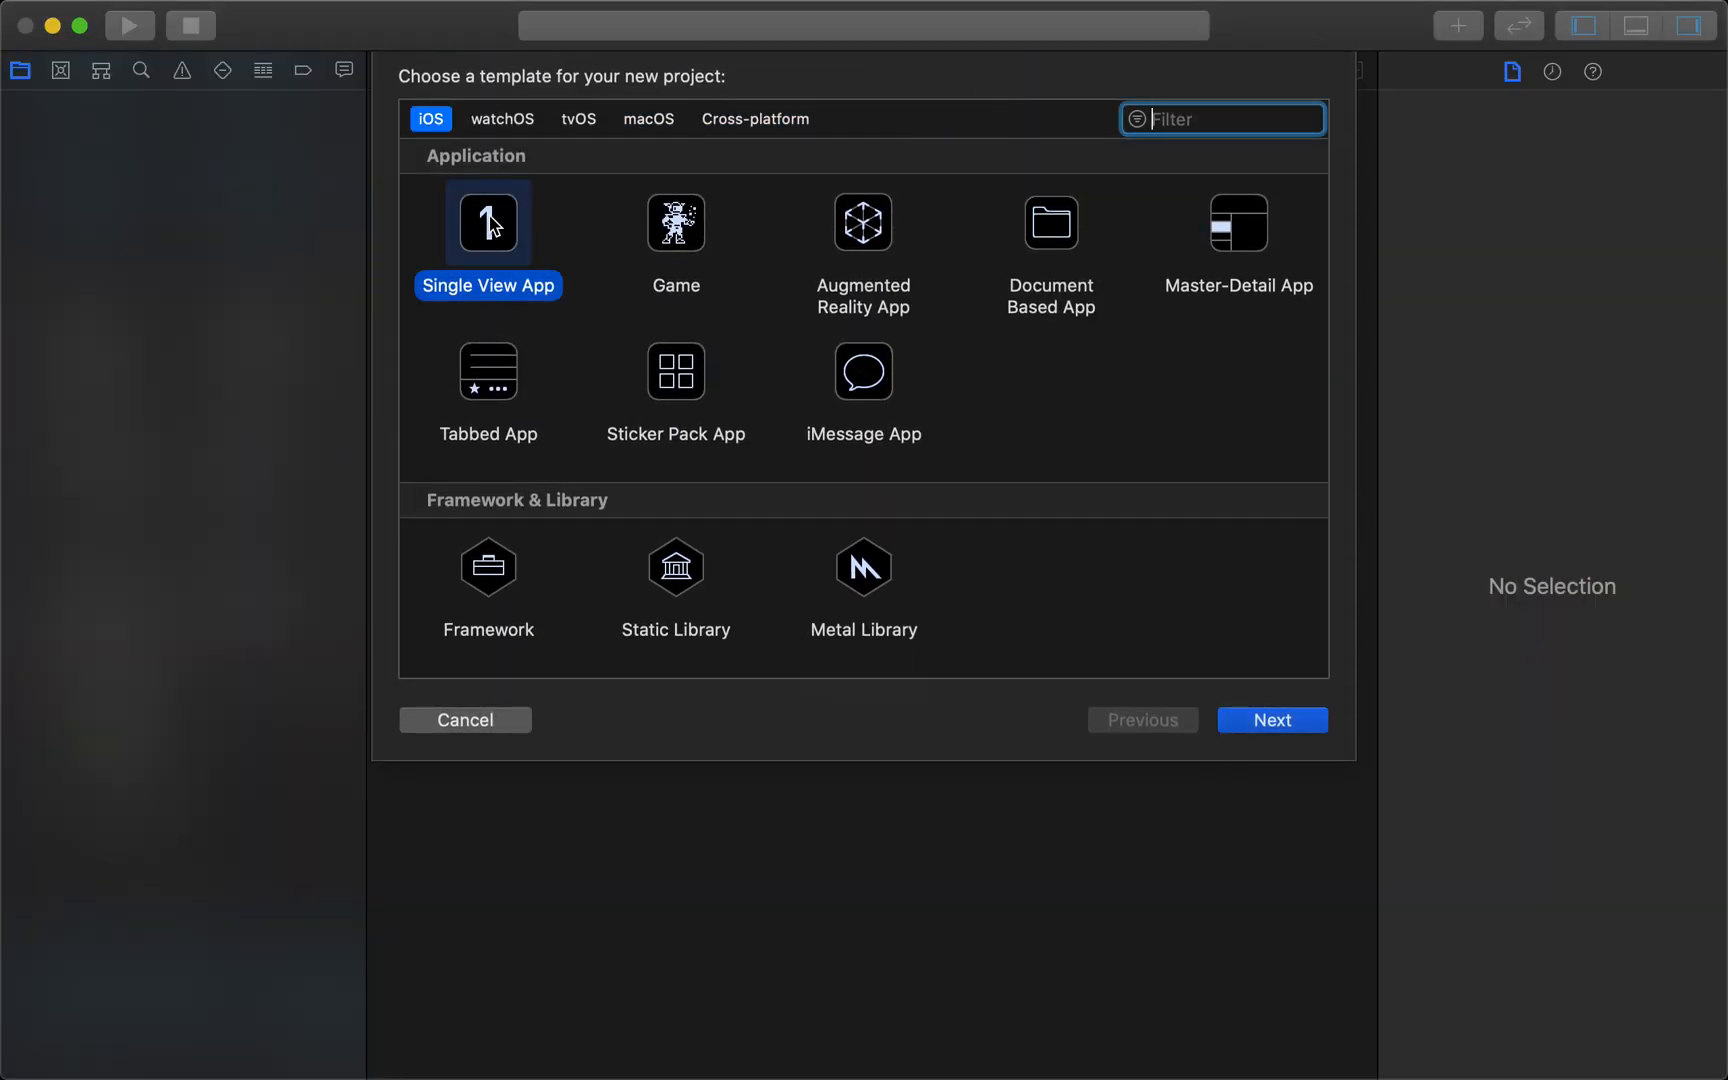
pyautogui.click(1272, 720)
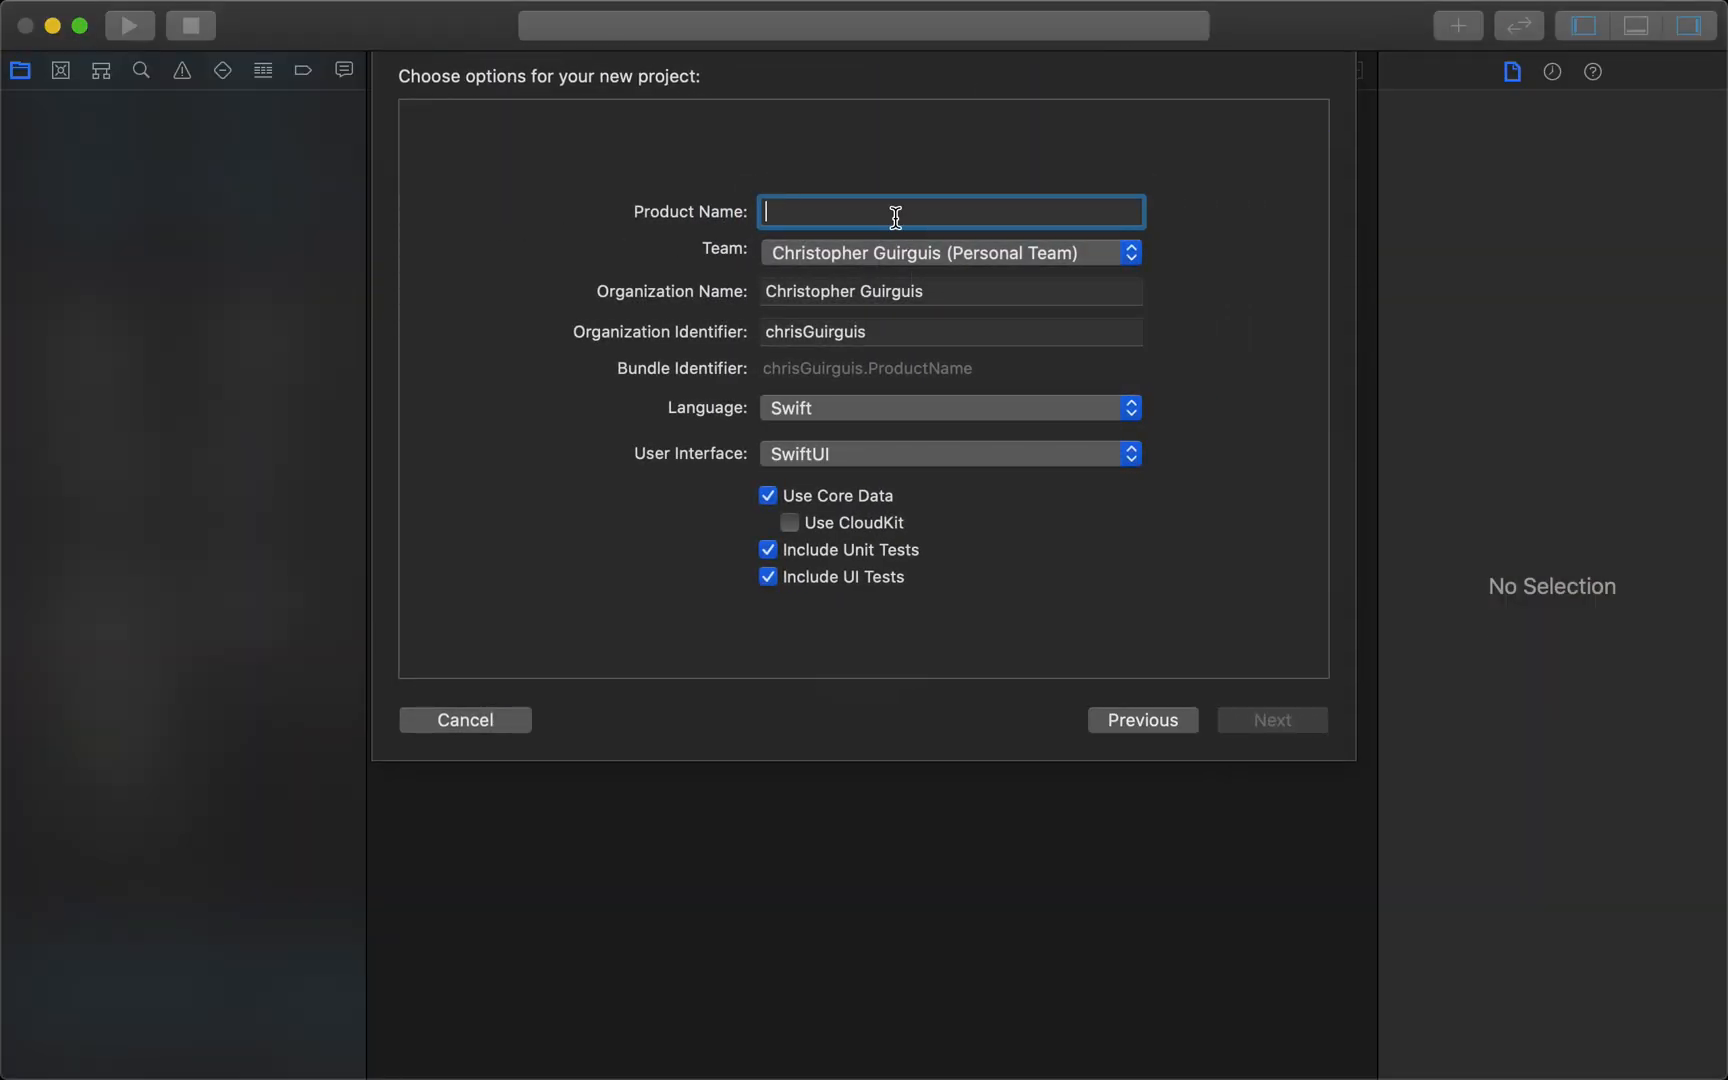
pyautogui.write('buttonTutorial')
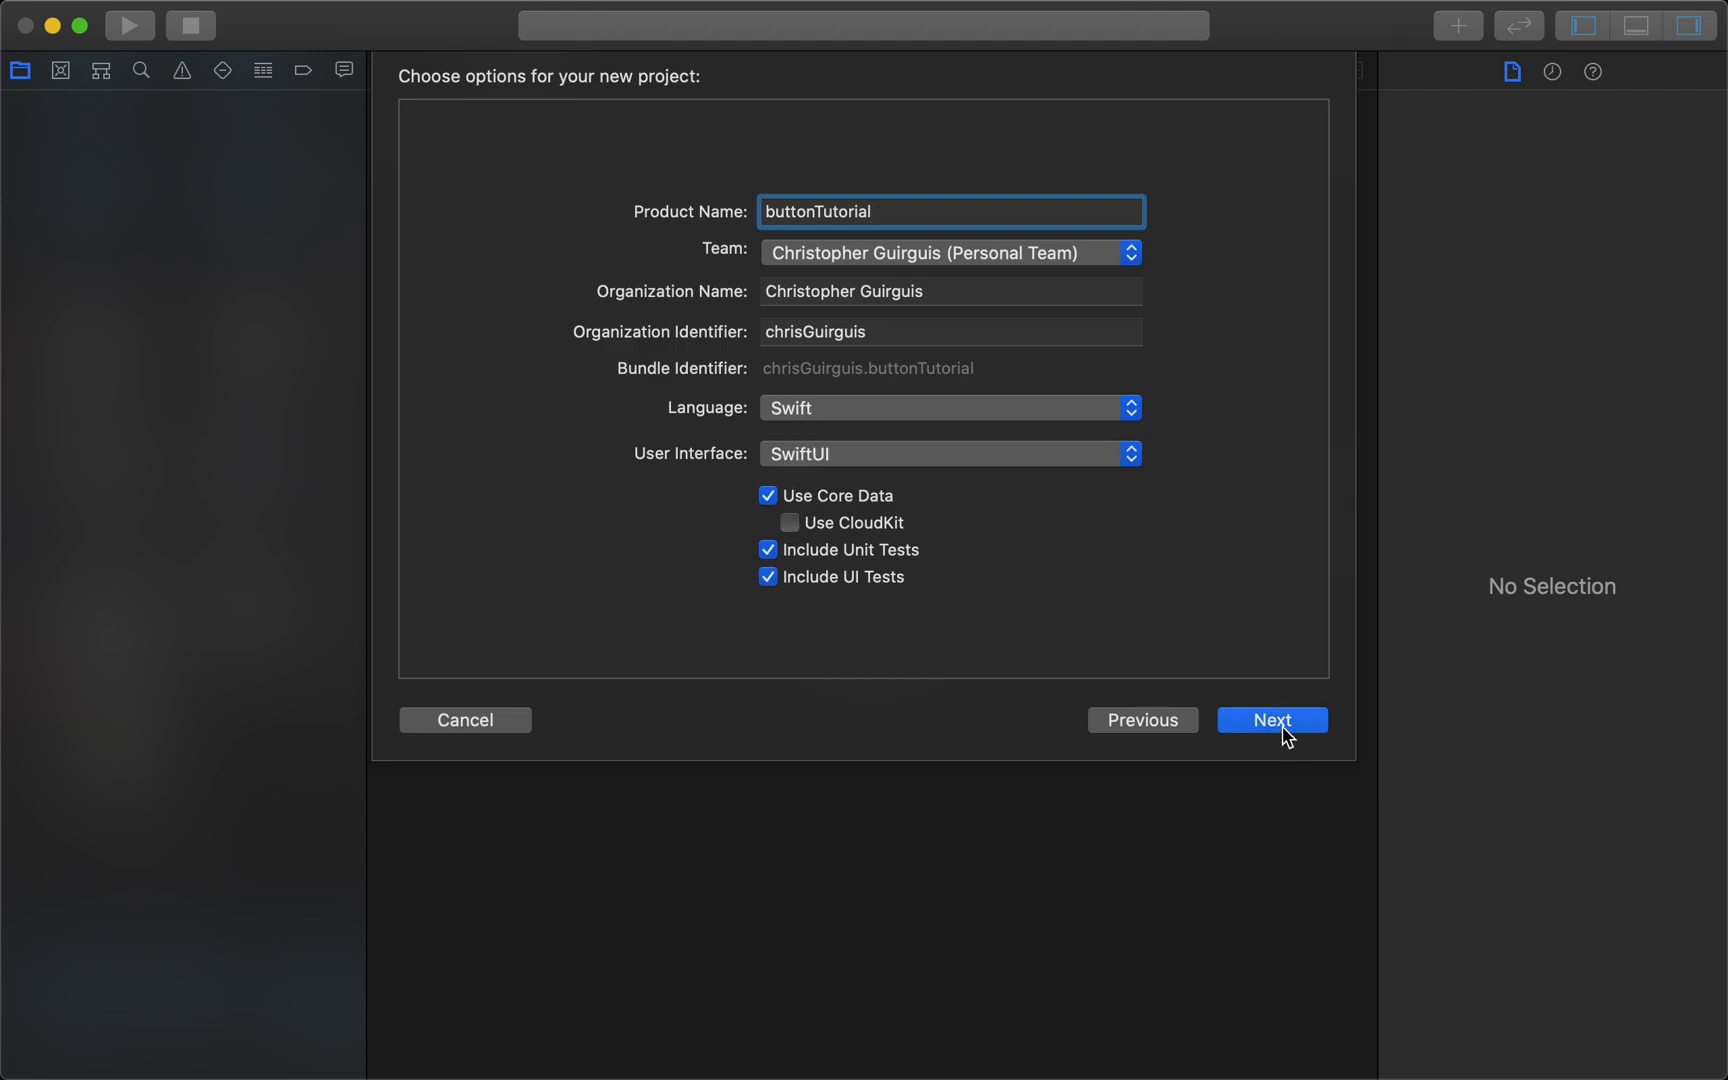
pyautogui.click(1272, 720)
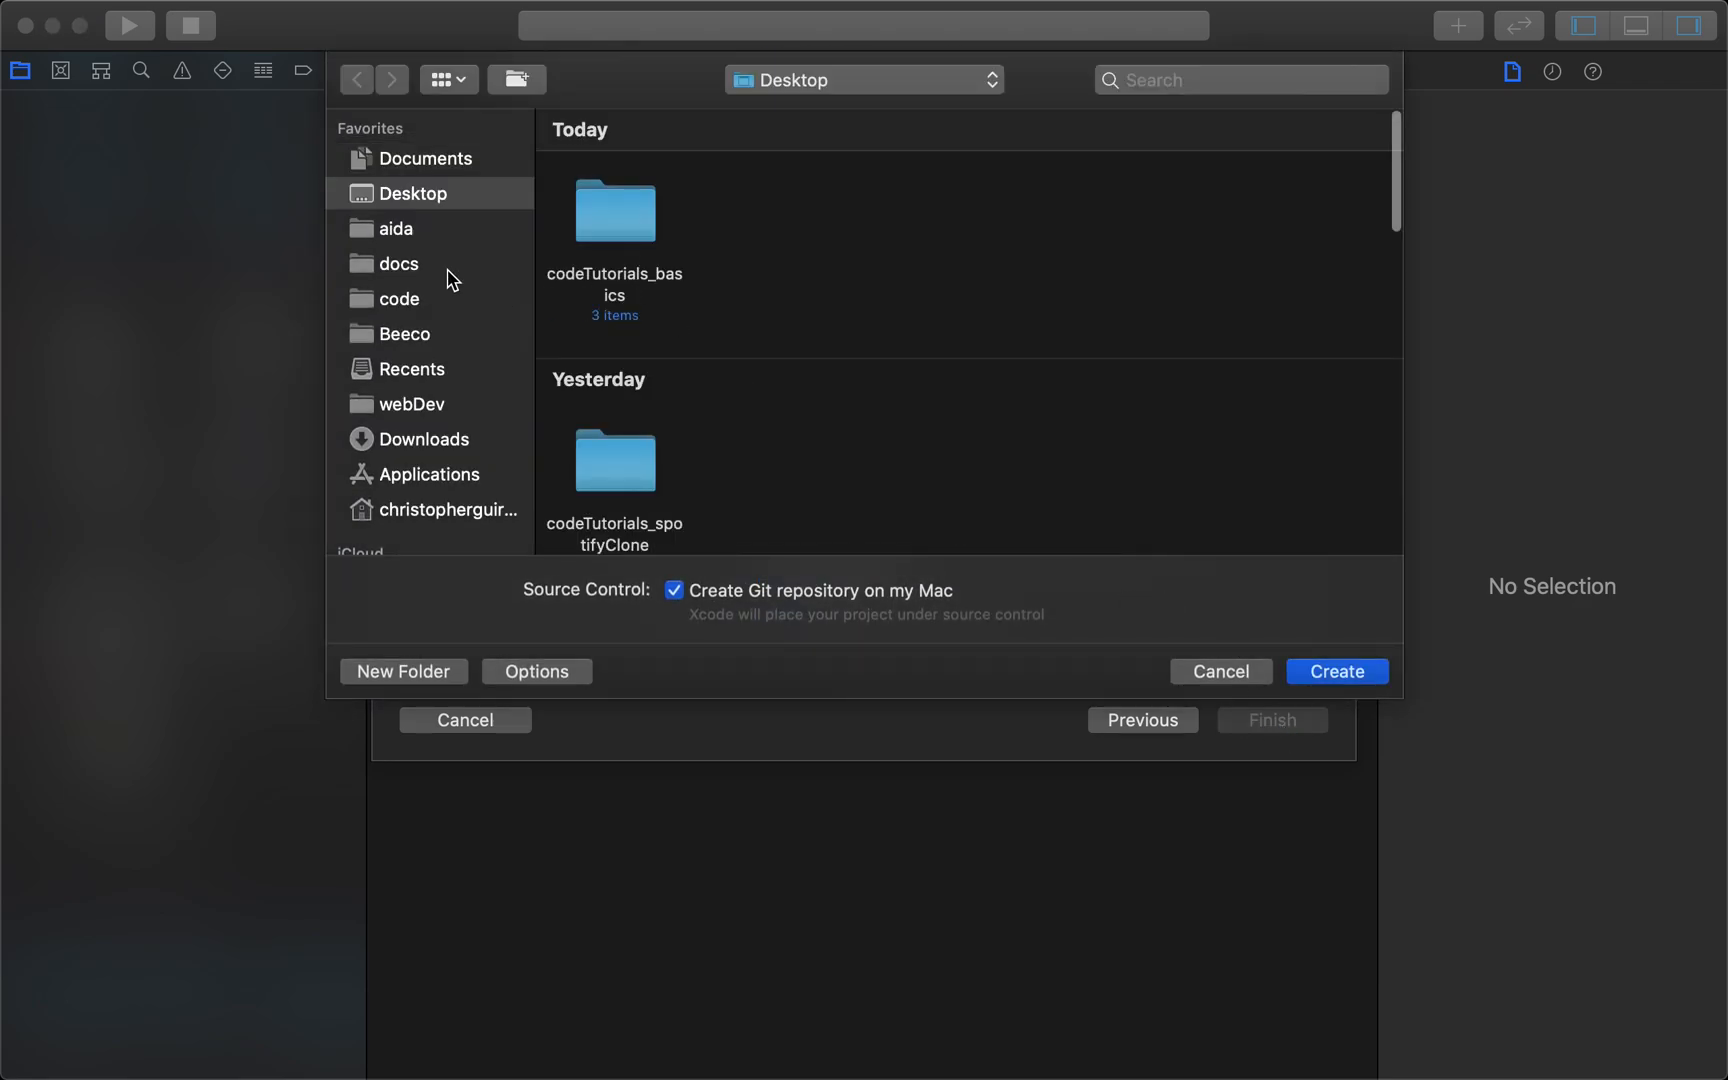
pyautogui.click(1337, 671)
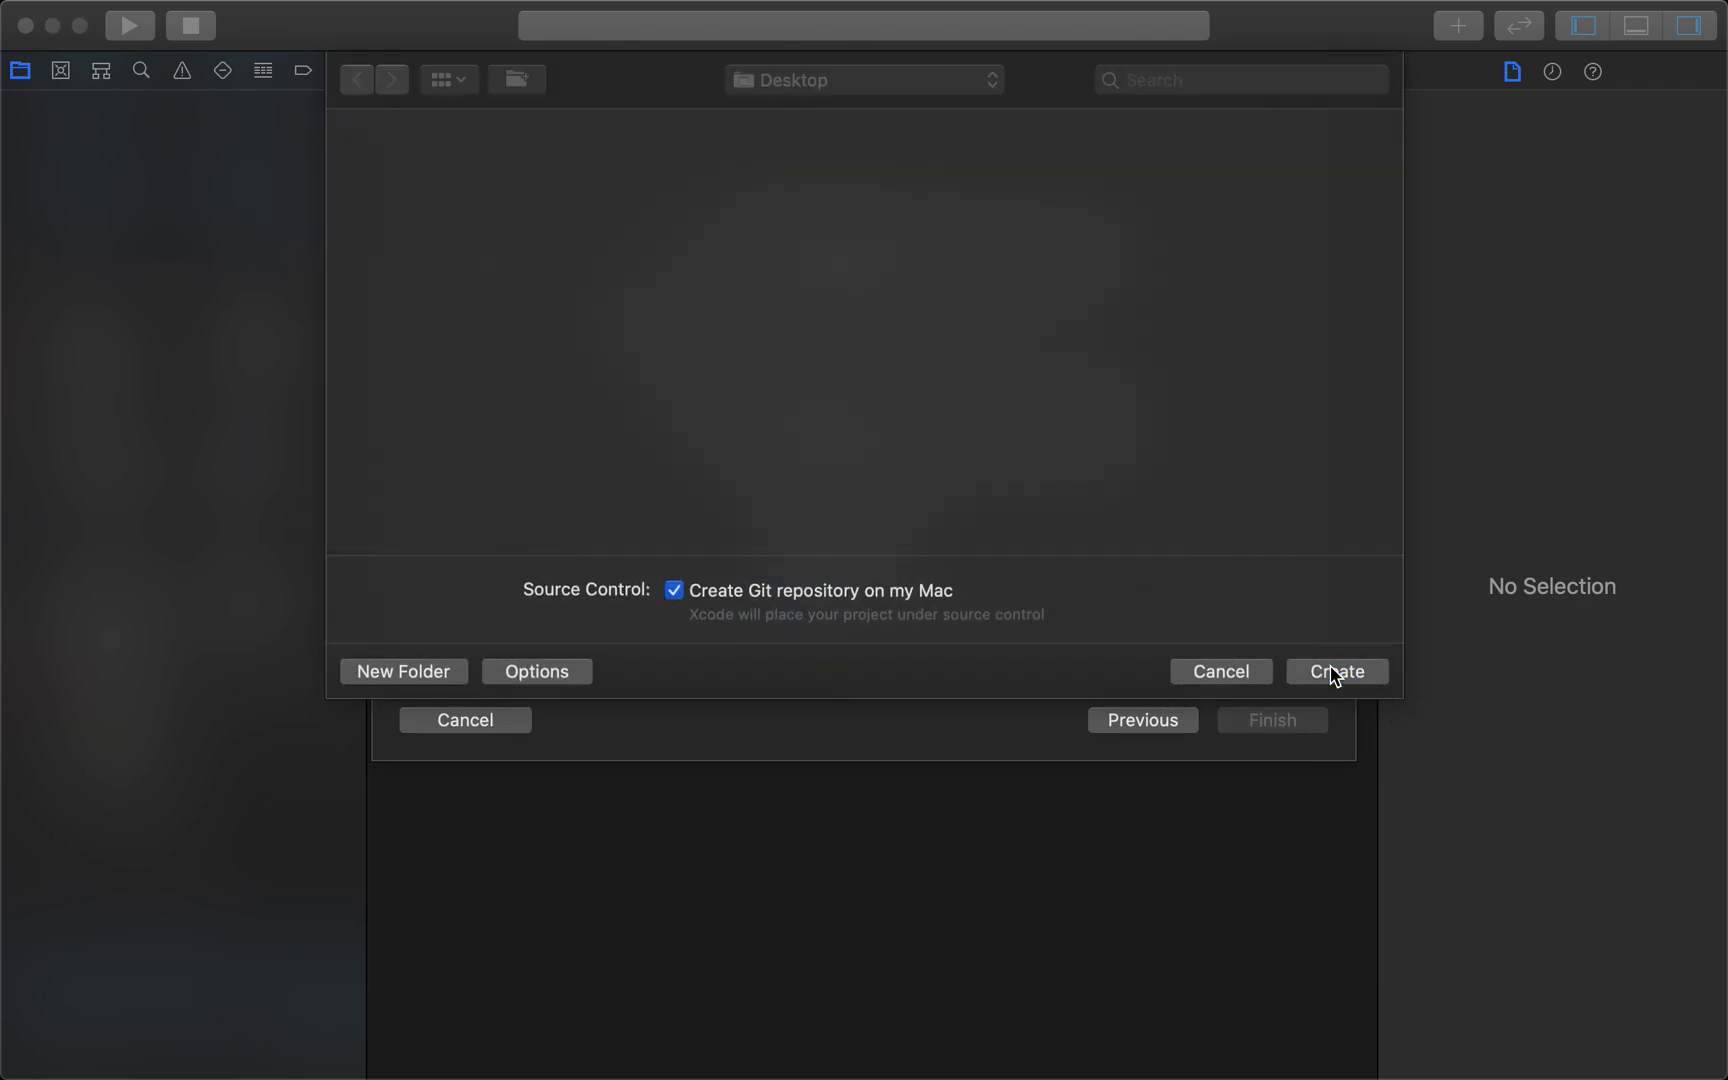
pyautogui.click(1337, 671)
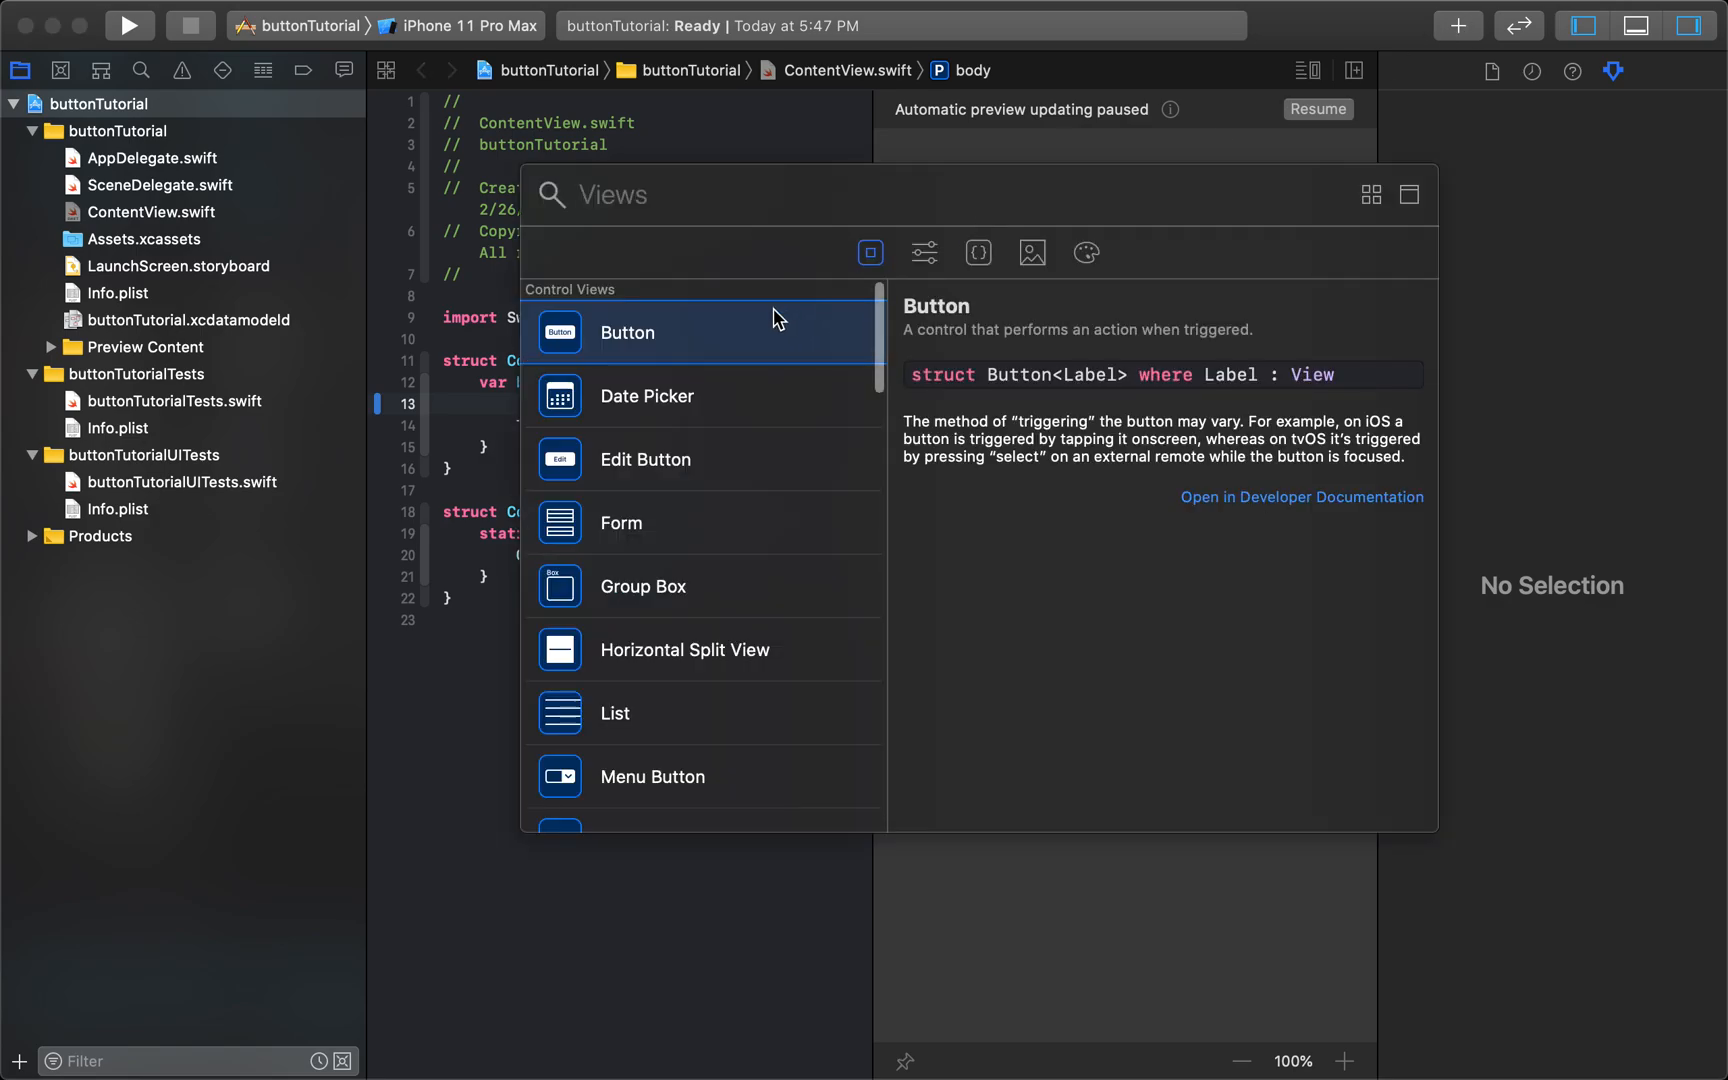
# - Insert a Button into ContentView's body and label it "Click me!"
pyautogui.moveTo(626, 333); pyautogui.dragTo(639, 382)
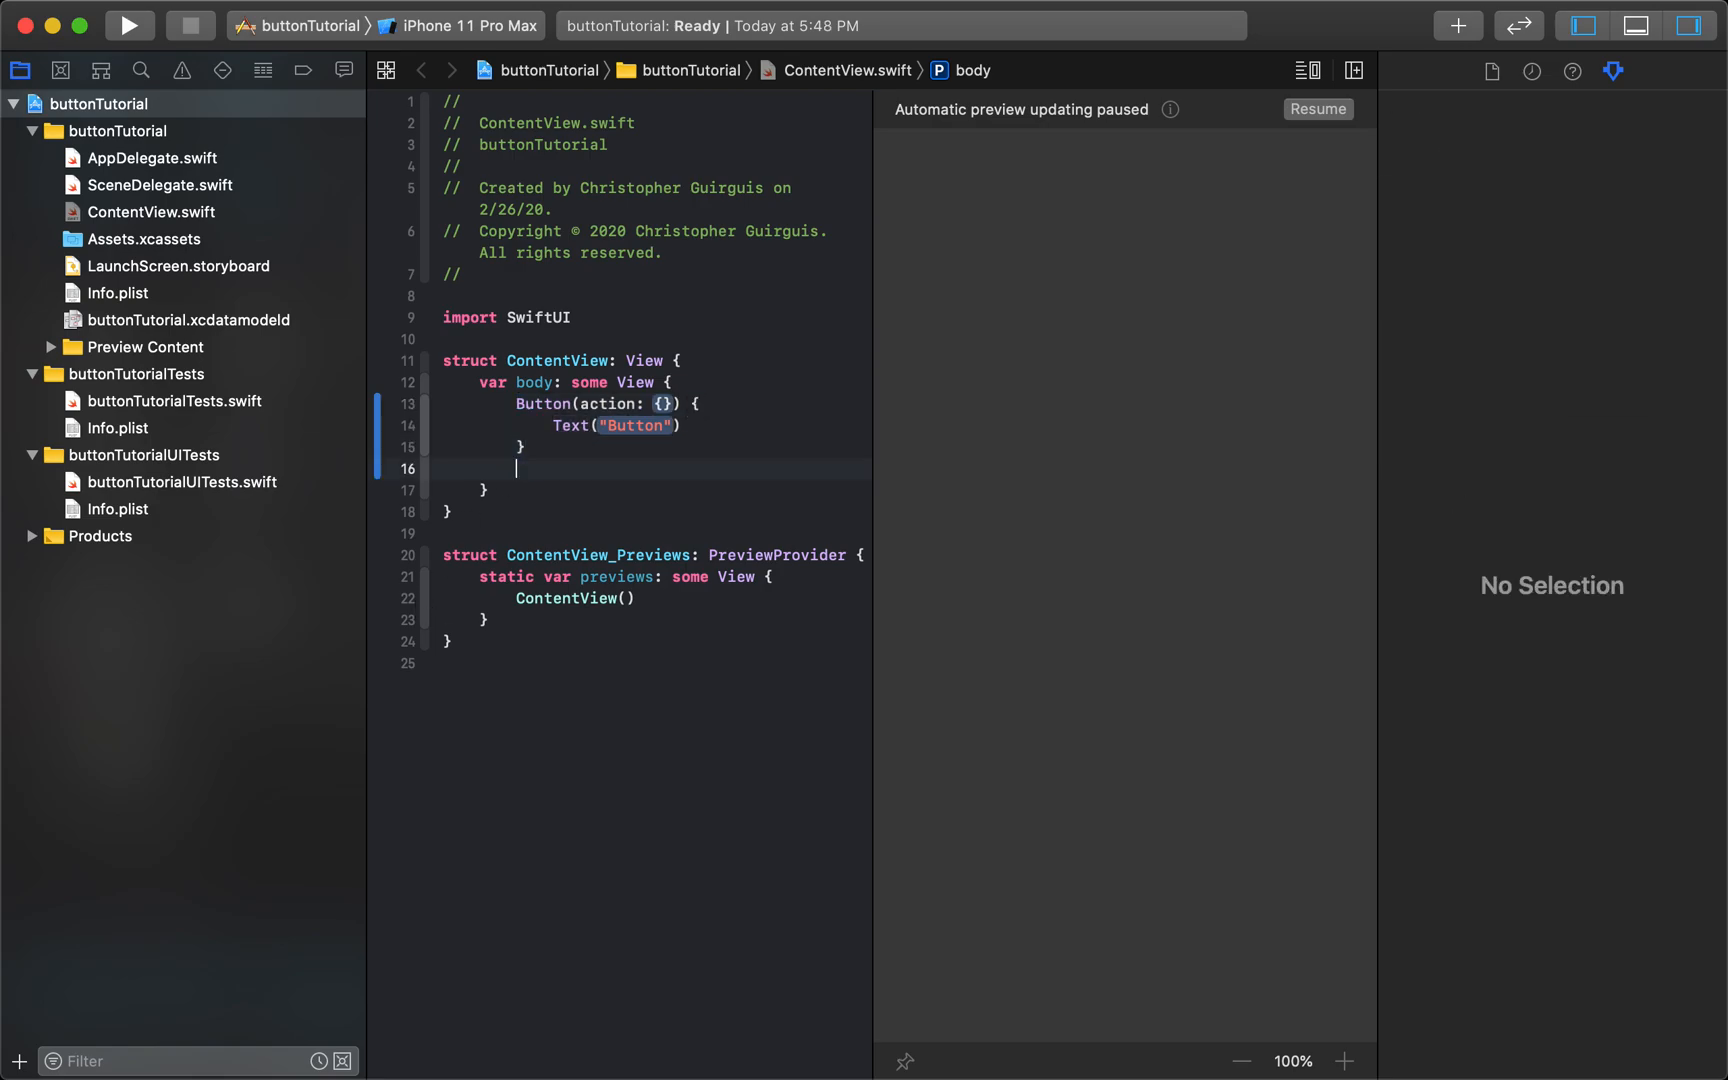
pyautogui.click(616, 425)
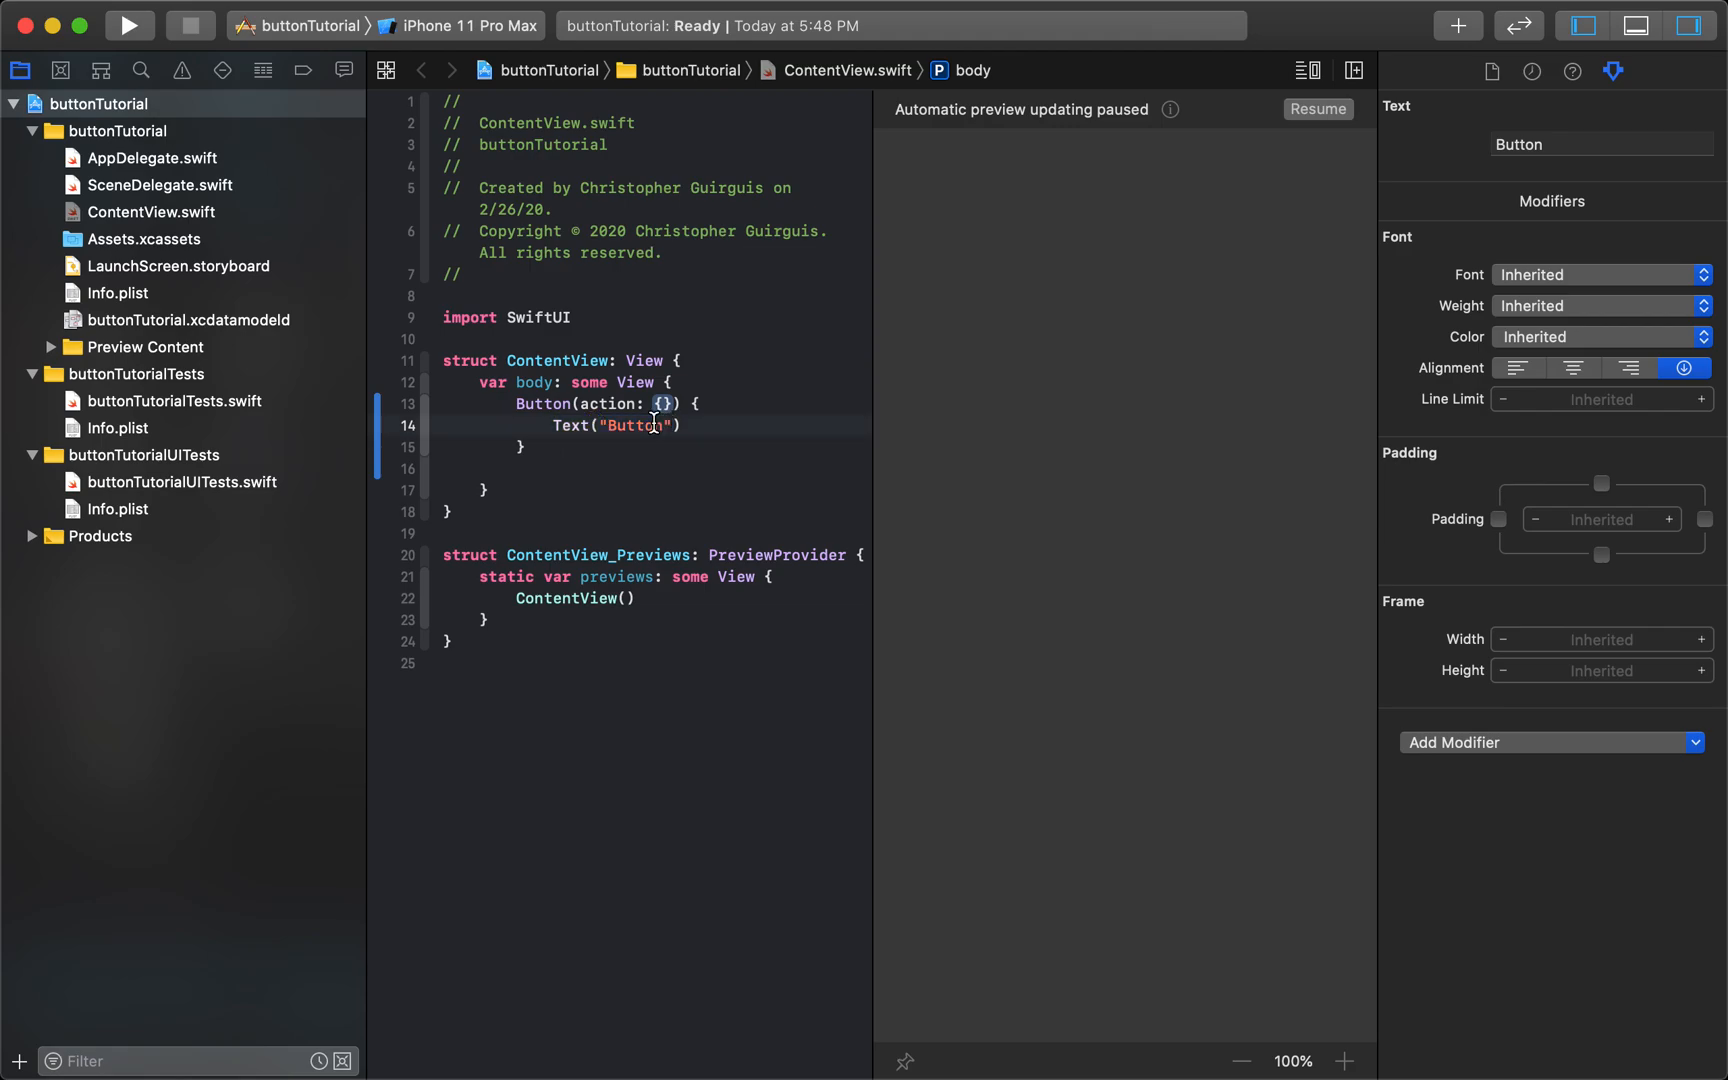
pyautogui.write('Click me!')
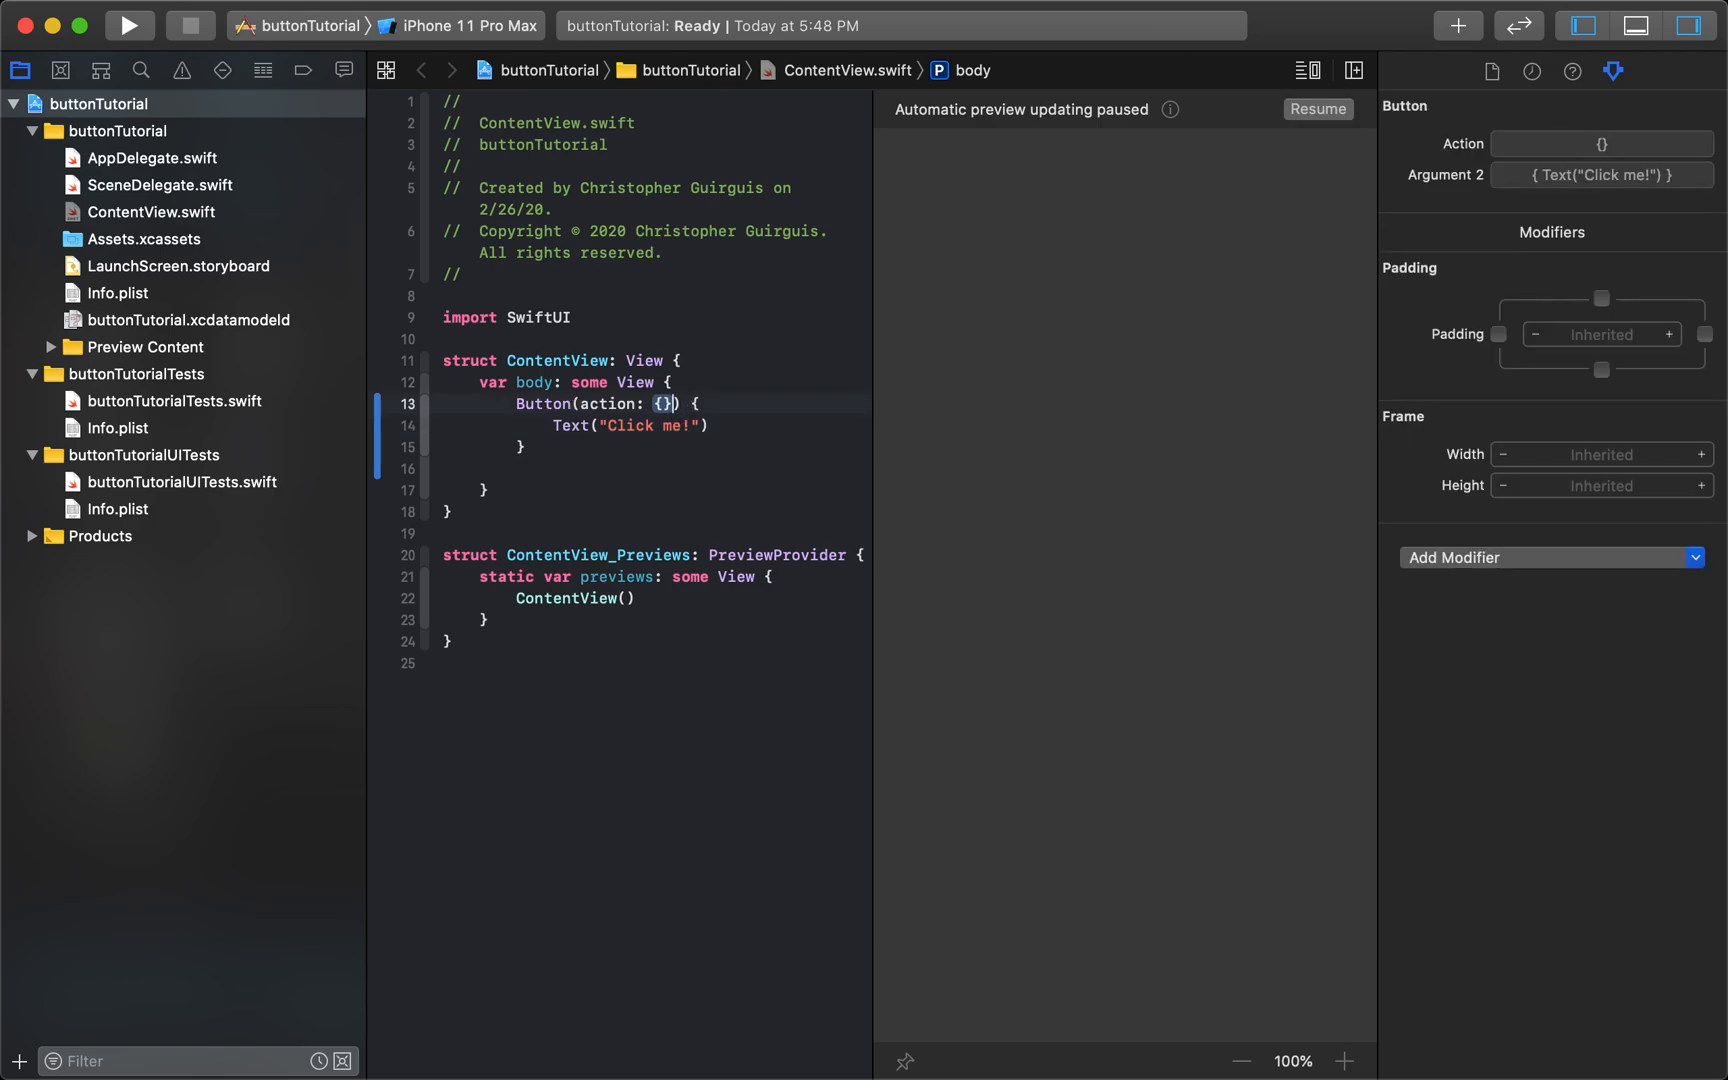
# - Make the button's action print("hi") and show the canvas preview
pyautogui.doubleClick(662, 404)
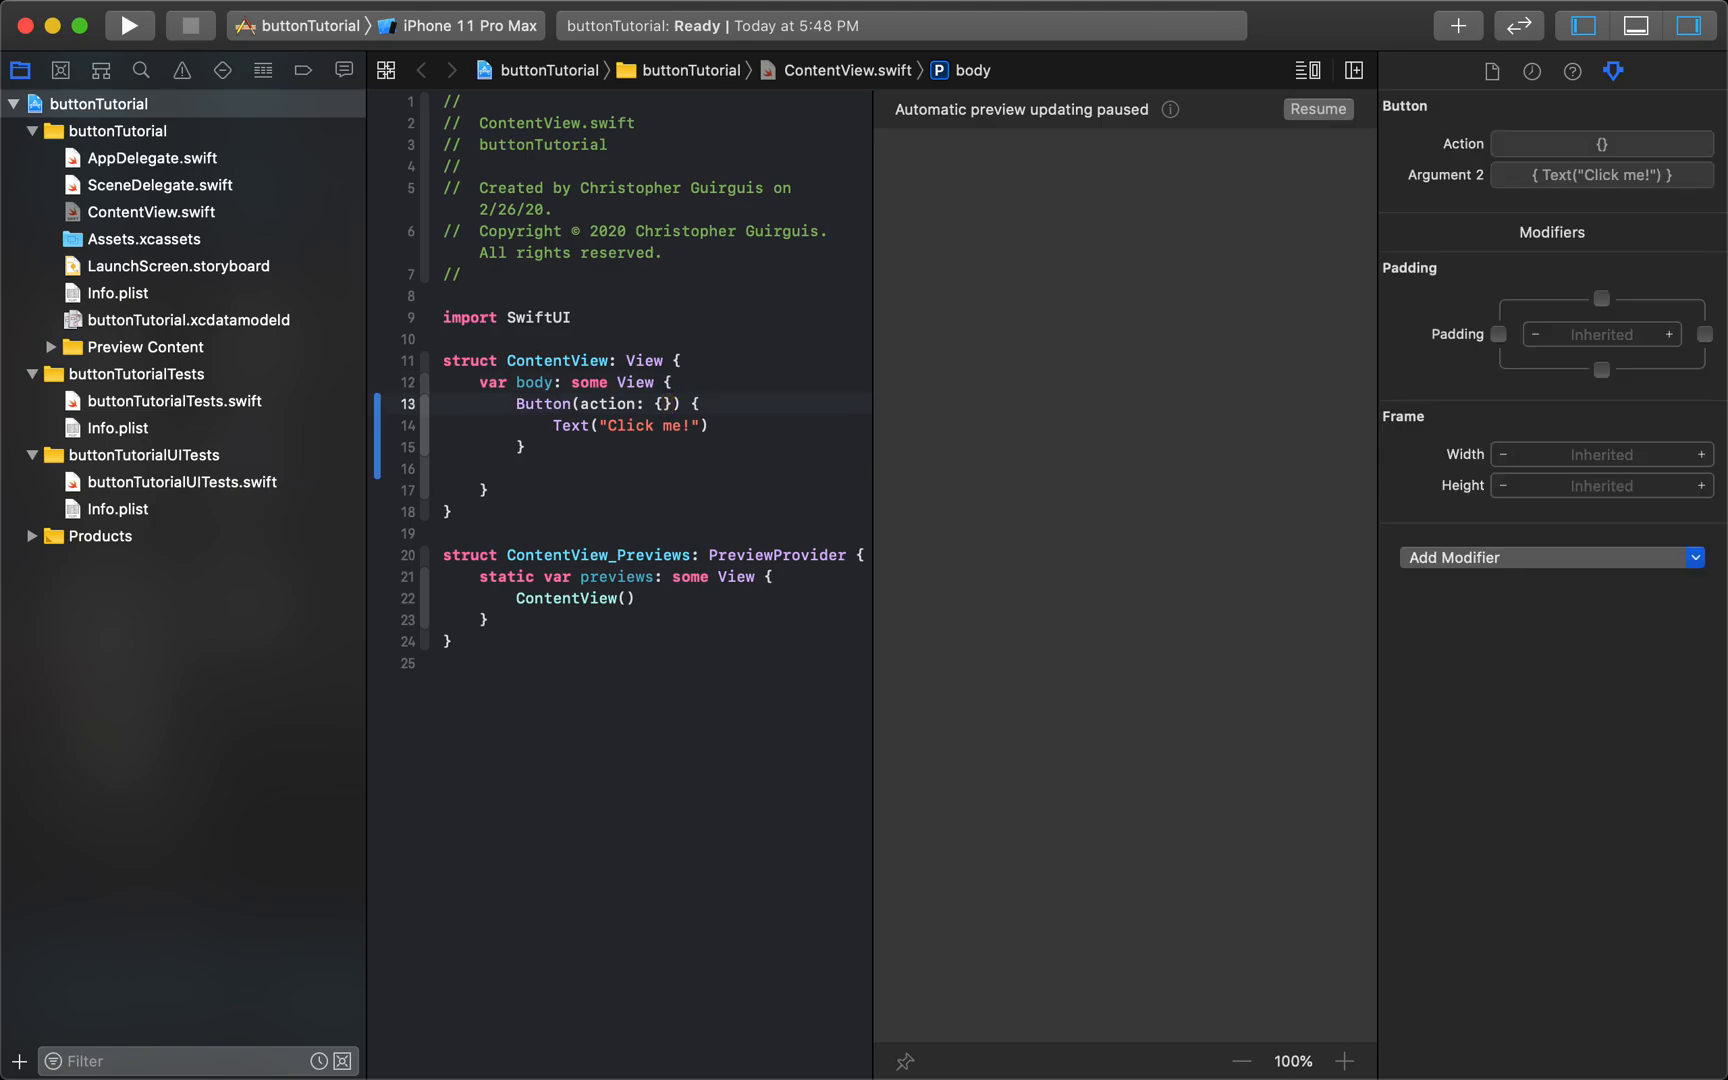
pyautogui.write('print("")')
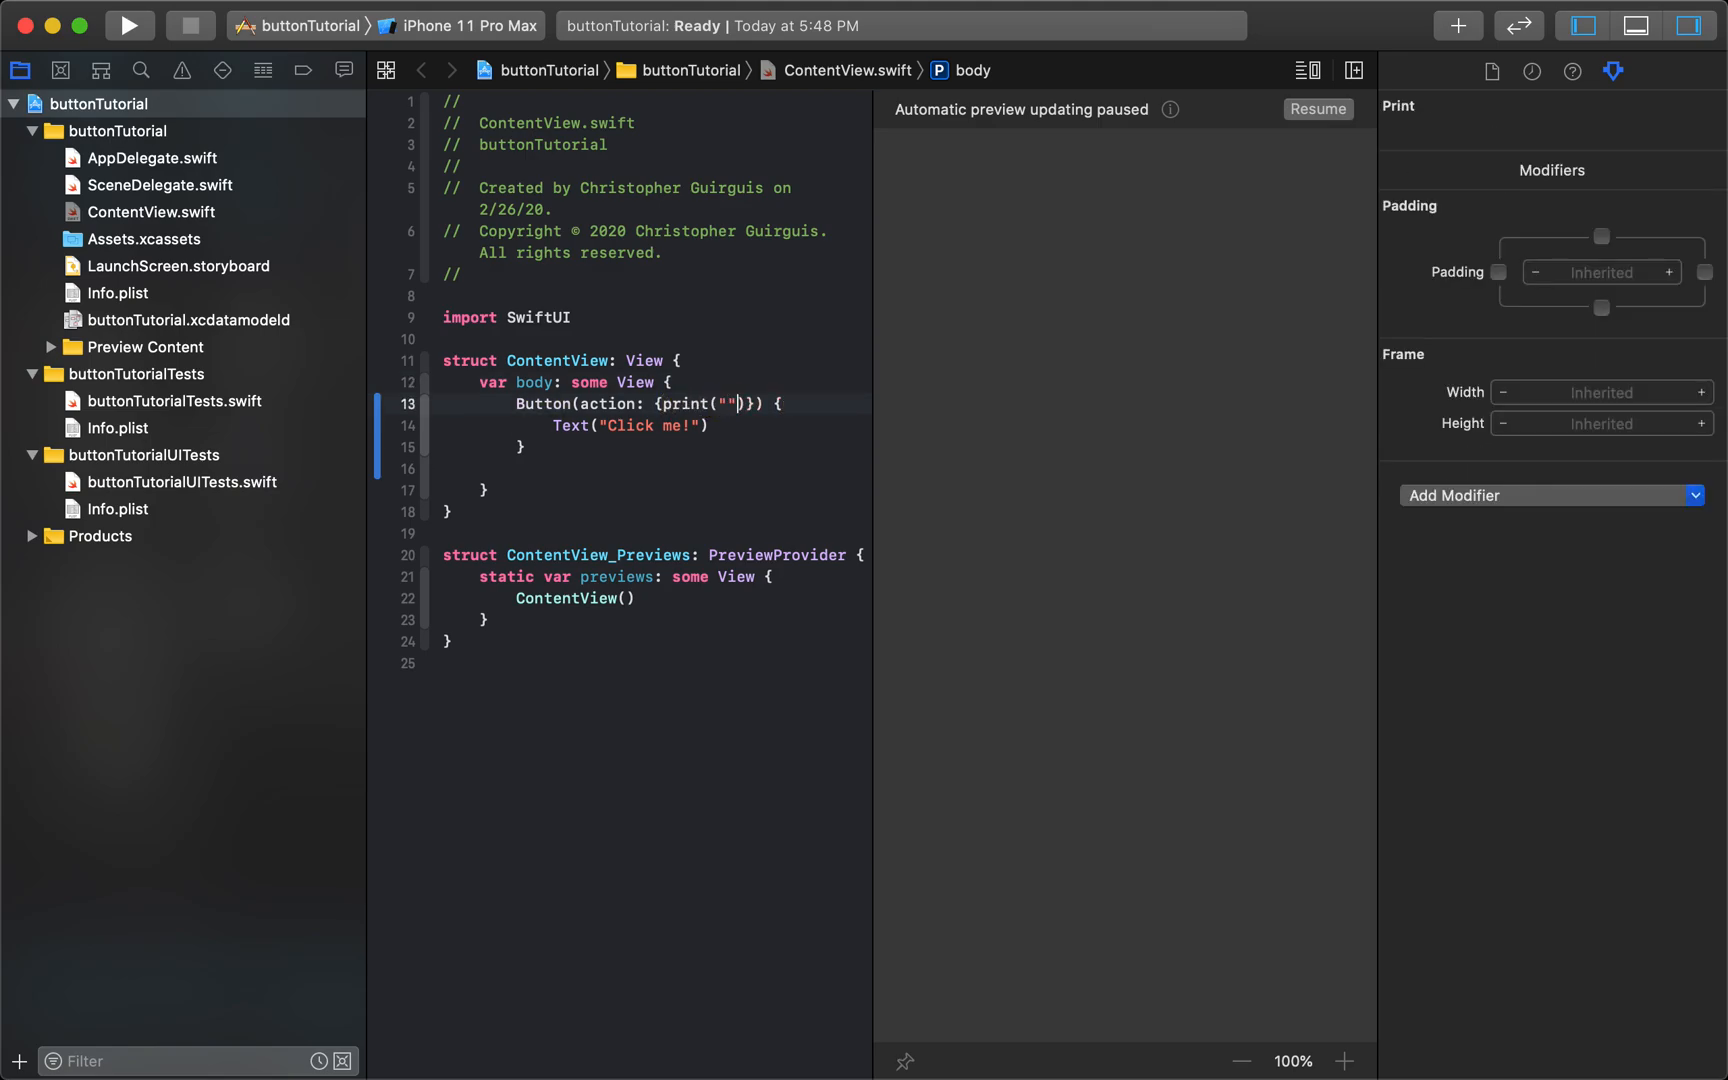
pyautogui.write('hi')
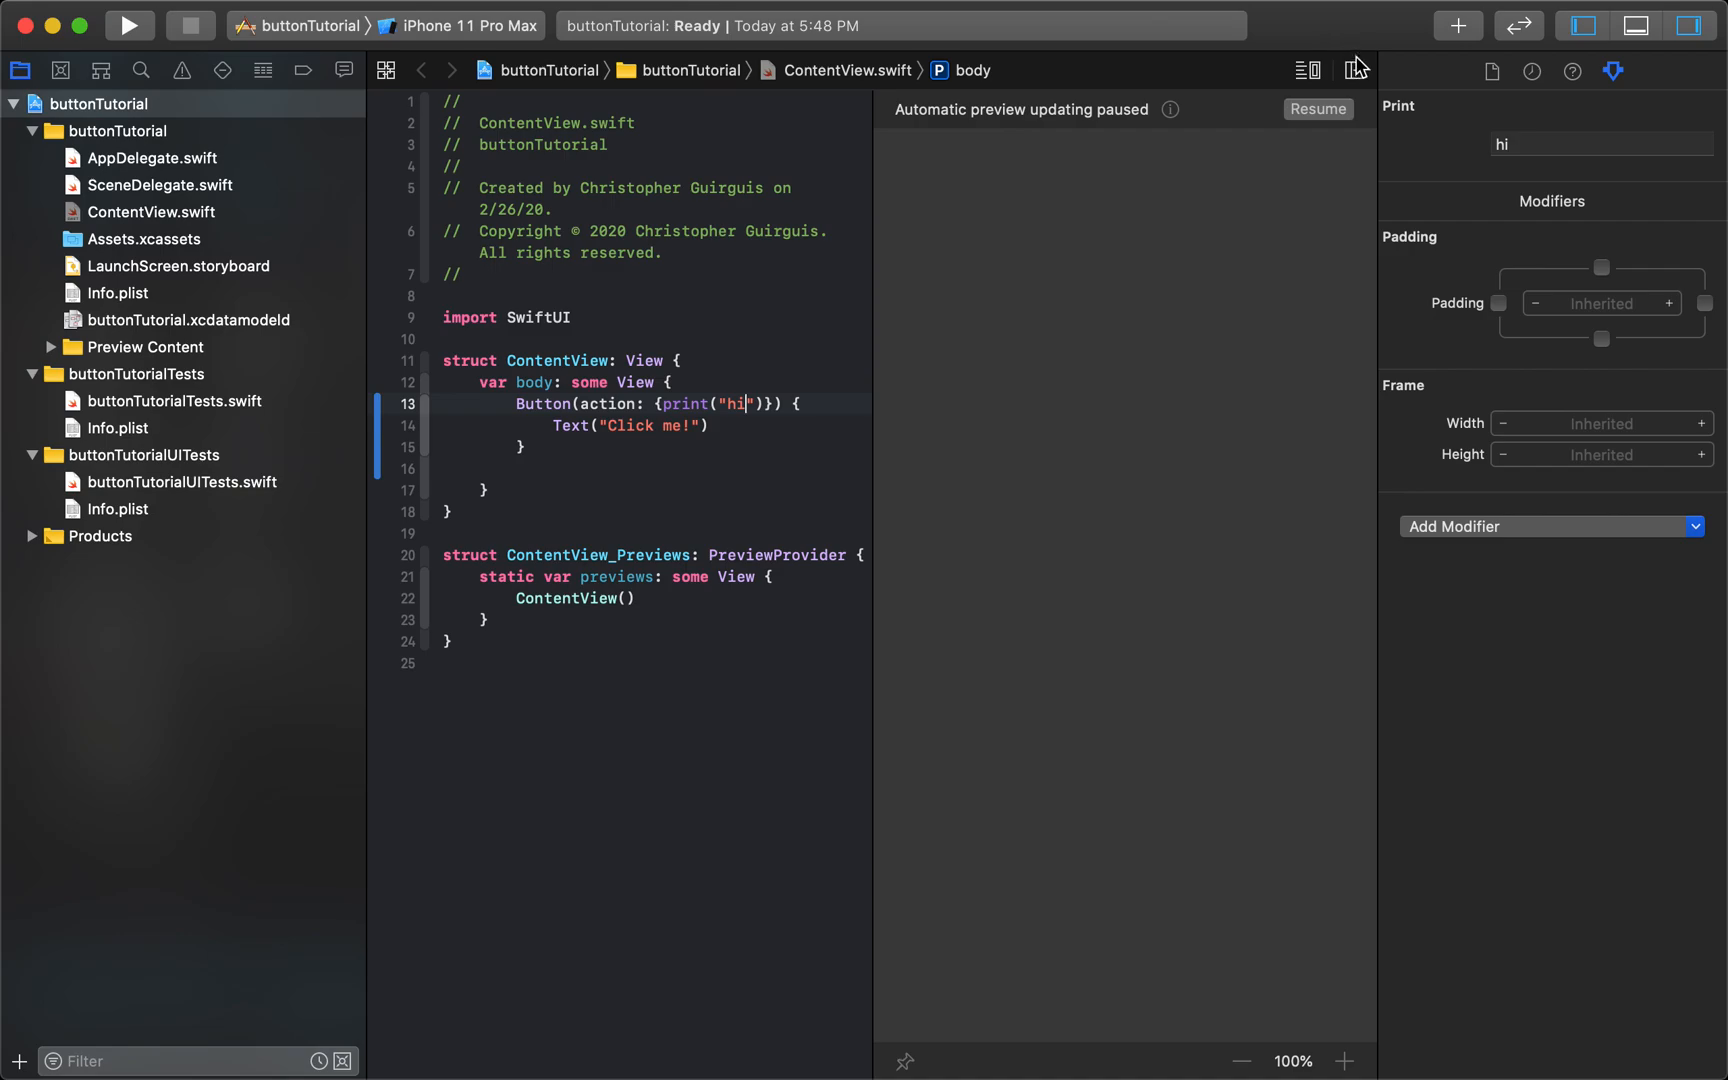
pyautogui.click(1318, 109)
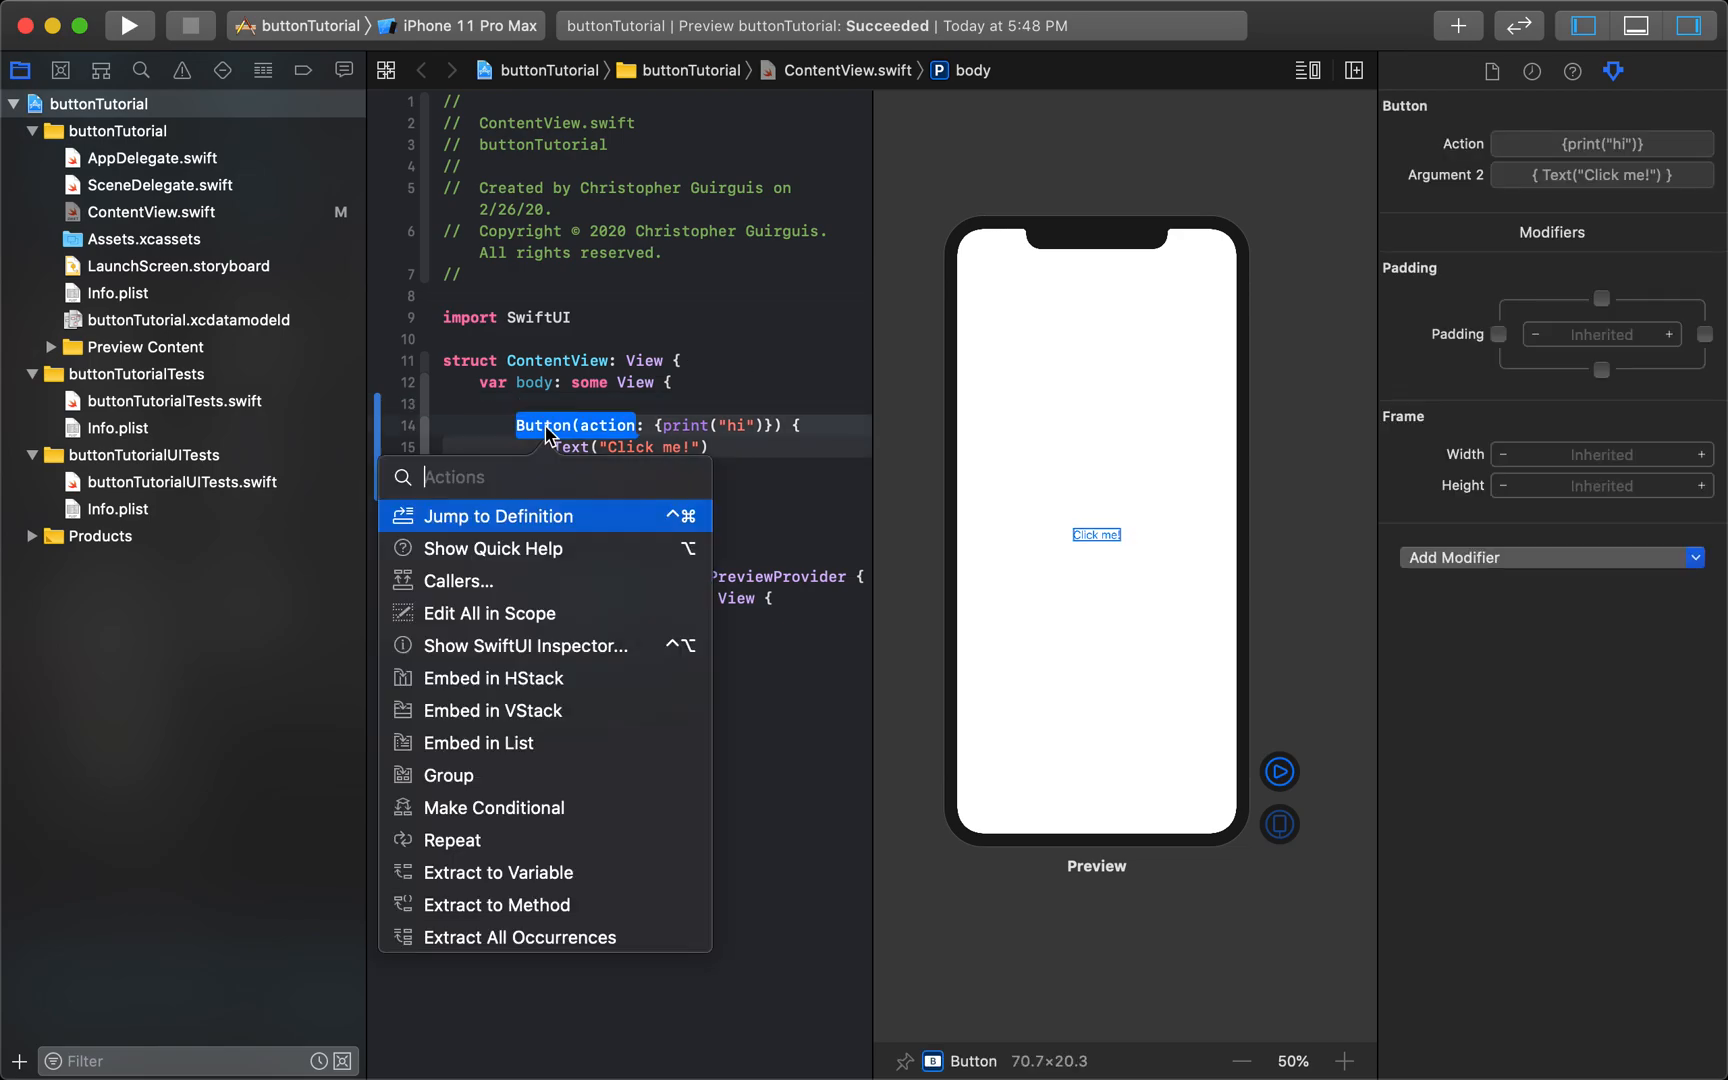
pyautogui.moveTo(524, 710)
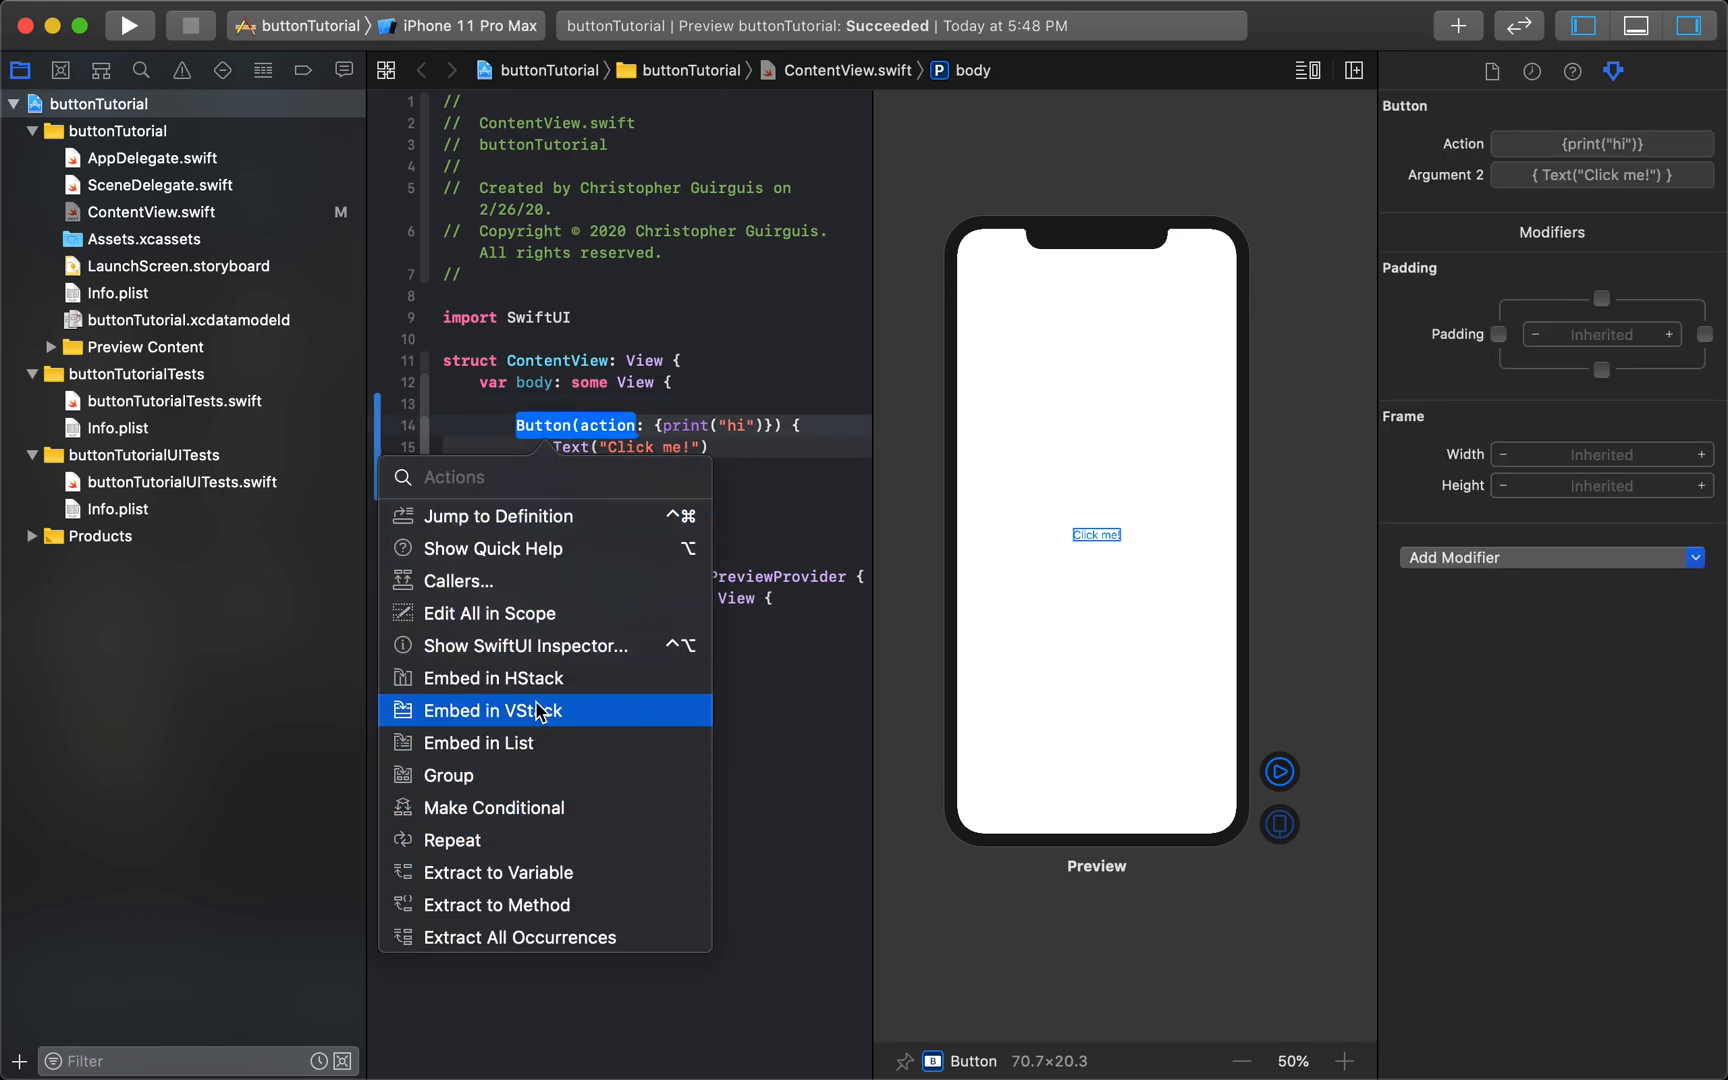
# - Embed the button in a VStack with Image(systemName: "heart") above it
pyautogui.click(493, 710)
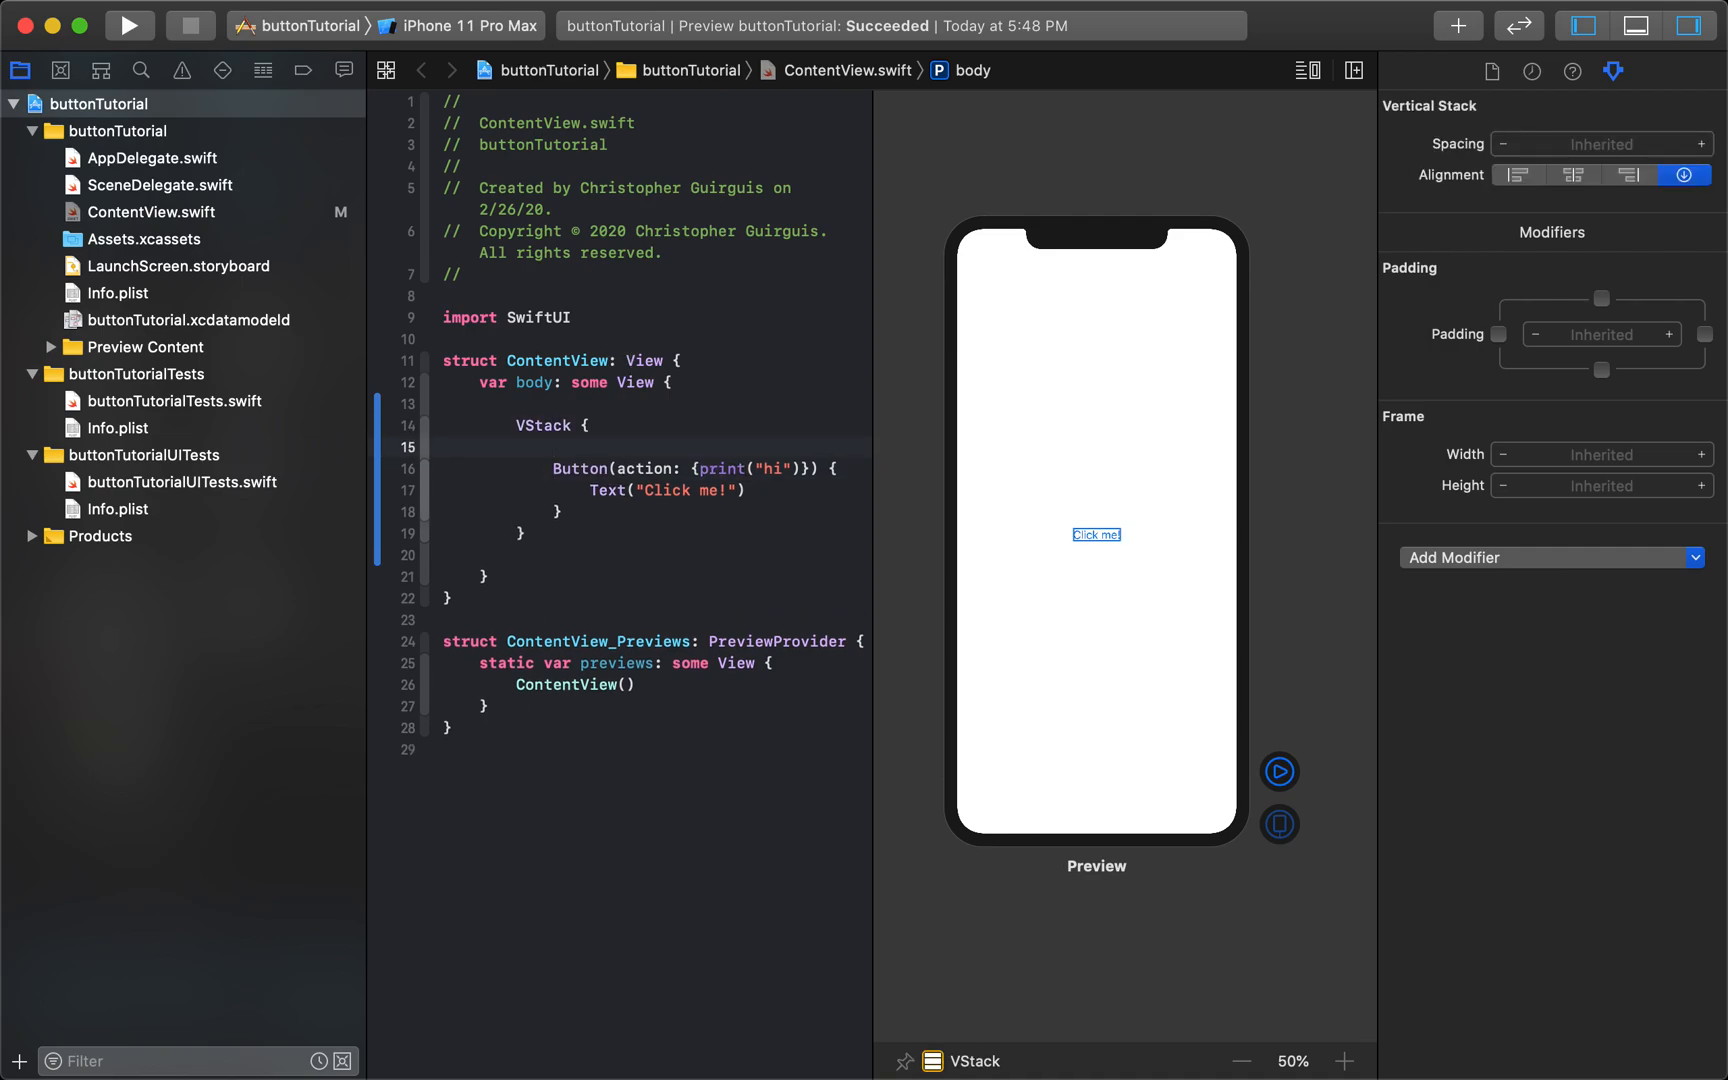
pyautogui.write('Image()')
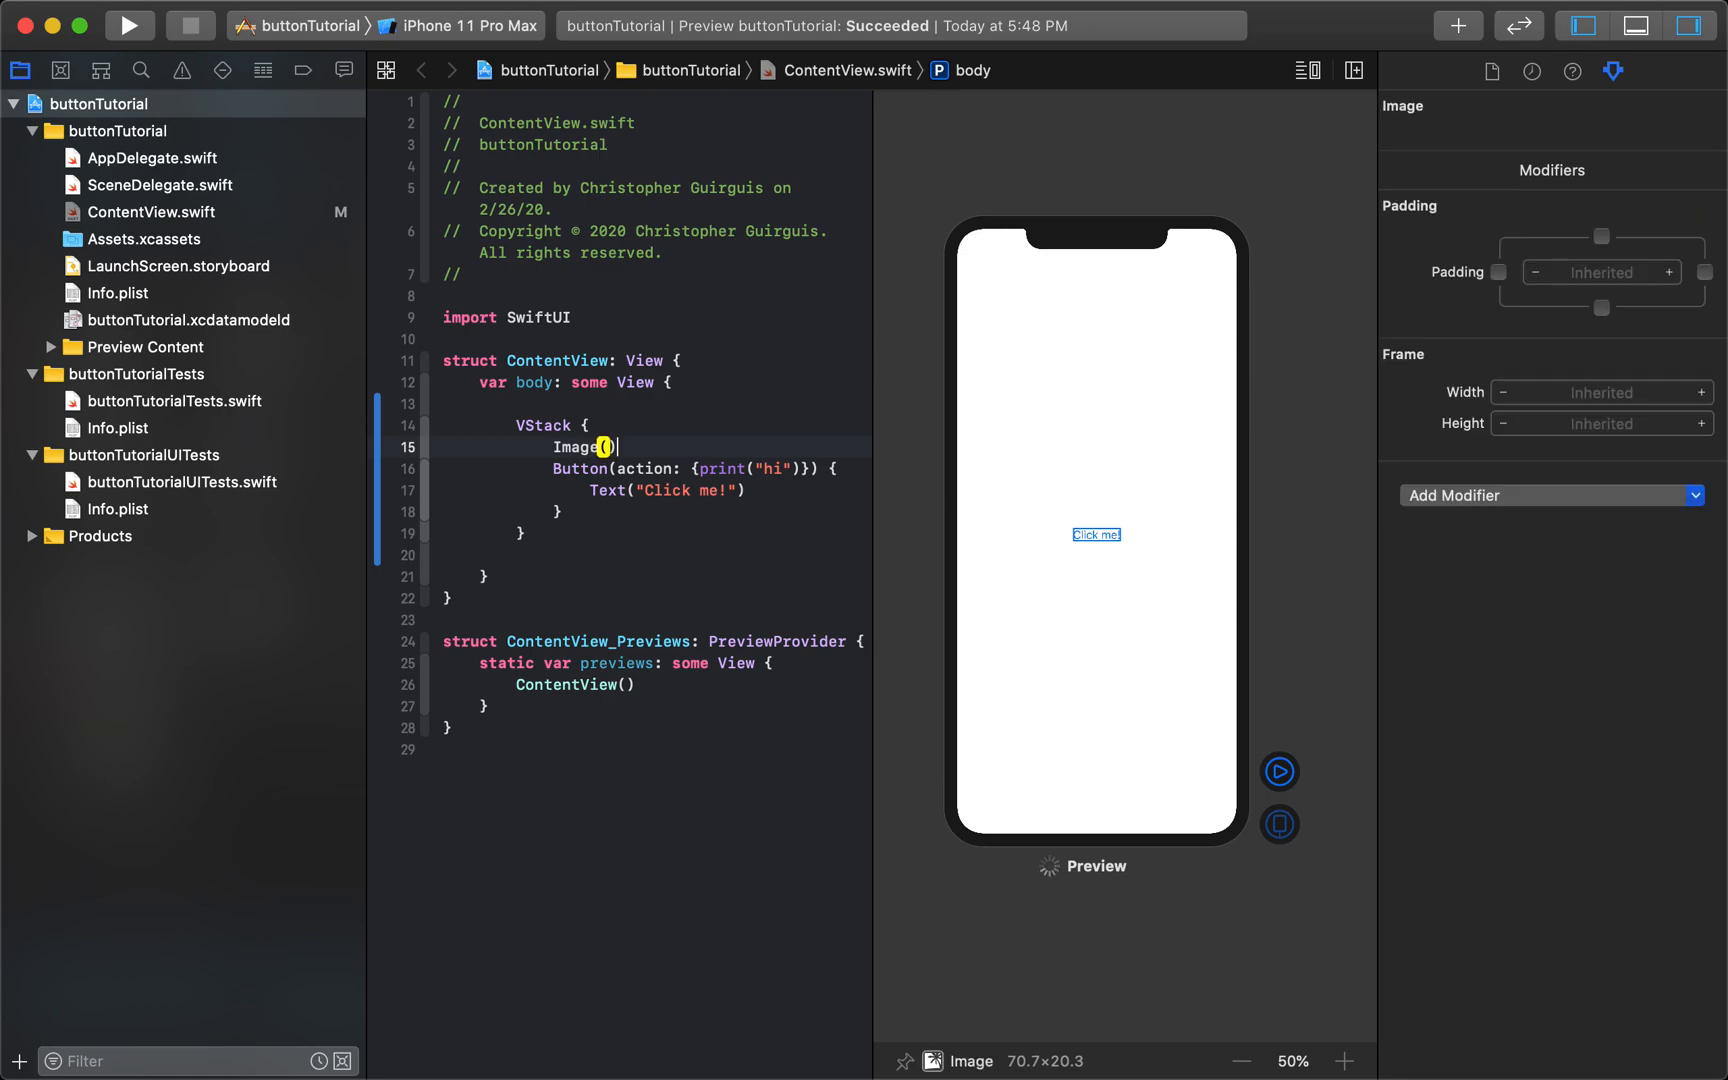
pyautogui.write('systemName: String')
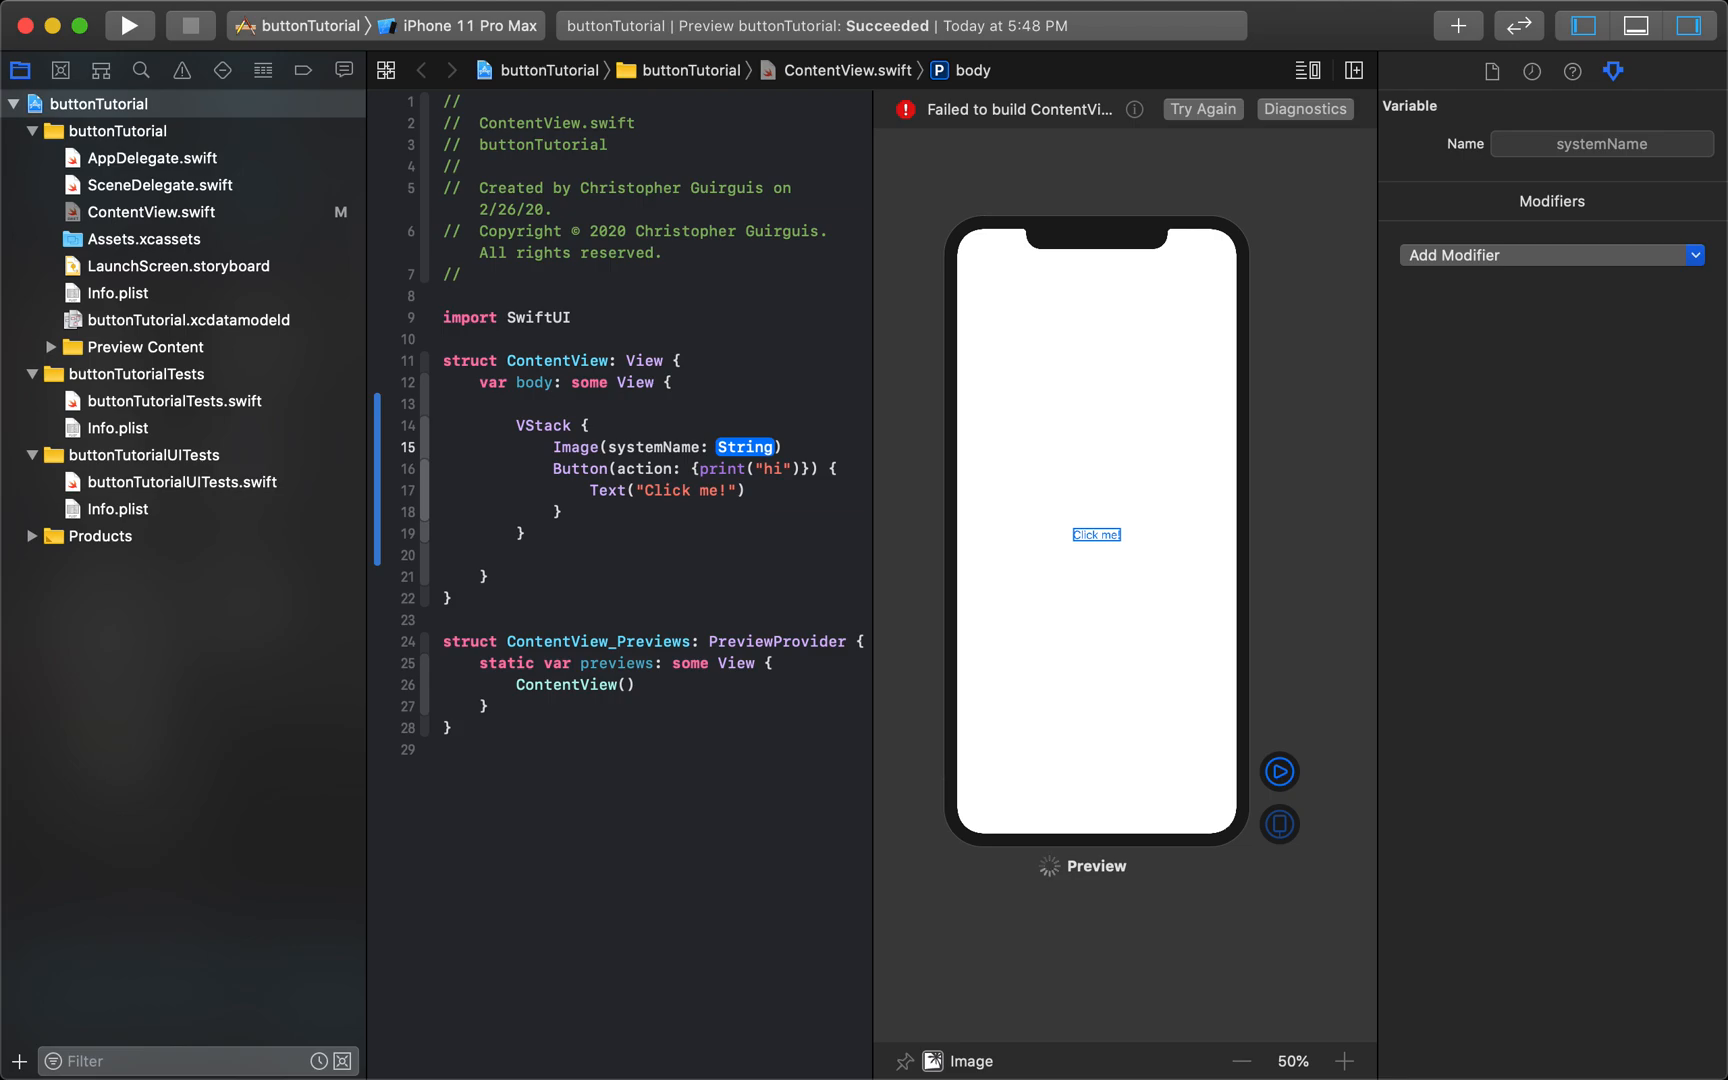
pyautogui.write('heart"')
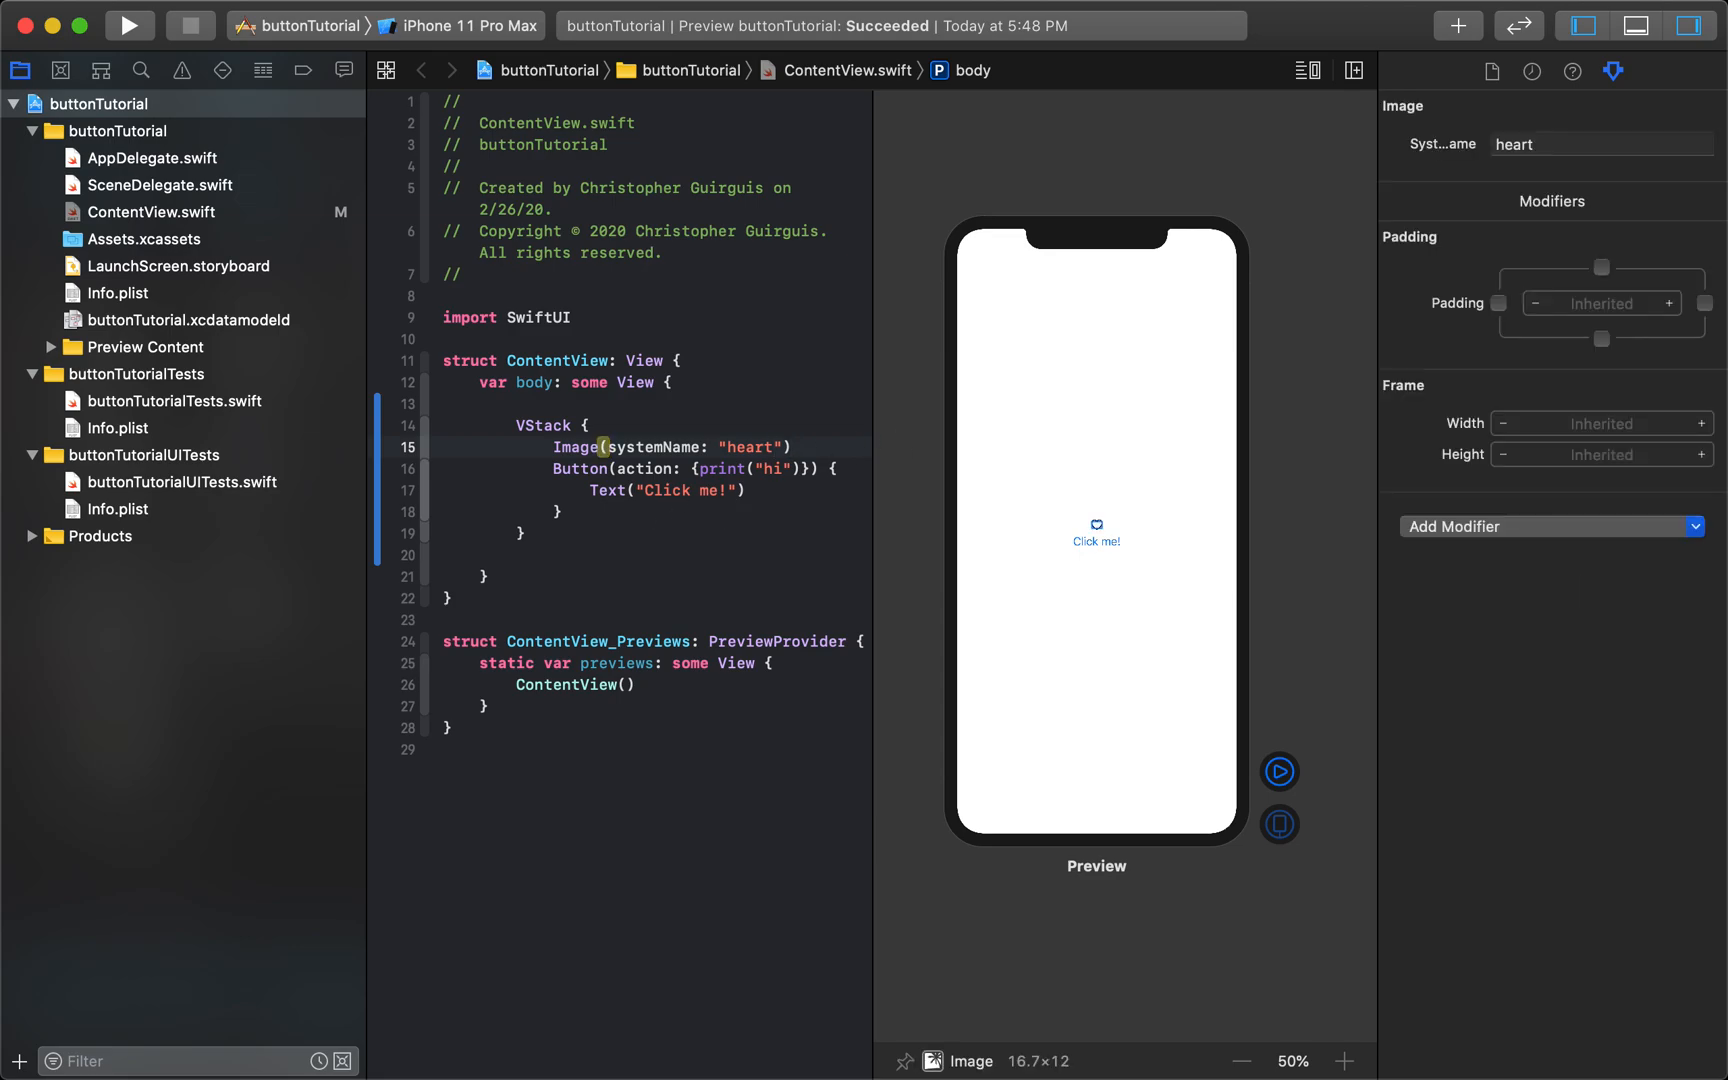
pyautogui.click(791, 447)
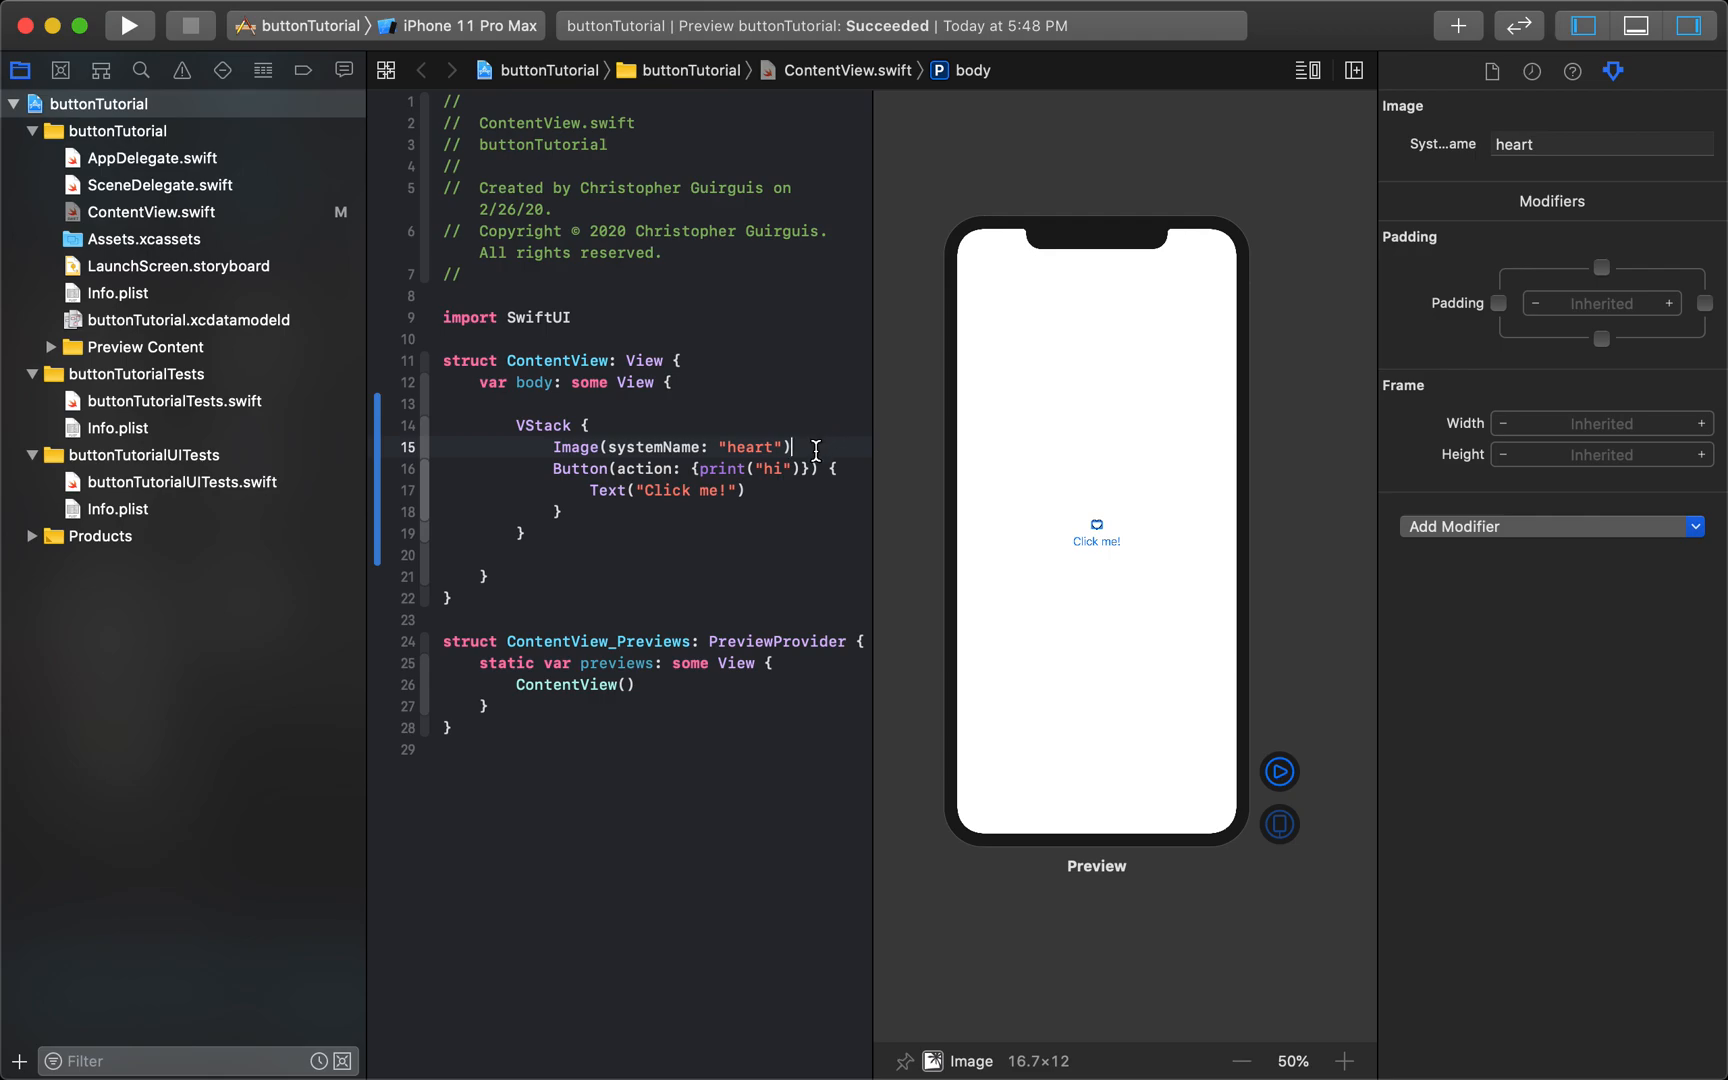
pyautogui.moveTo(841, 406)
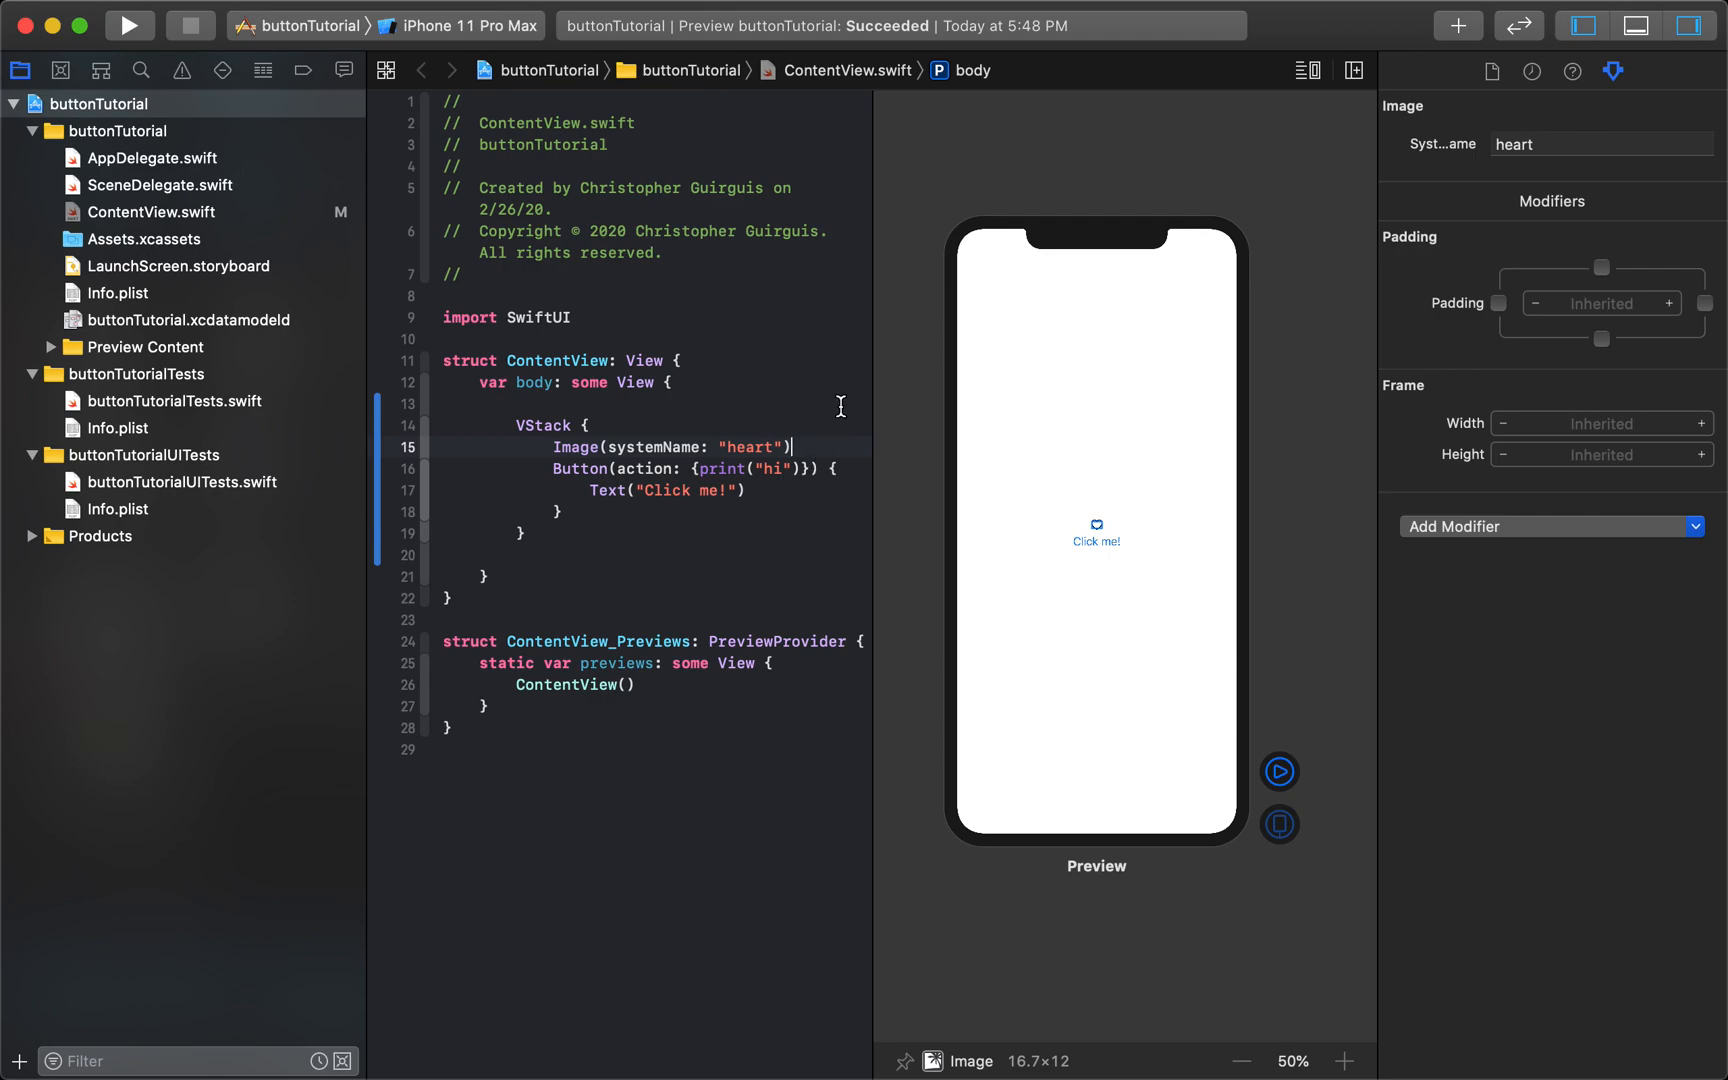
pyautogui.moveTo(743, 491)
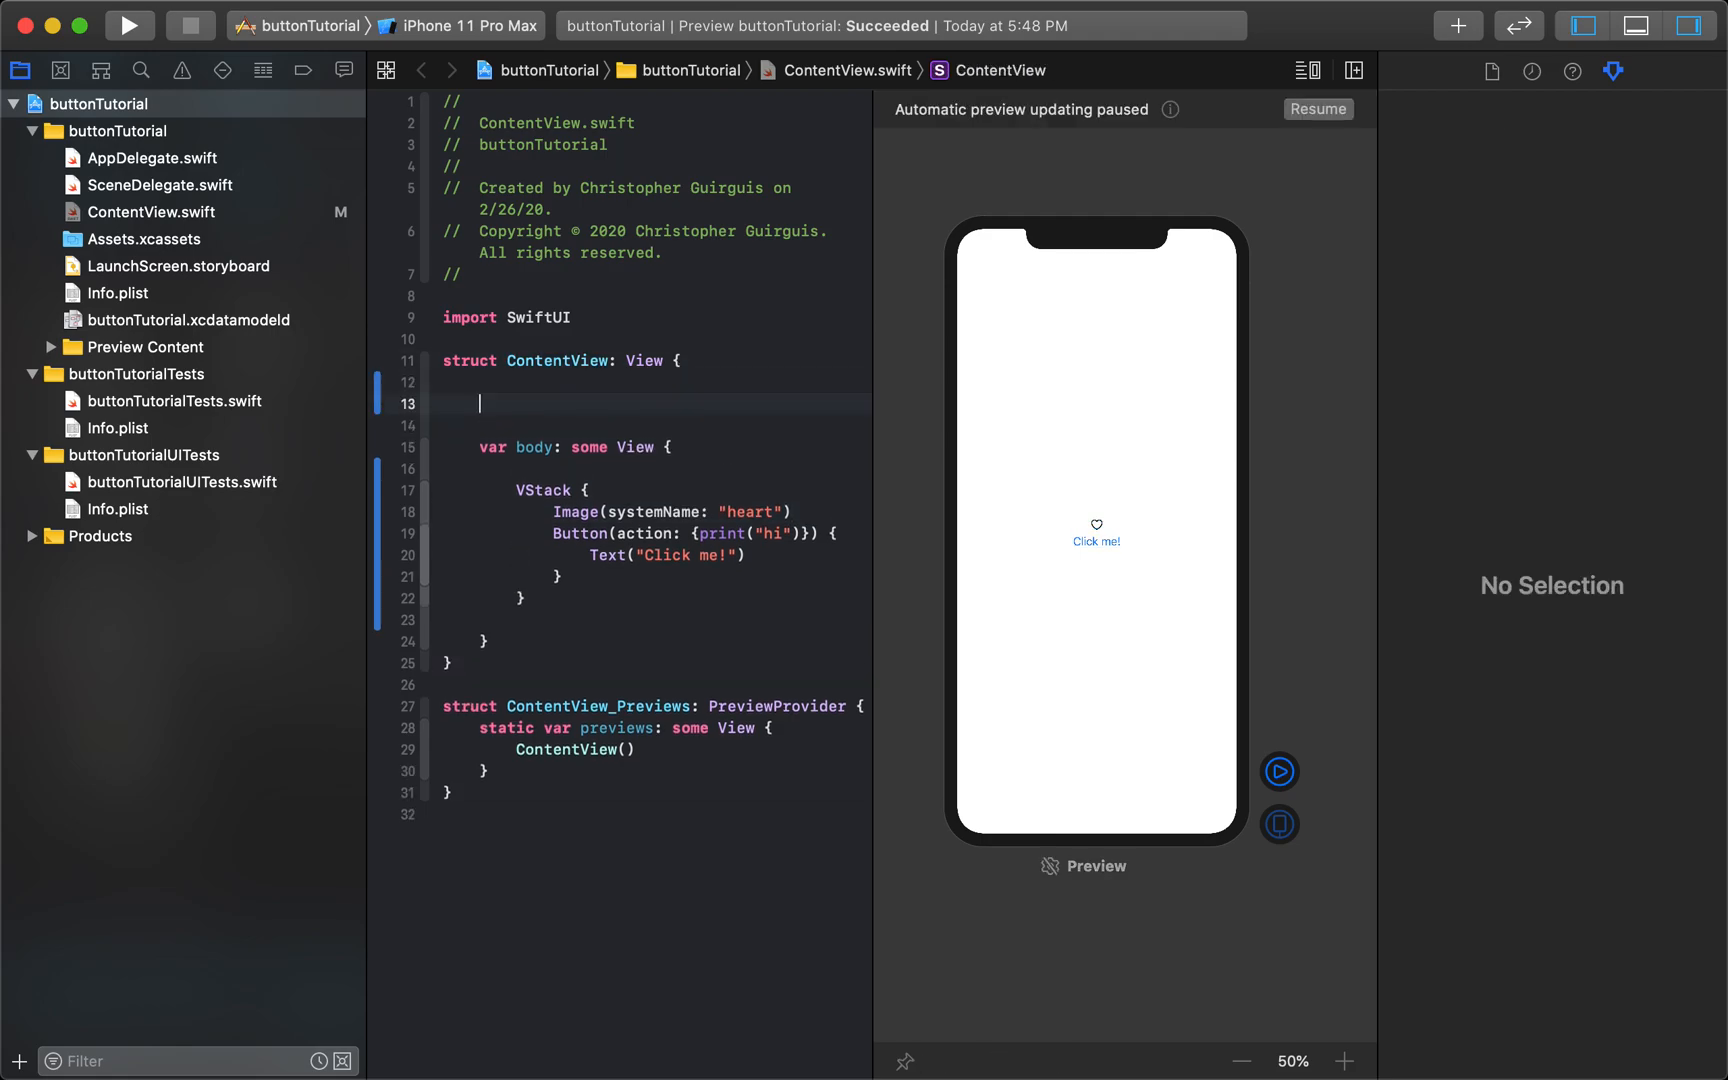
pyautogui.write('State')
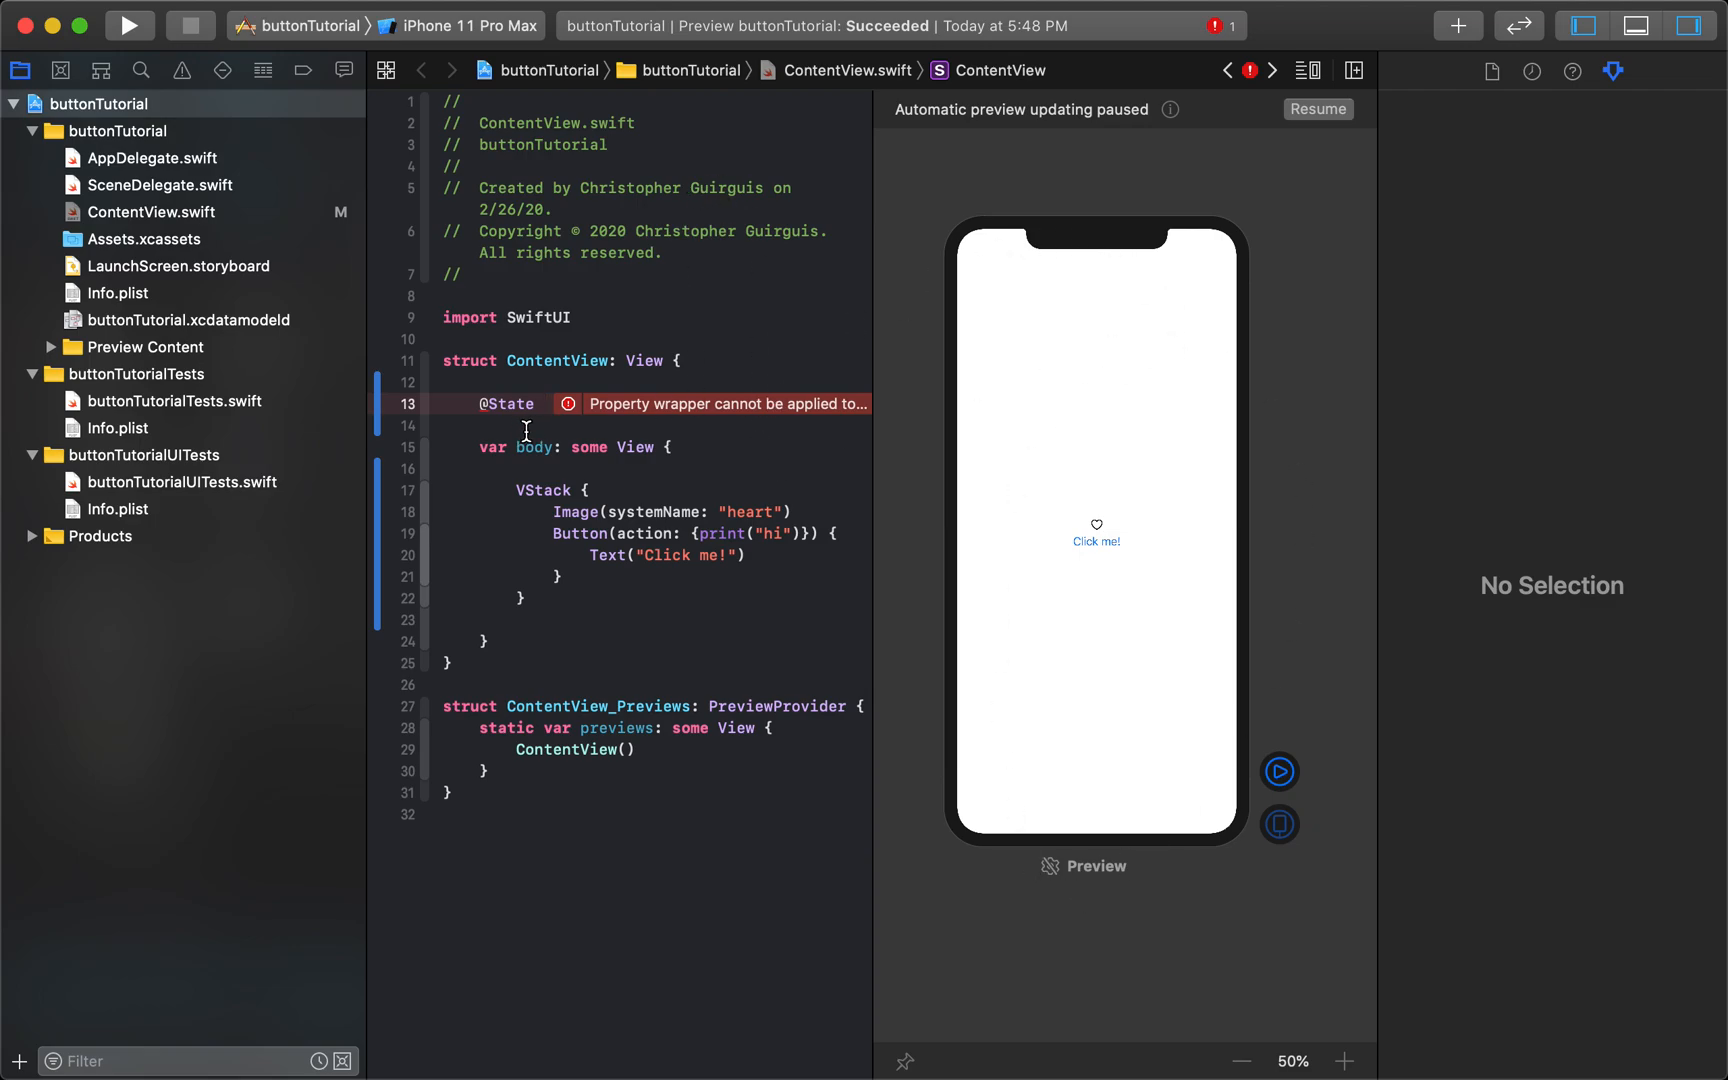
pyautogui.write('privtr')
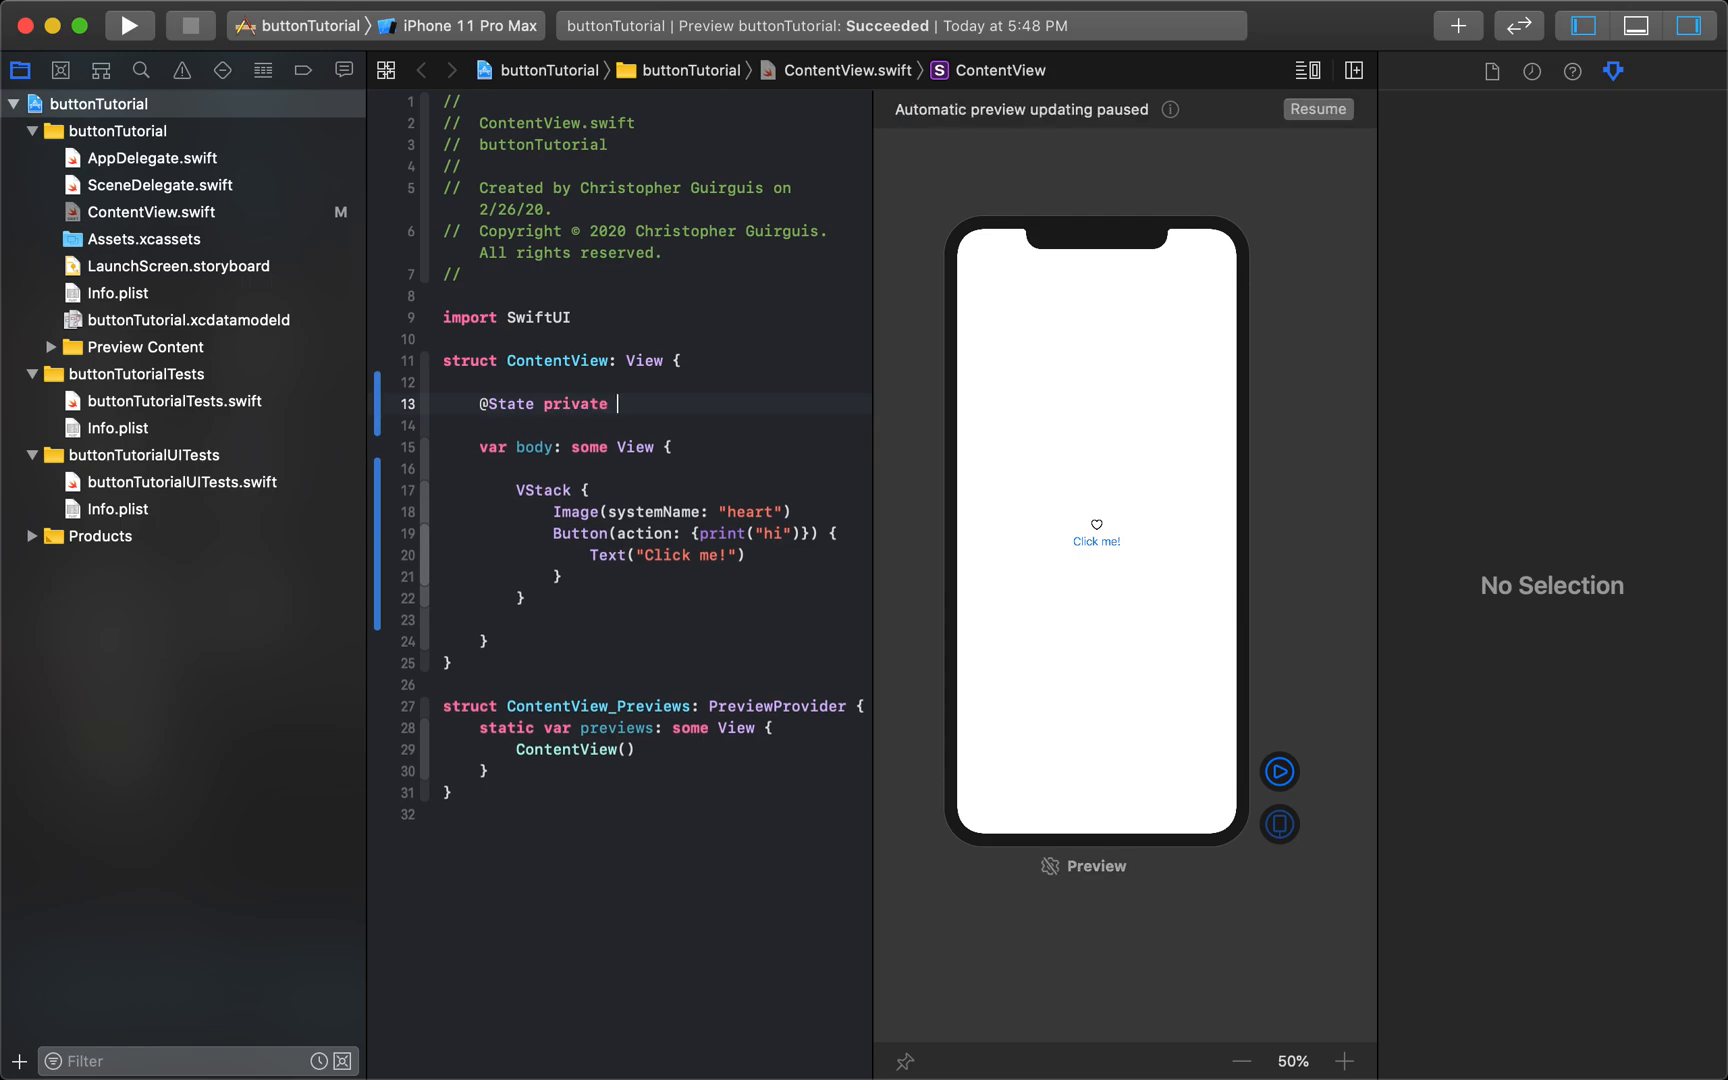
pyautogui.write('var')
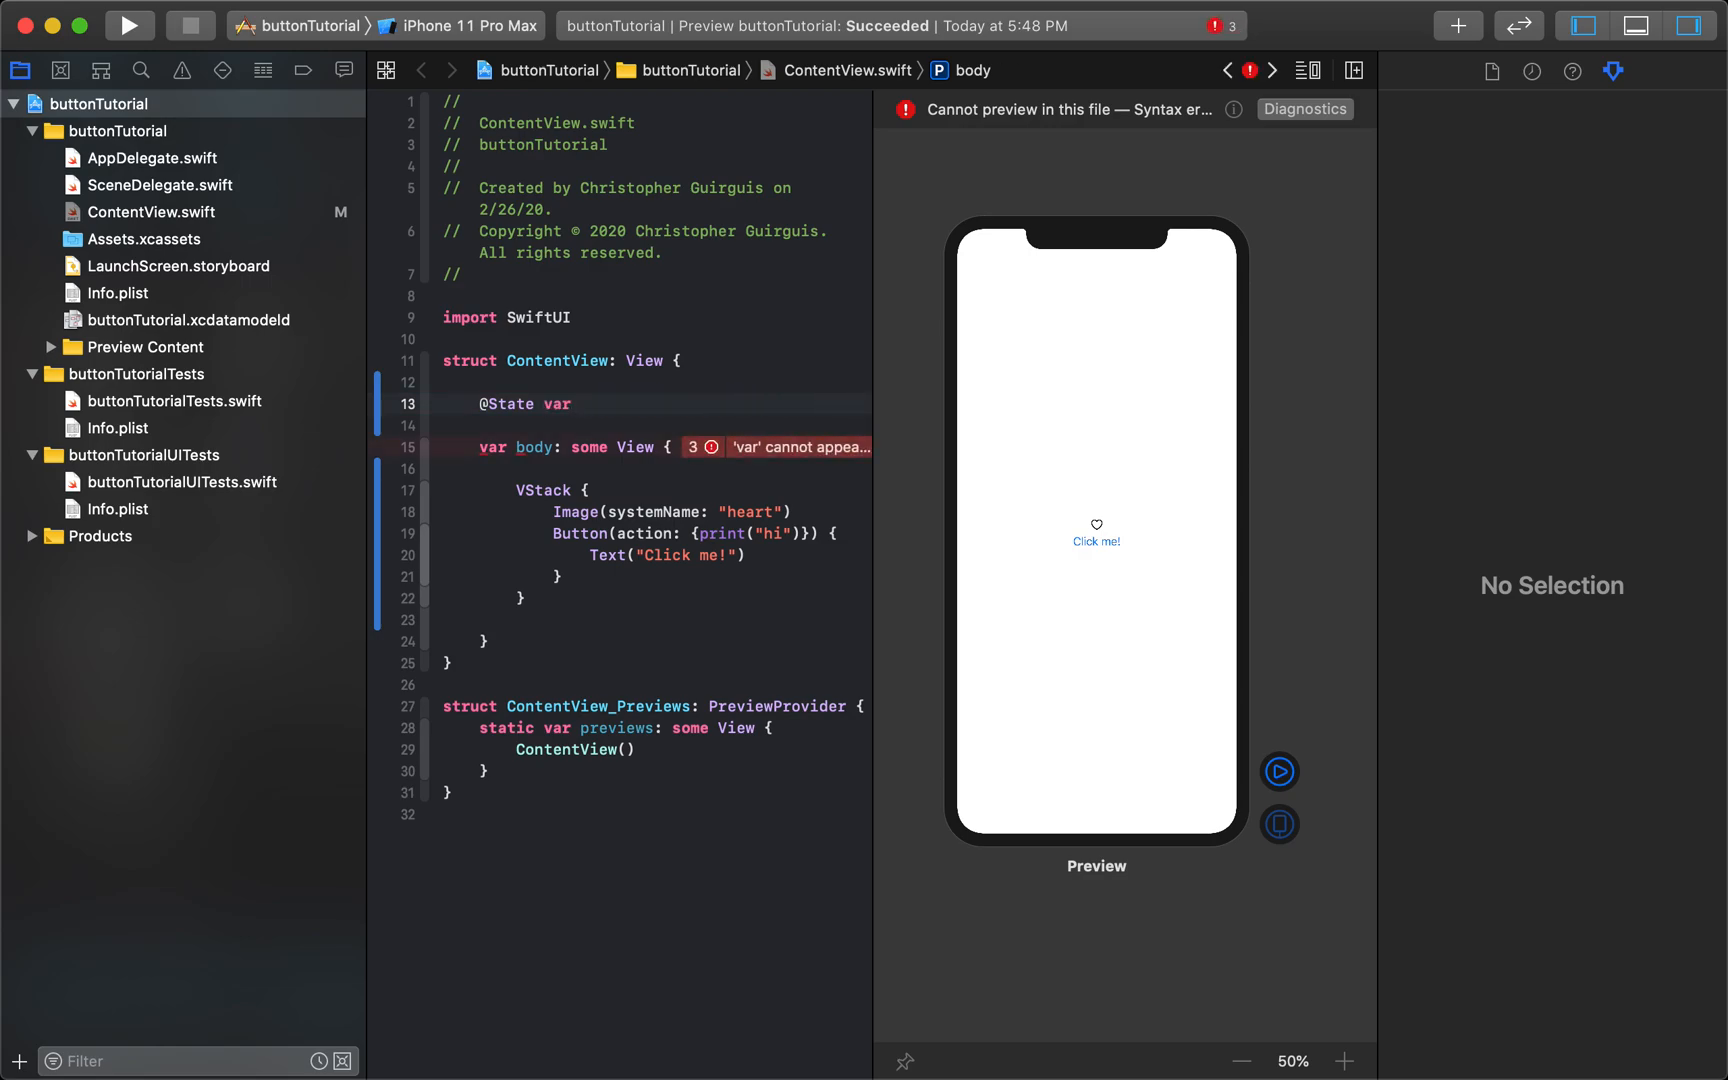
pyautogui.write('love')
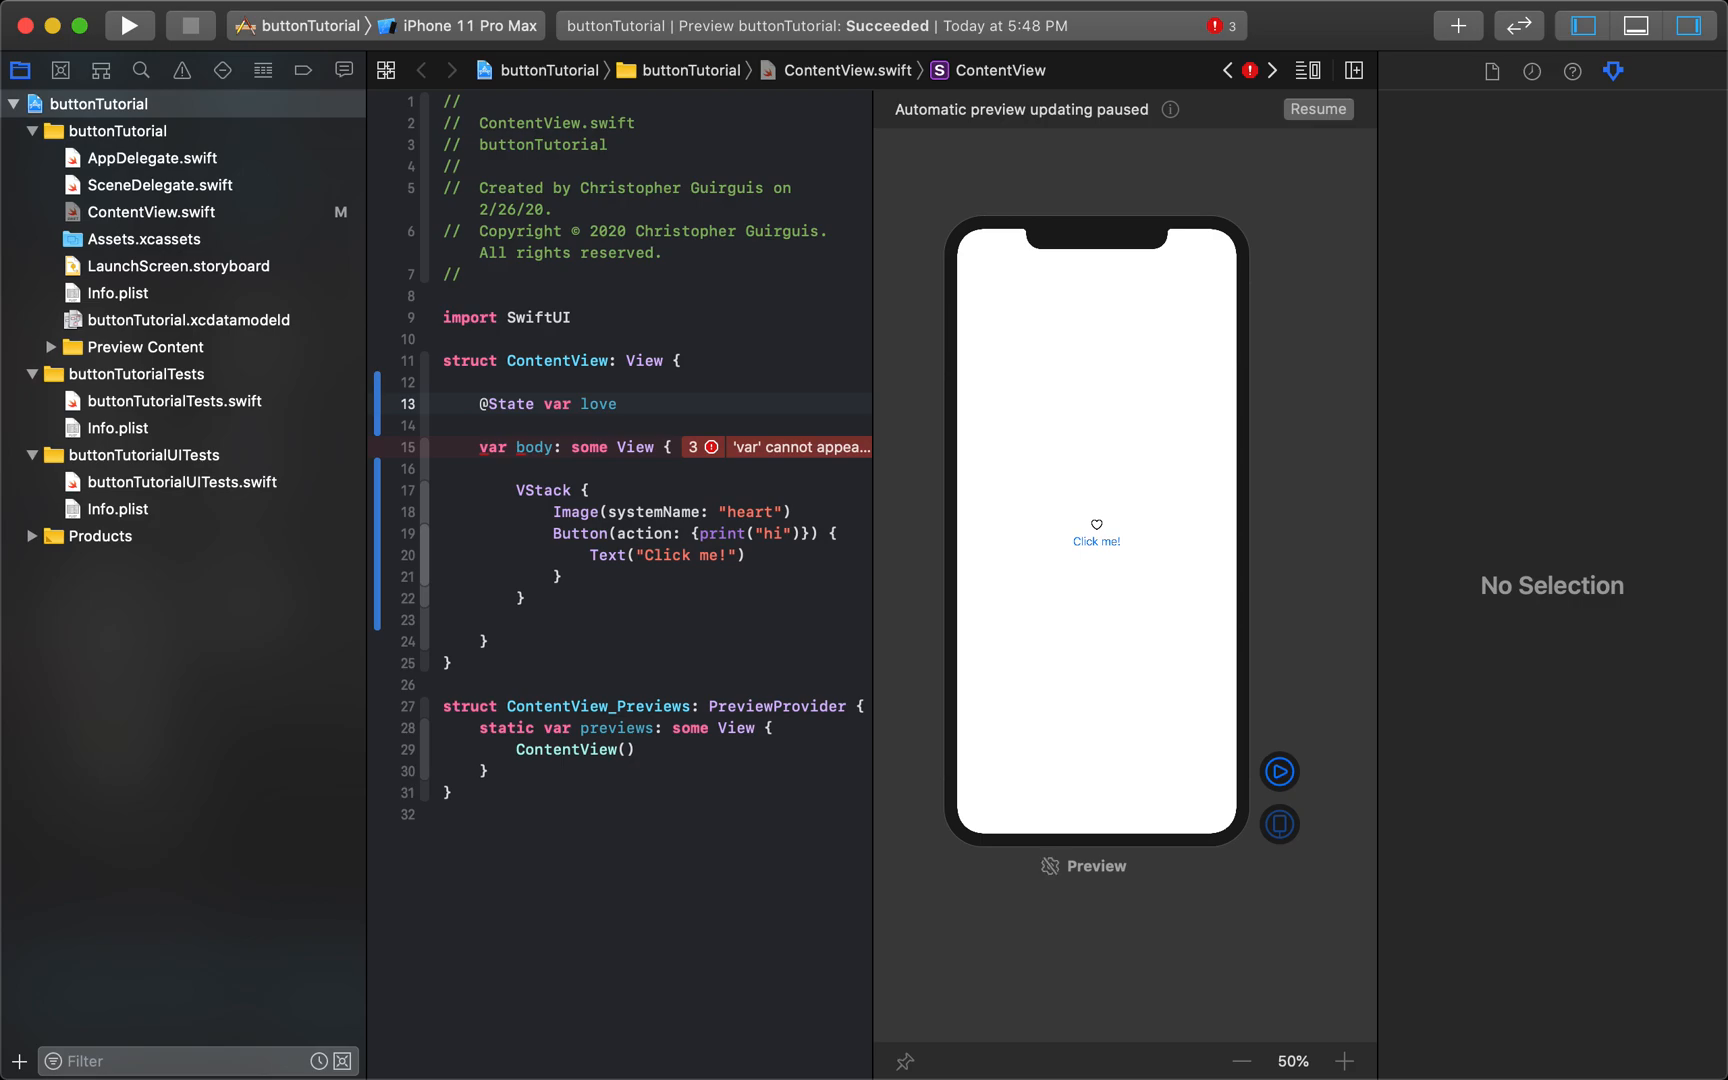
pyautogui.write('=')
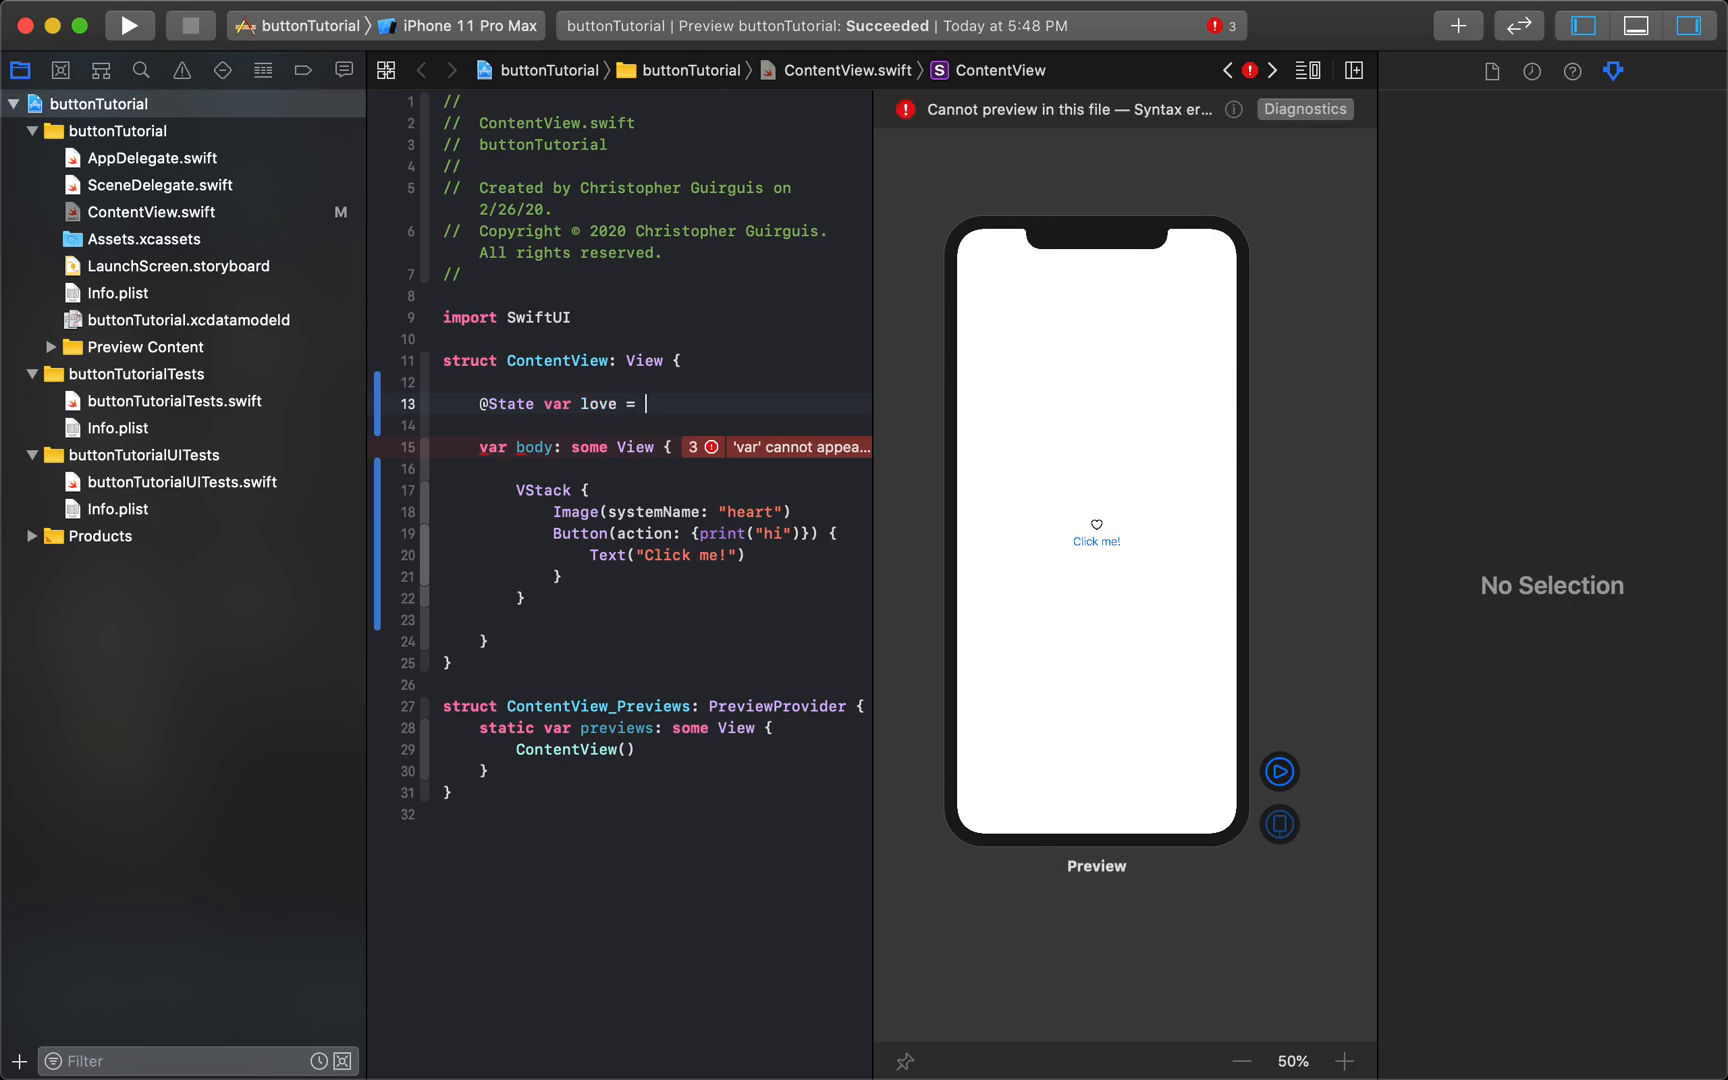
pyautogui.write('false')
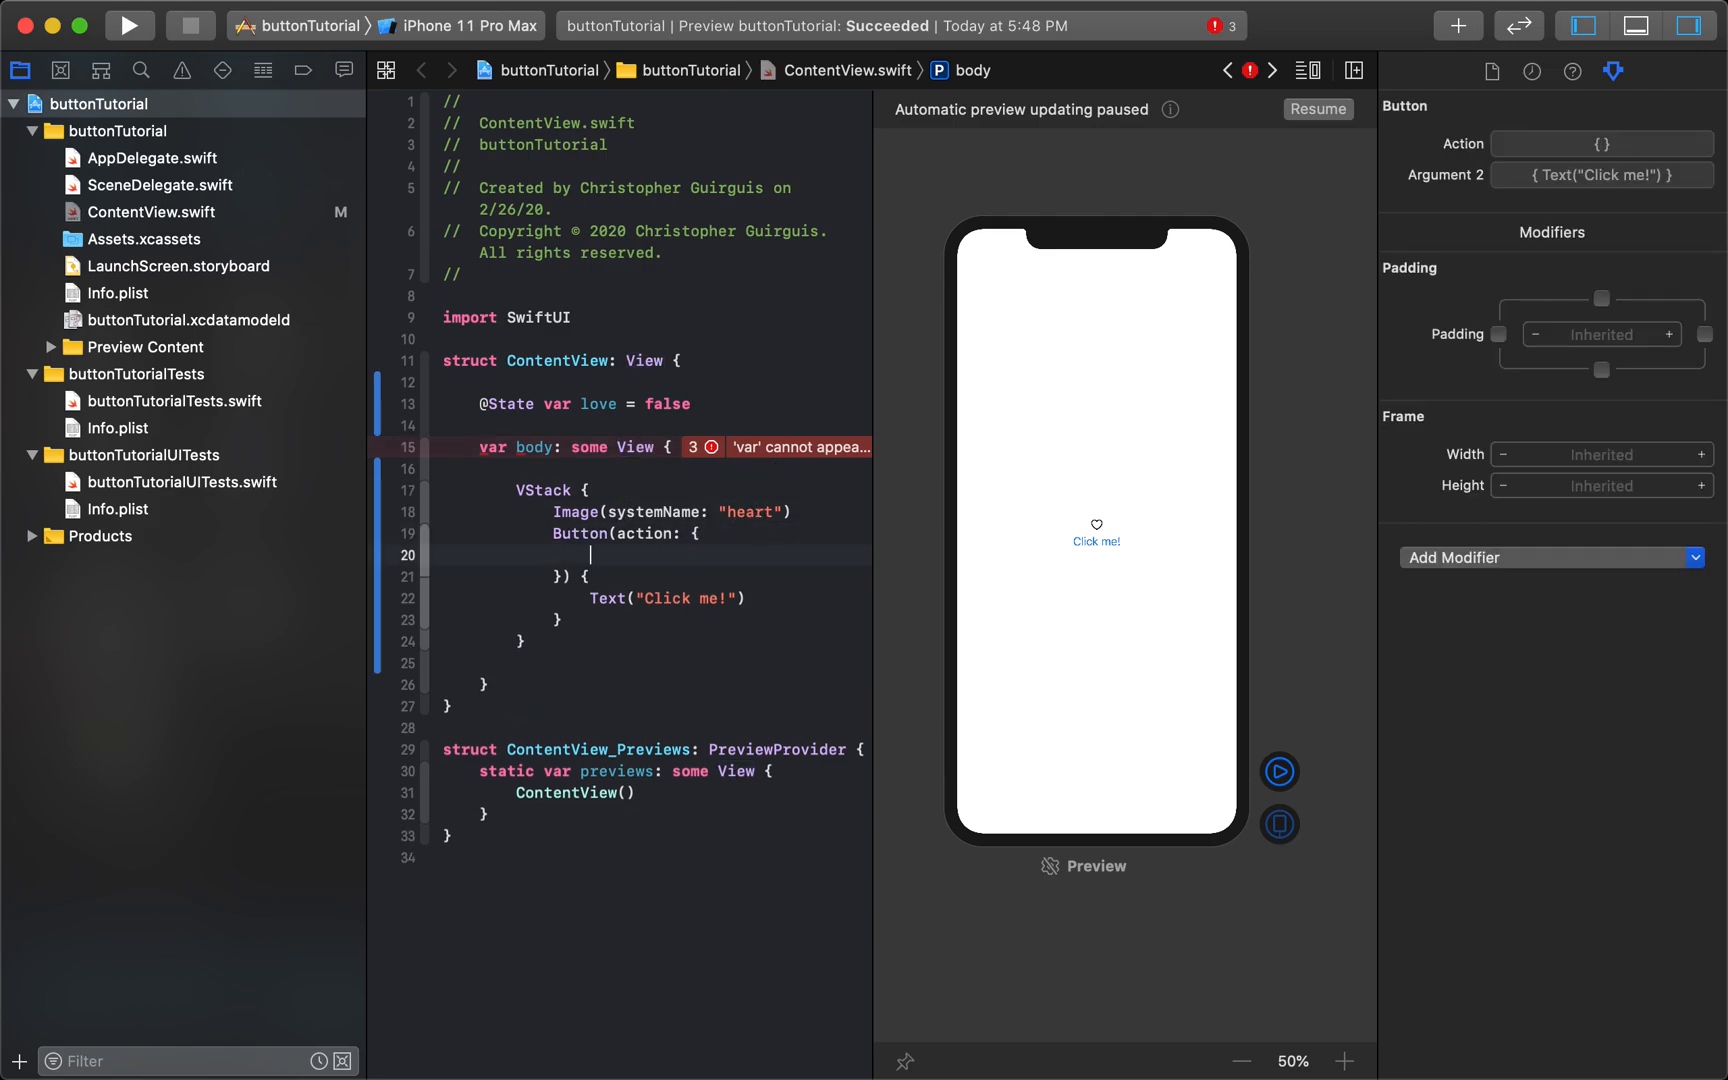
# - Replace the button action's print("hi") with self.love.toggle()
pyautogui.write('love')
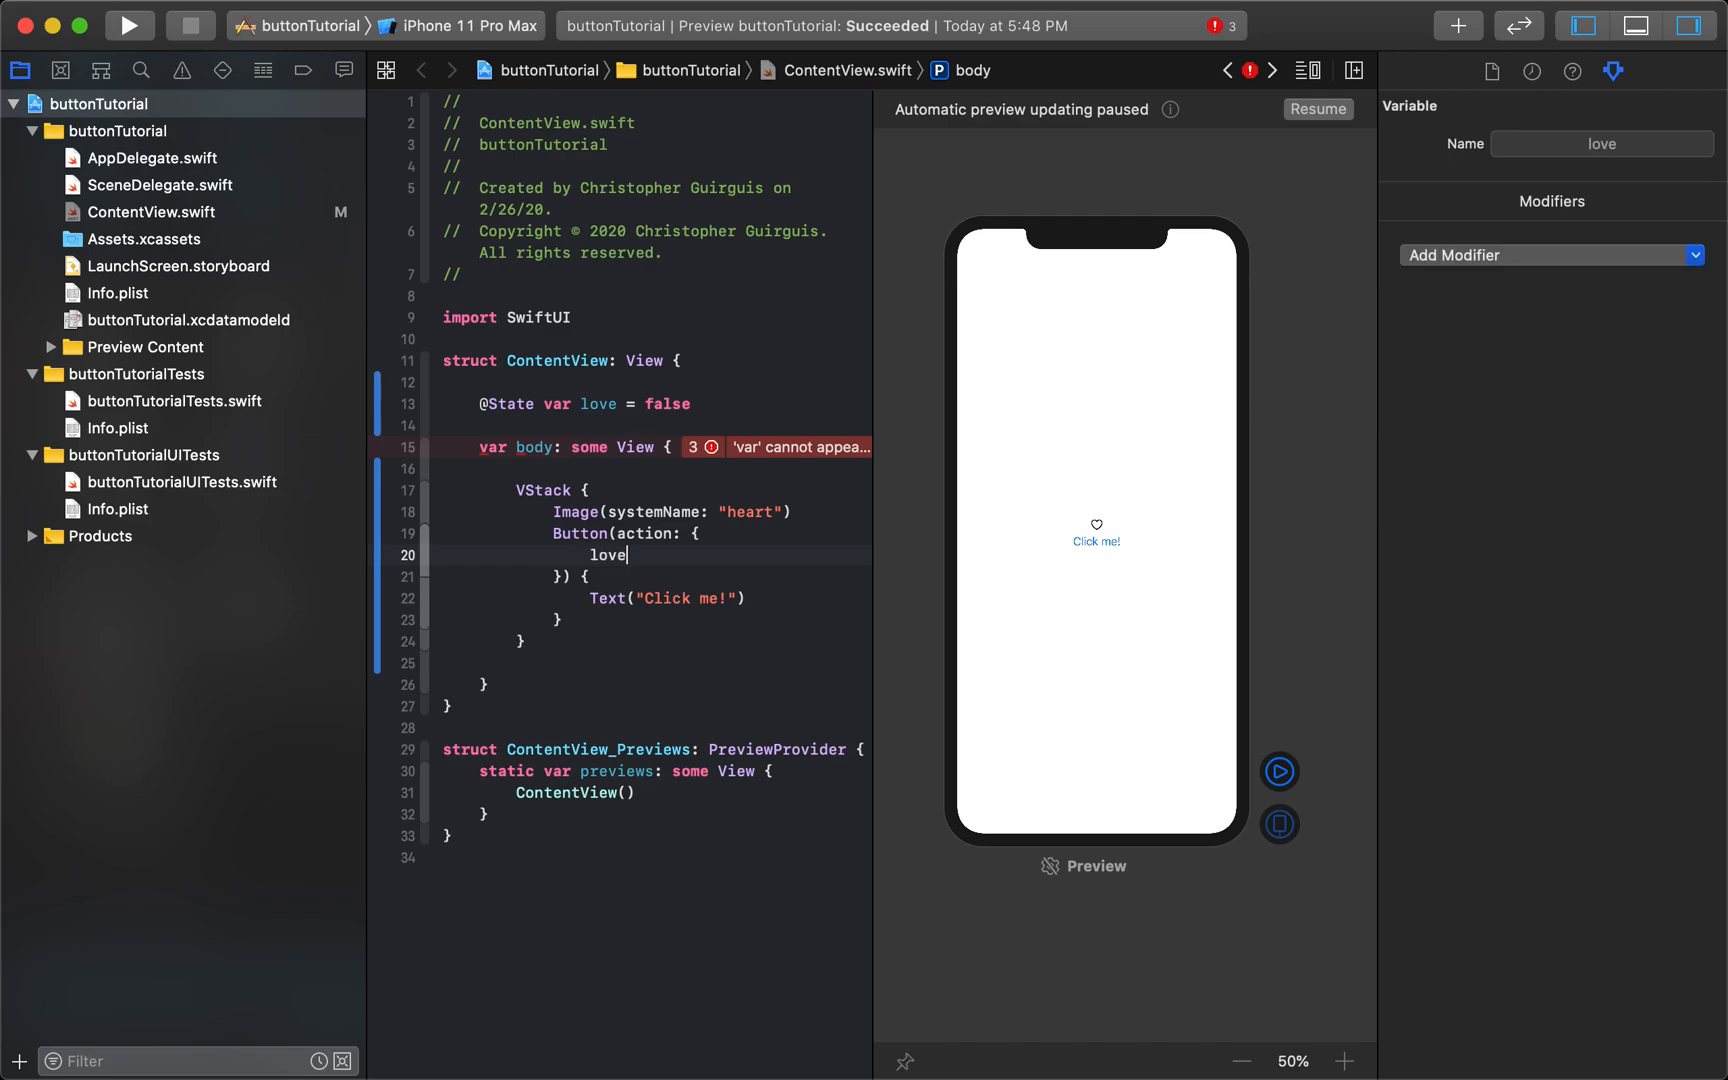
pyautogui.write('.toggle(')
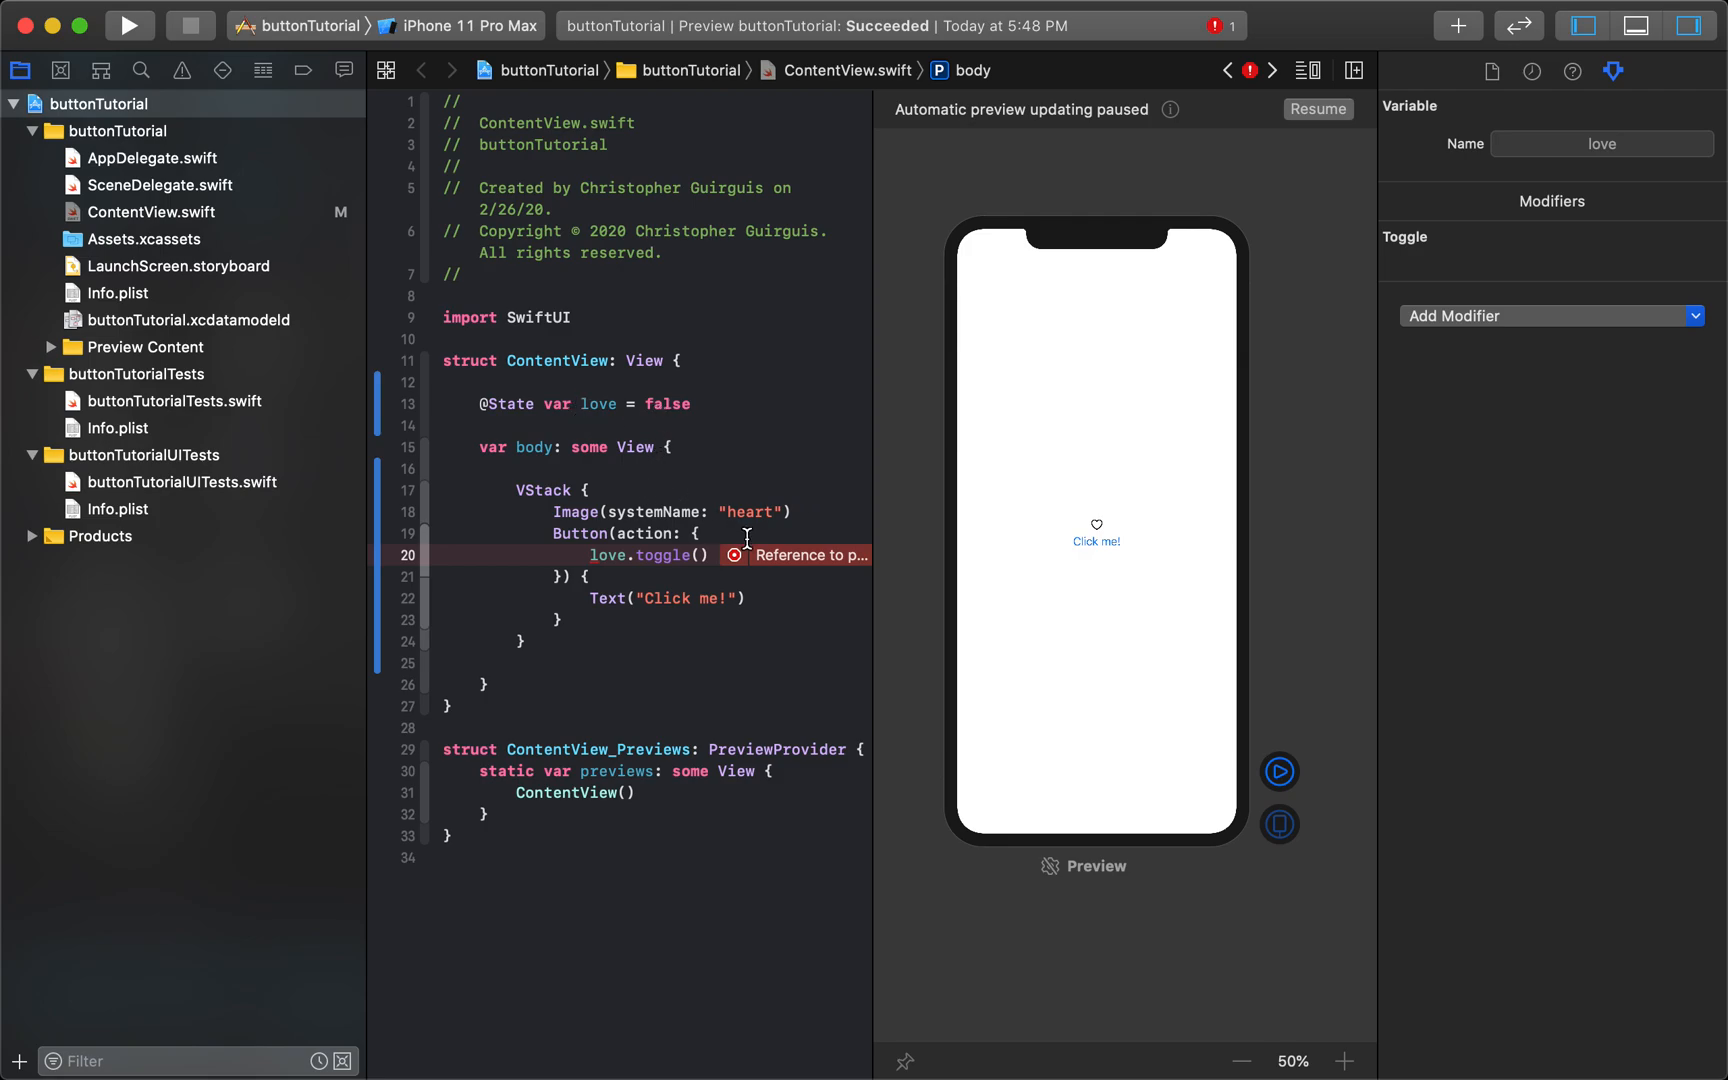
pyautogui.write('self.')
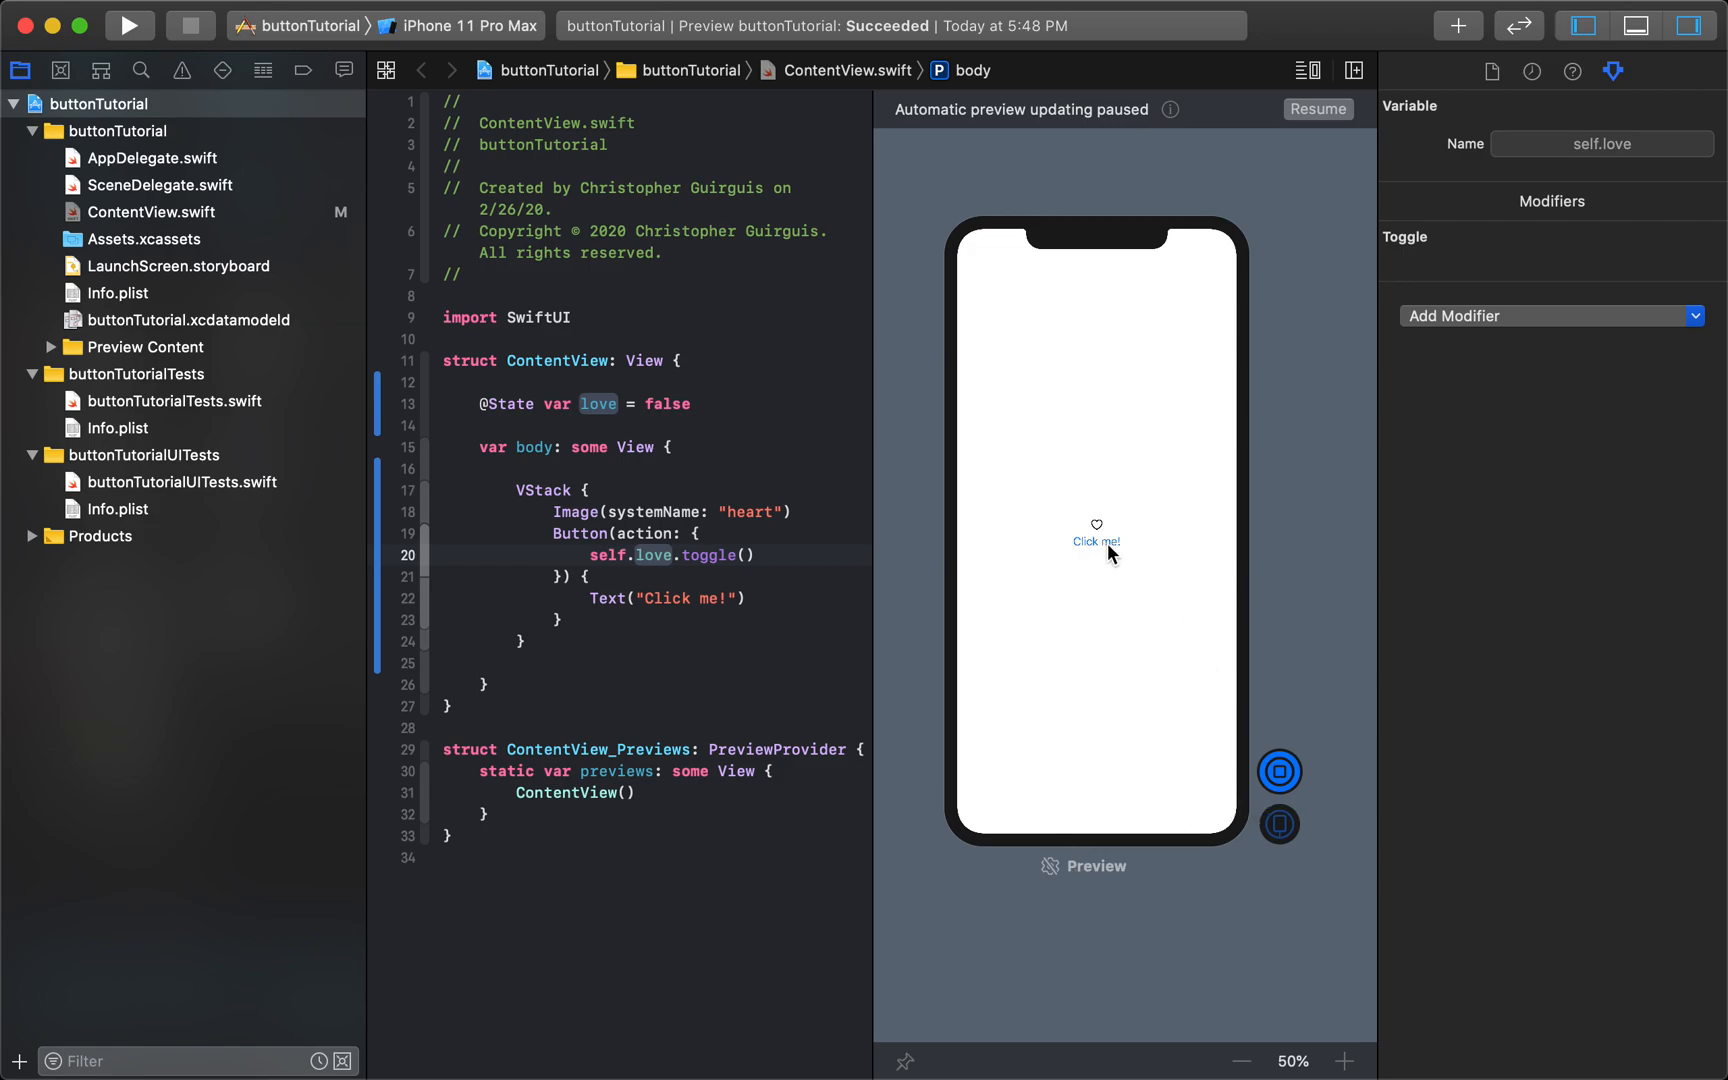
# - Start the canvas Live Preview of ContentView
pyautogui.click(1318, 109)
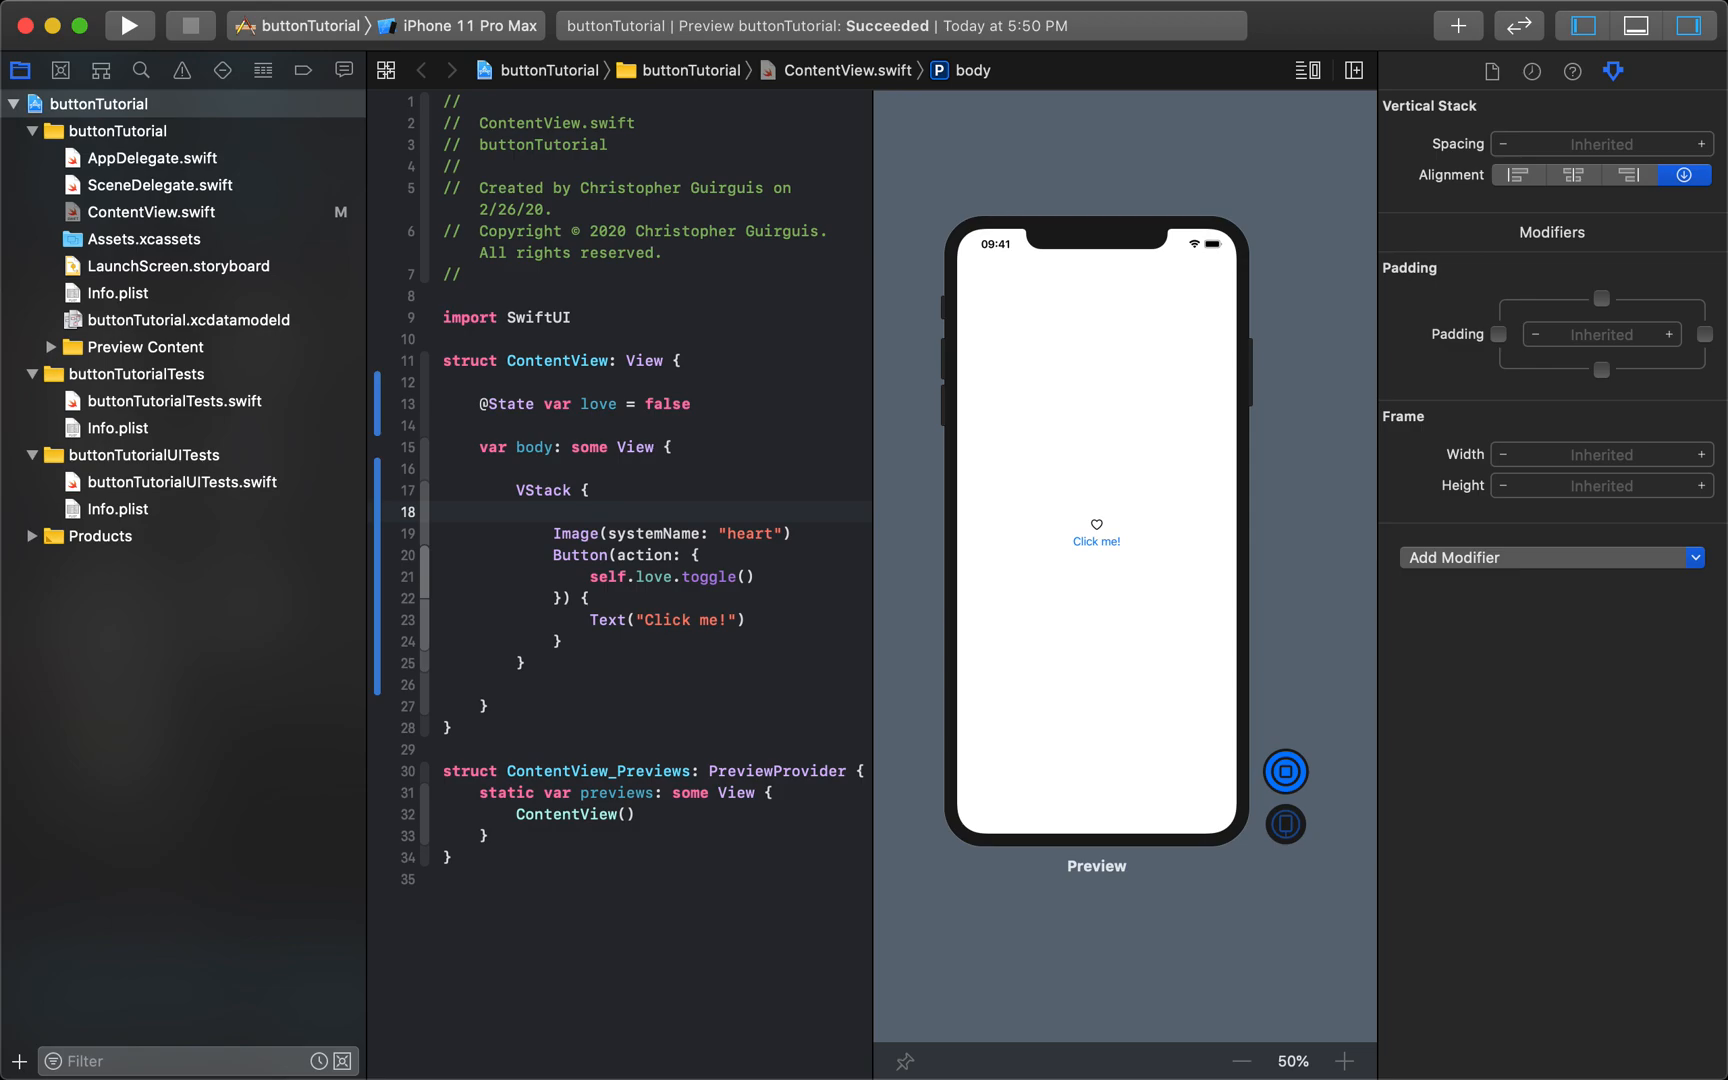
# - Add if love == true showing heart.fill, else plain heart, above the button
pyautogui.write('if lo')
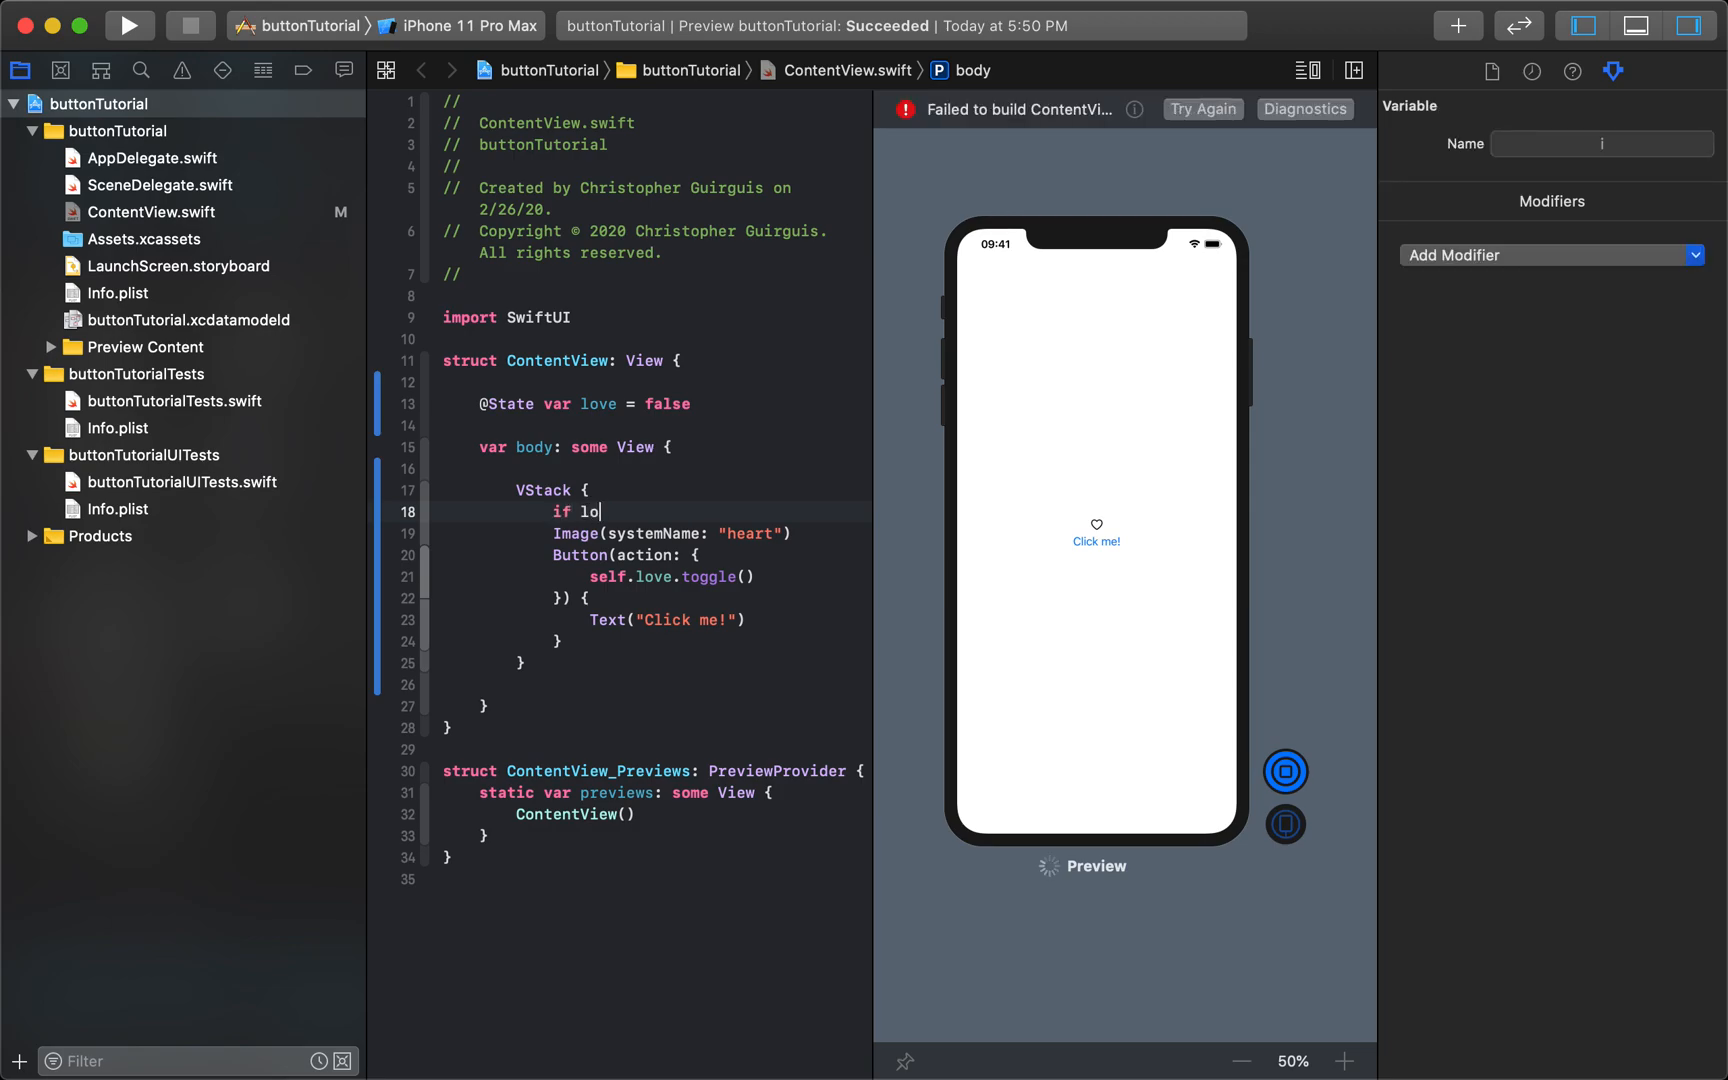
pyautogui.write('ve == true {')
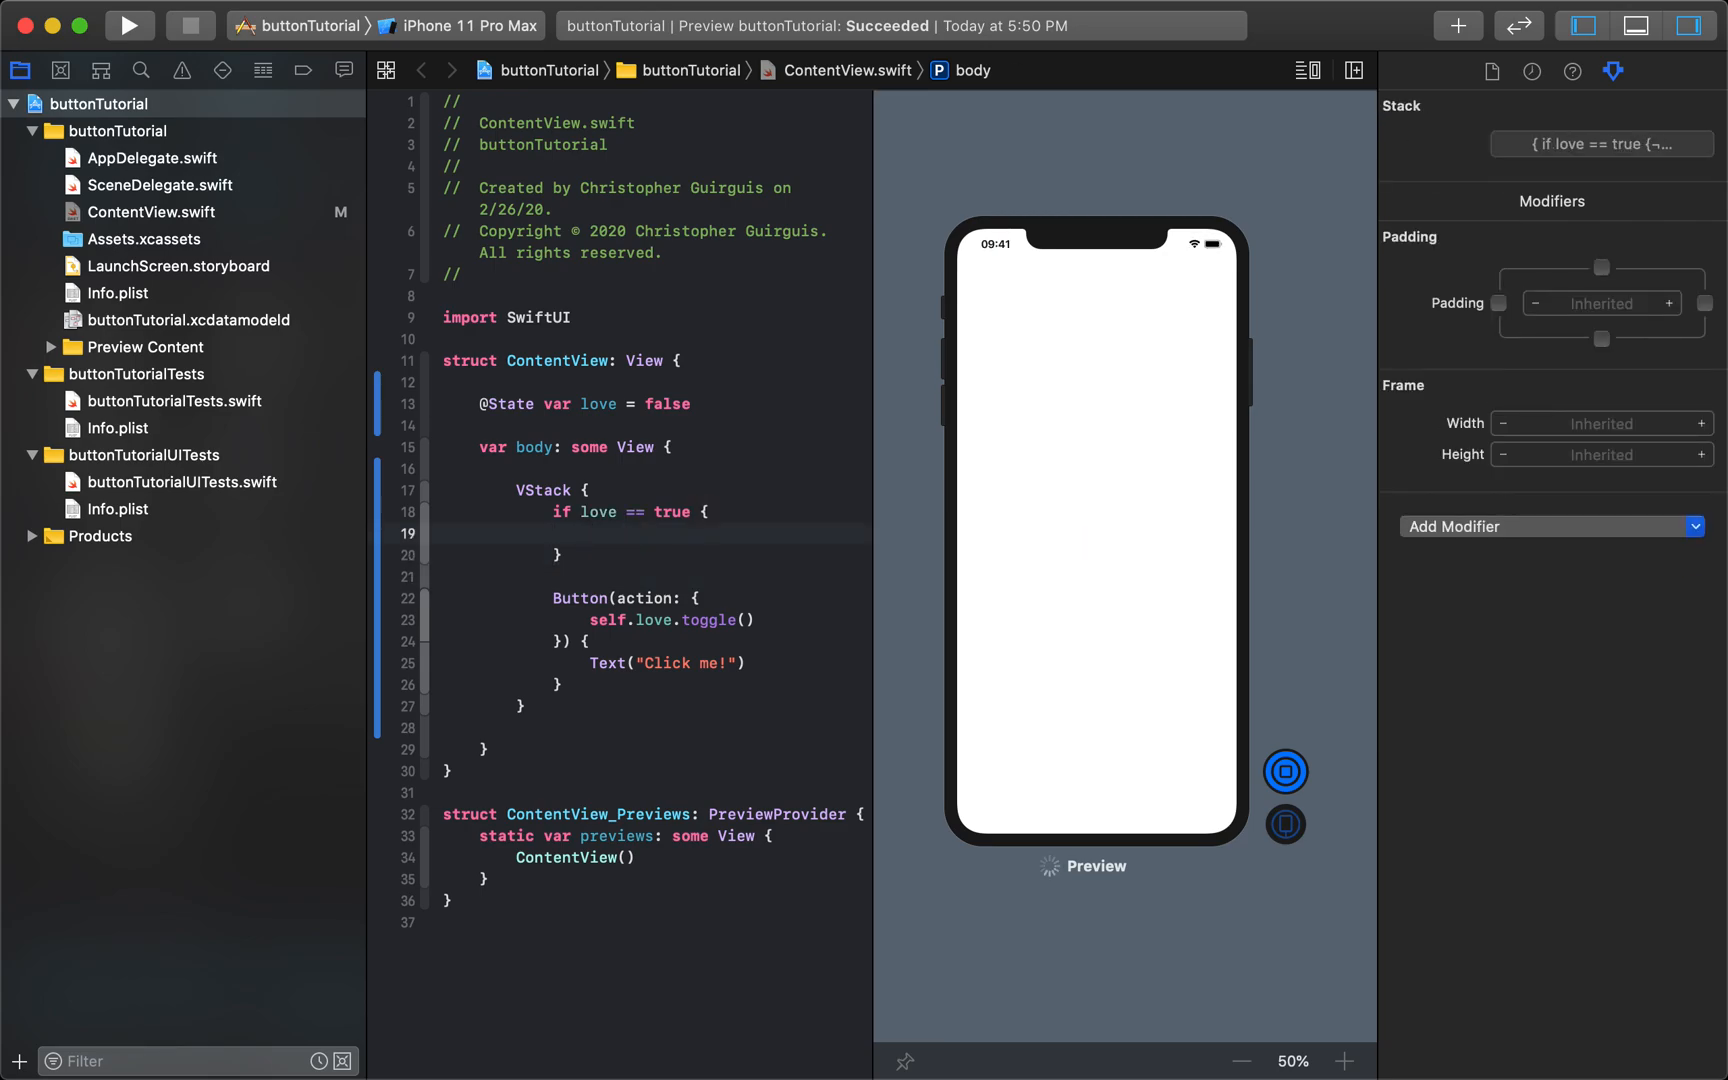
pyautogui.write('Image(systemName: "heart")')
pyautogui.click(651, 553)
pyautogui.write(' else {')
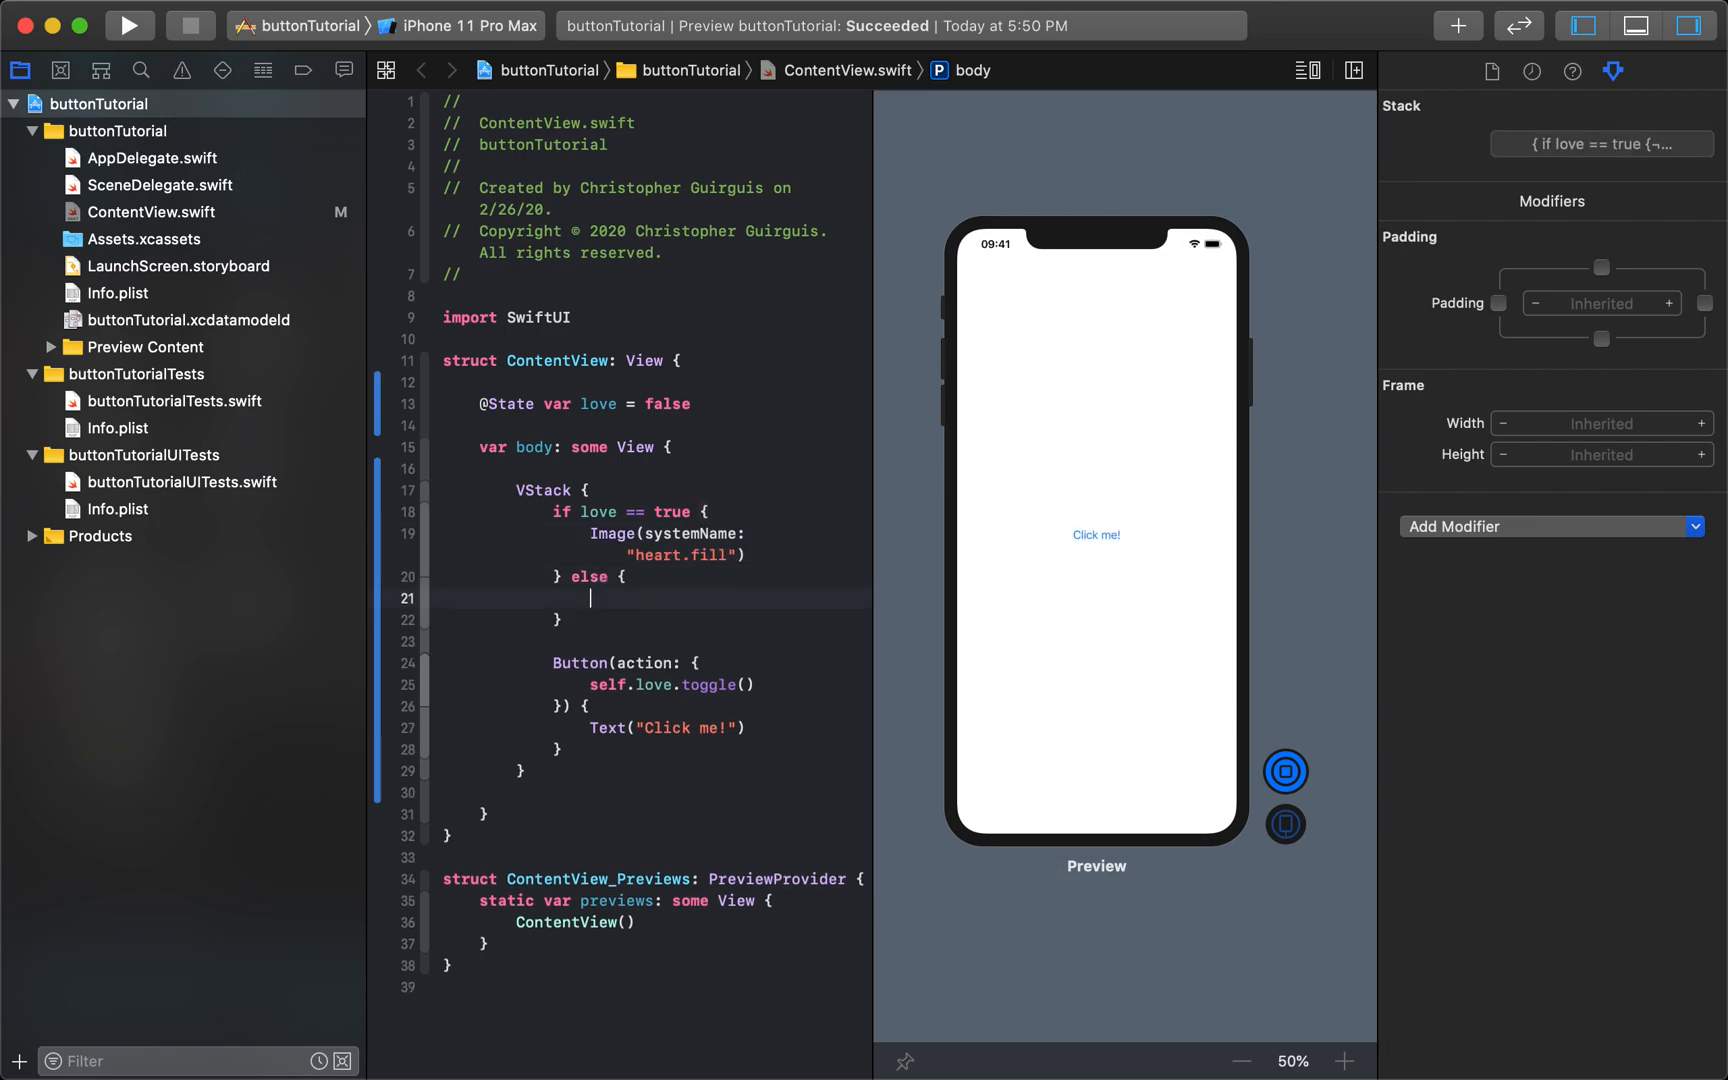
pyautogui.write('Image(systemName: "heart")')
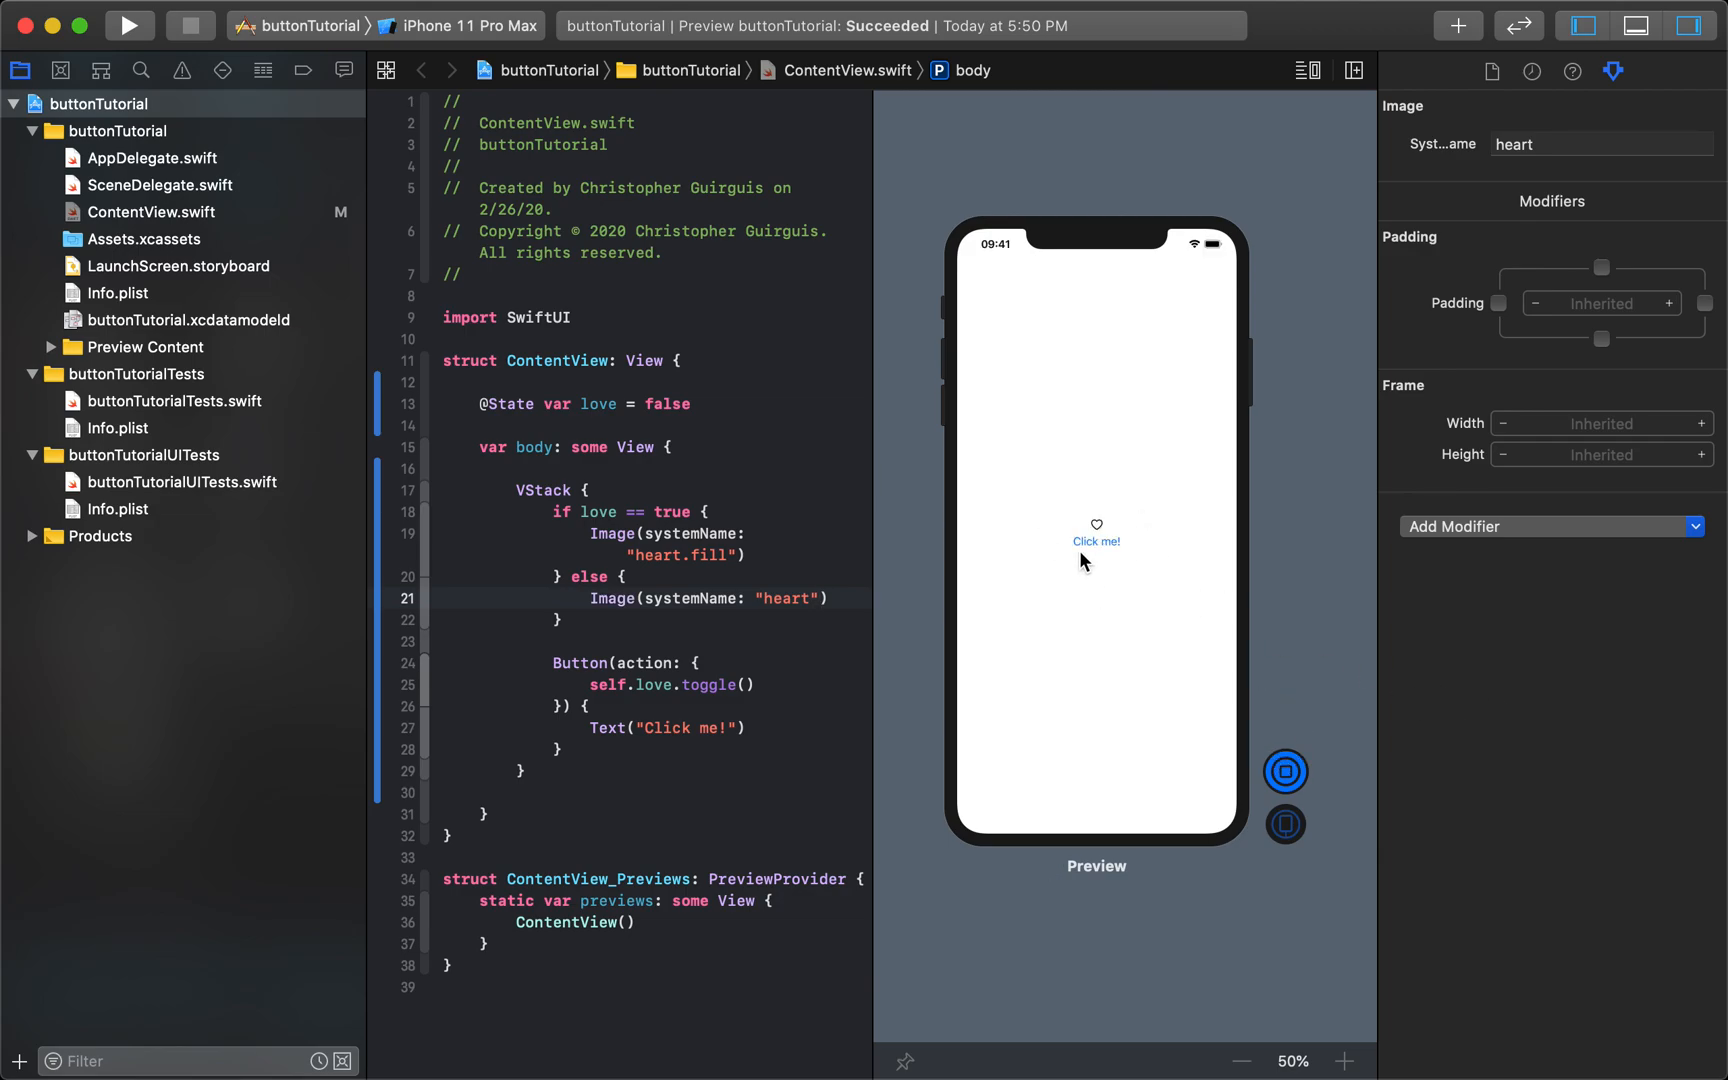
# - Tap Click me repeatedly in the live preview until the heart shows filled
pyautogui.click(1096, 541)
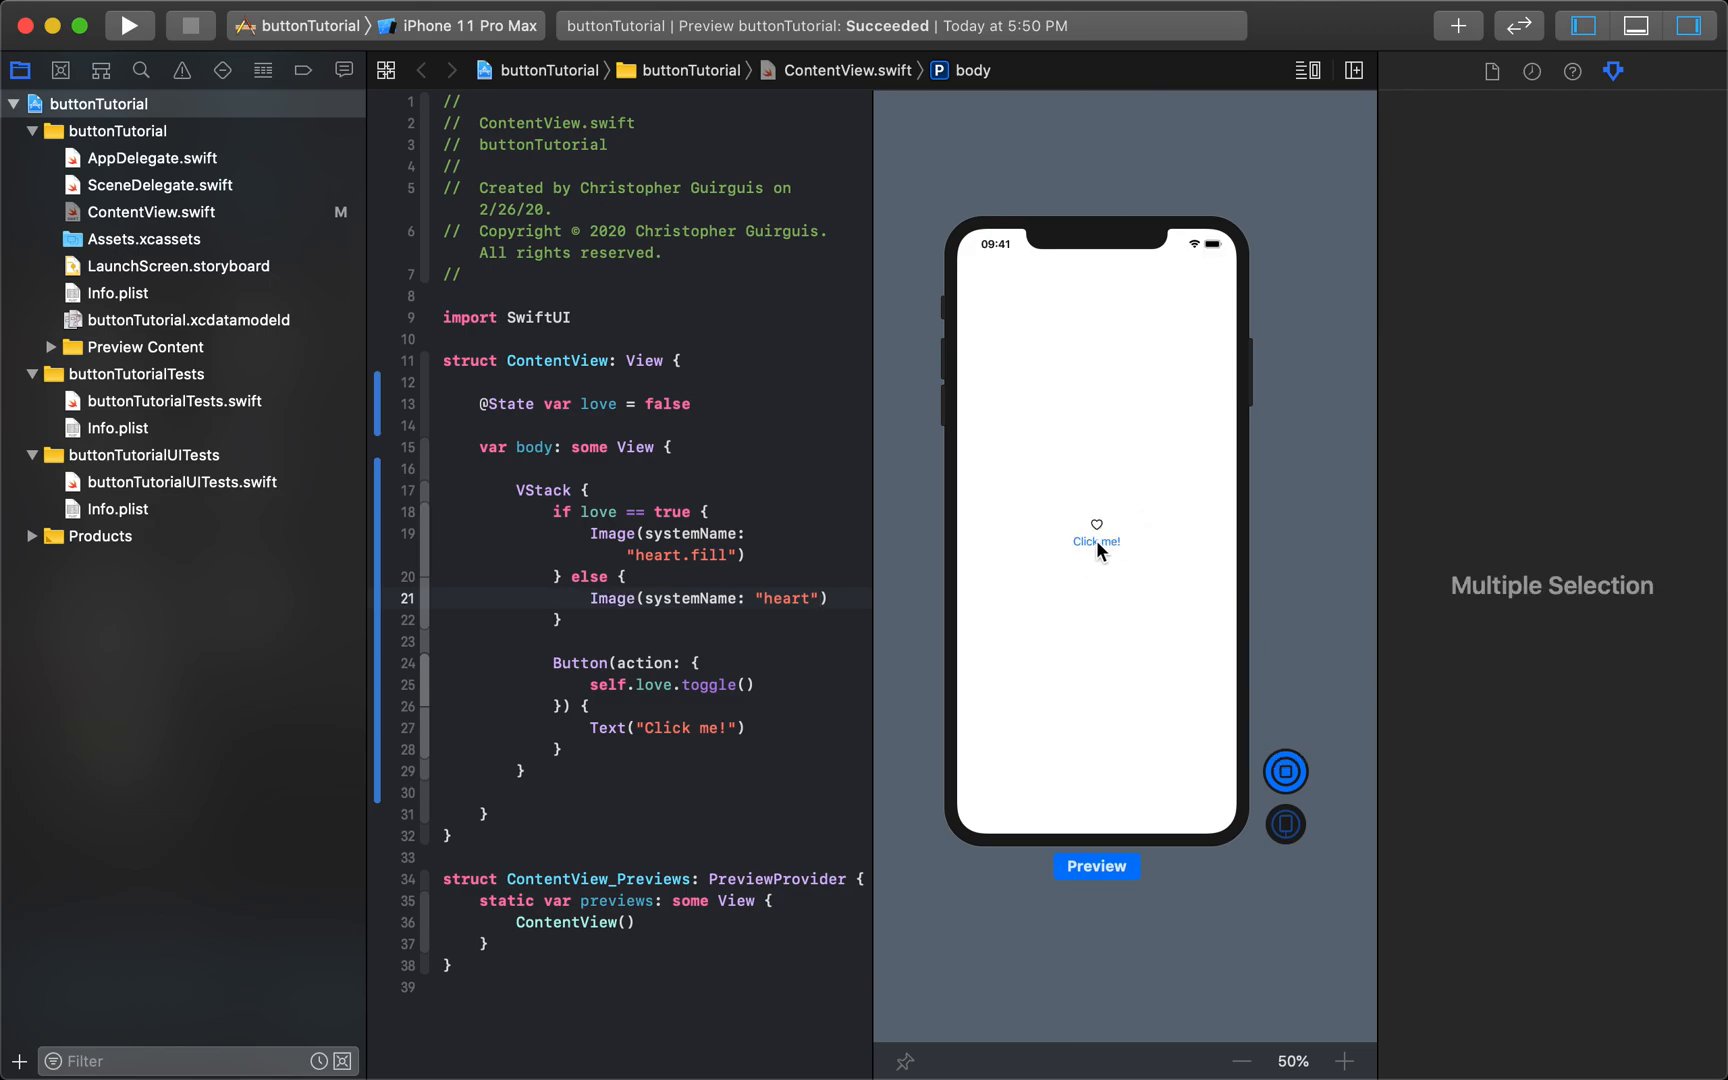
pyautogui.click(1280, 772)
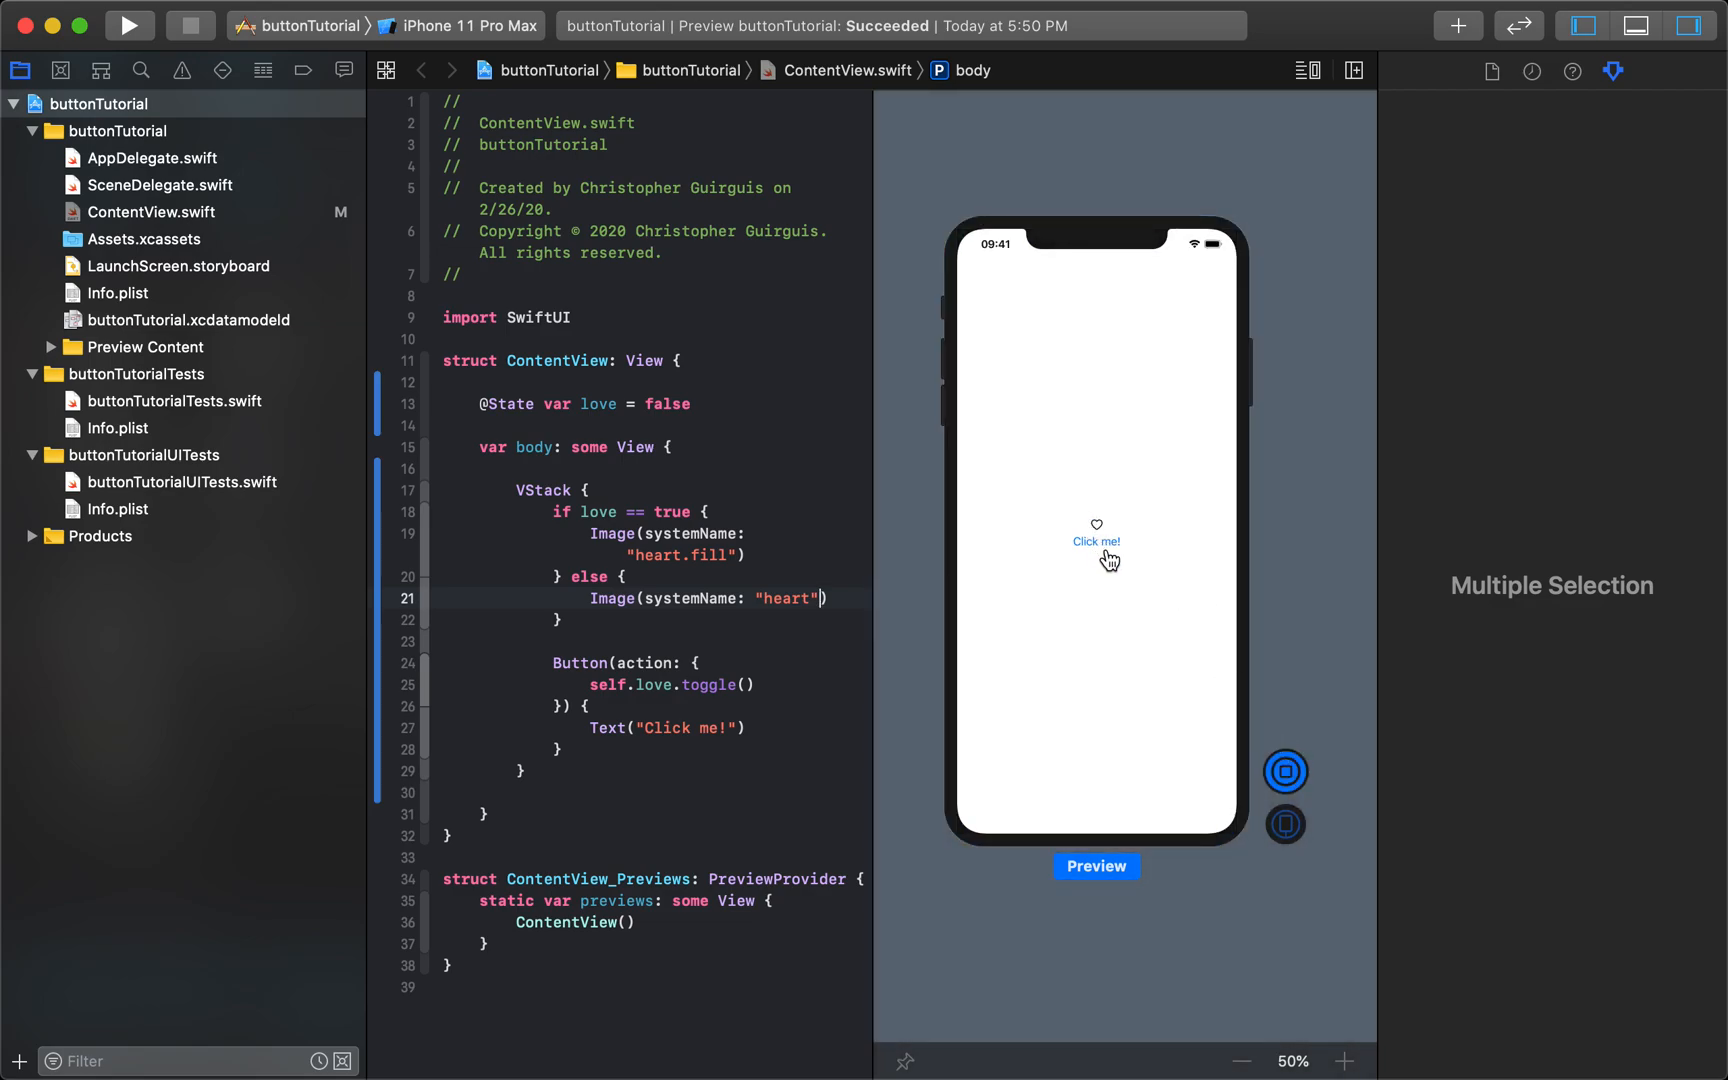
pyautogui.click(1096, 542)
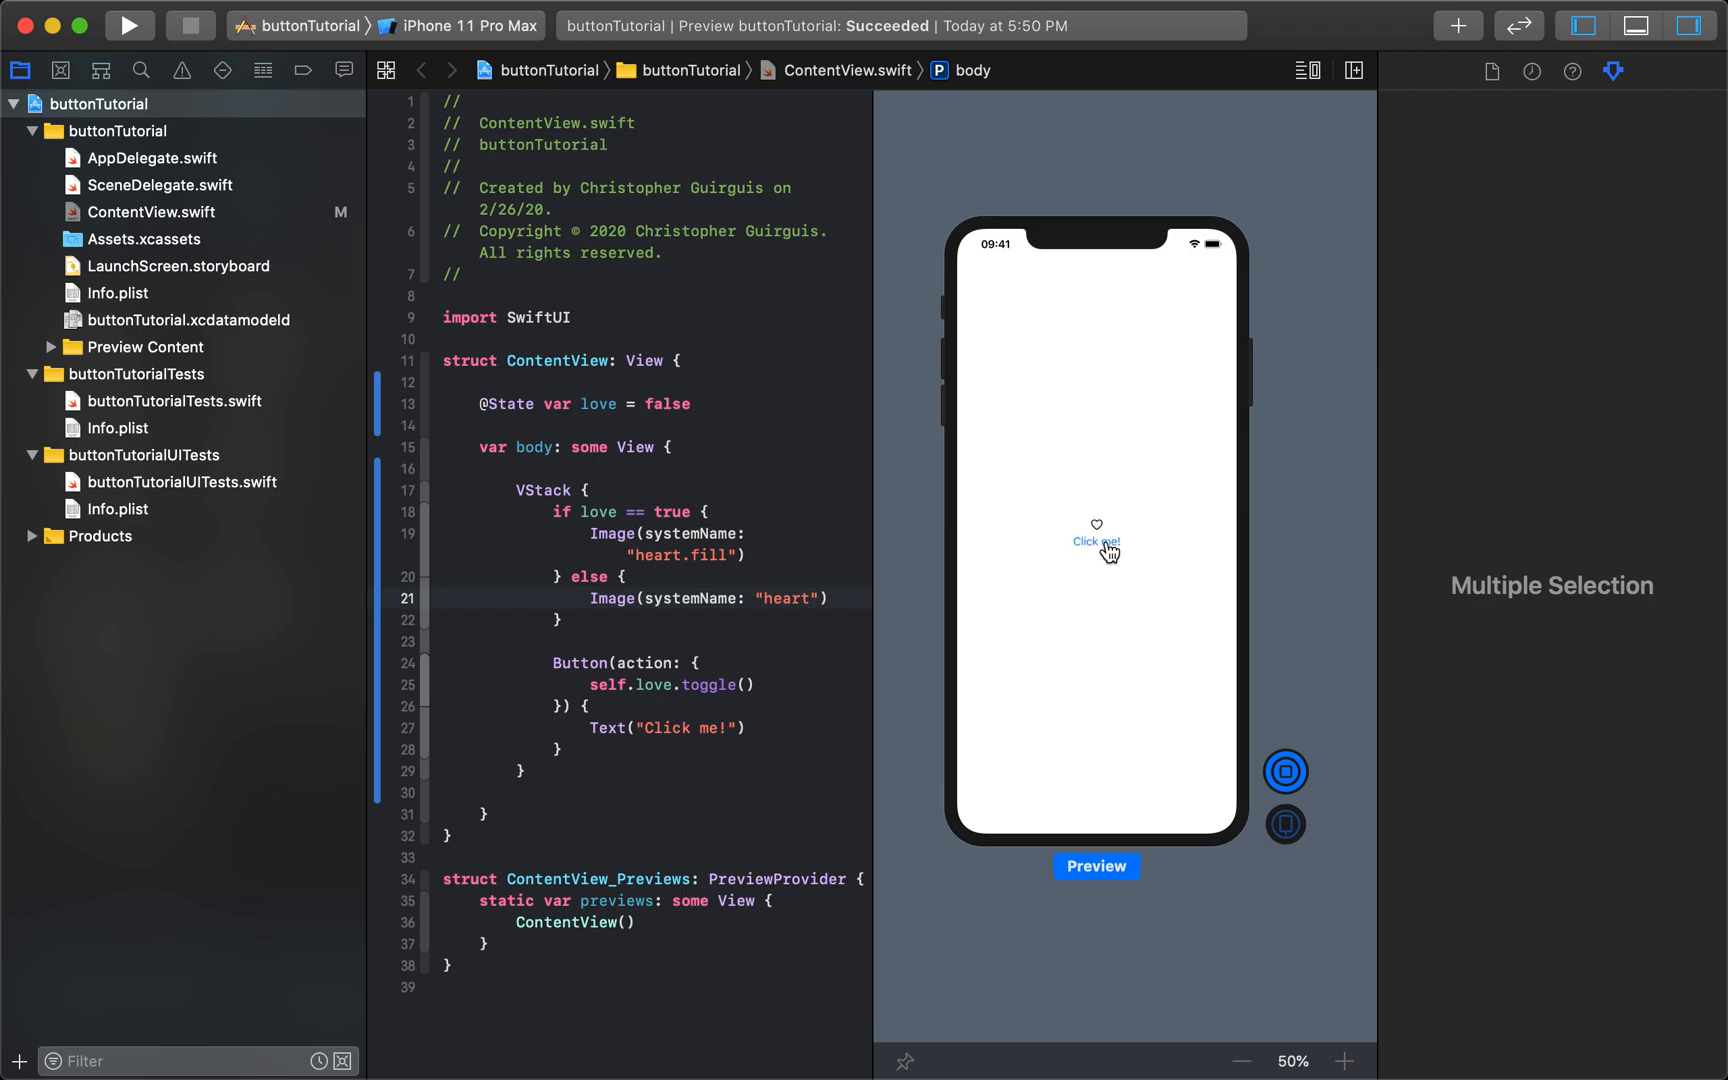
pyautogui.moveTo(966, 537)
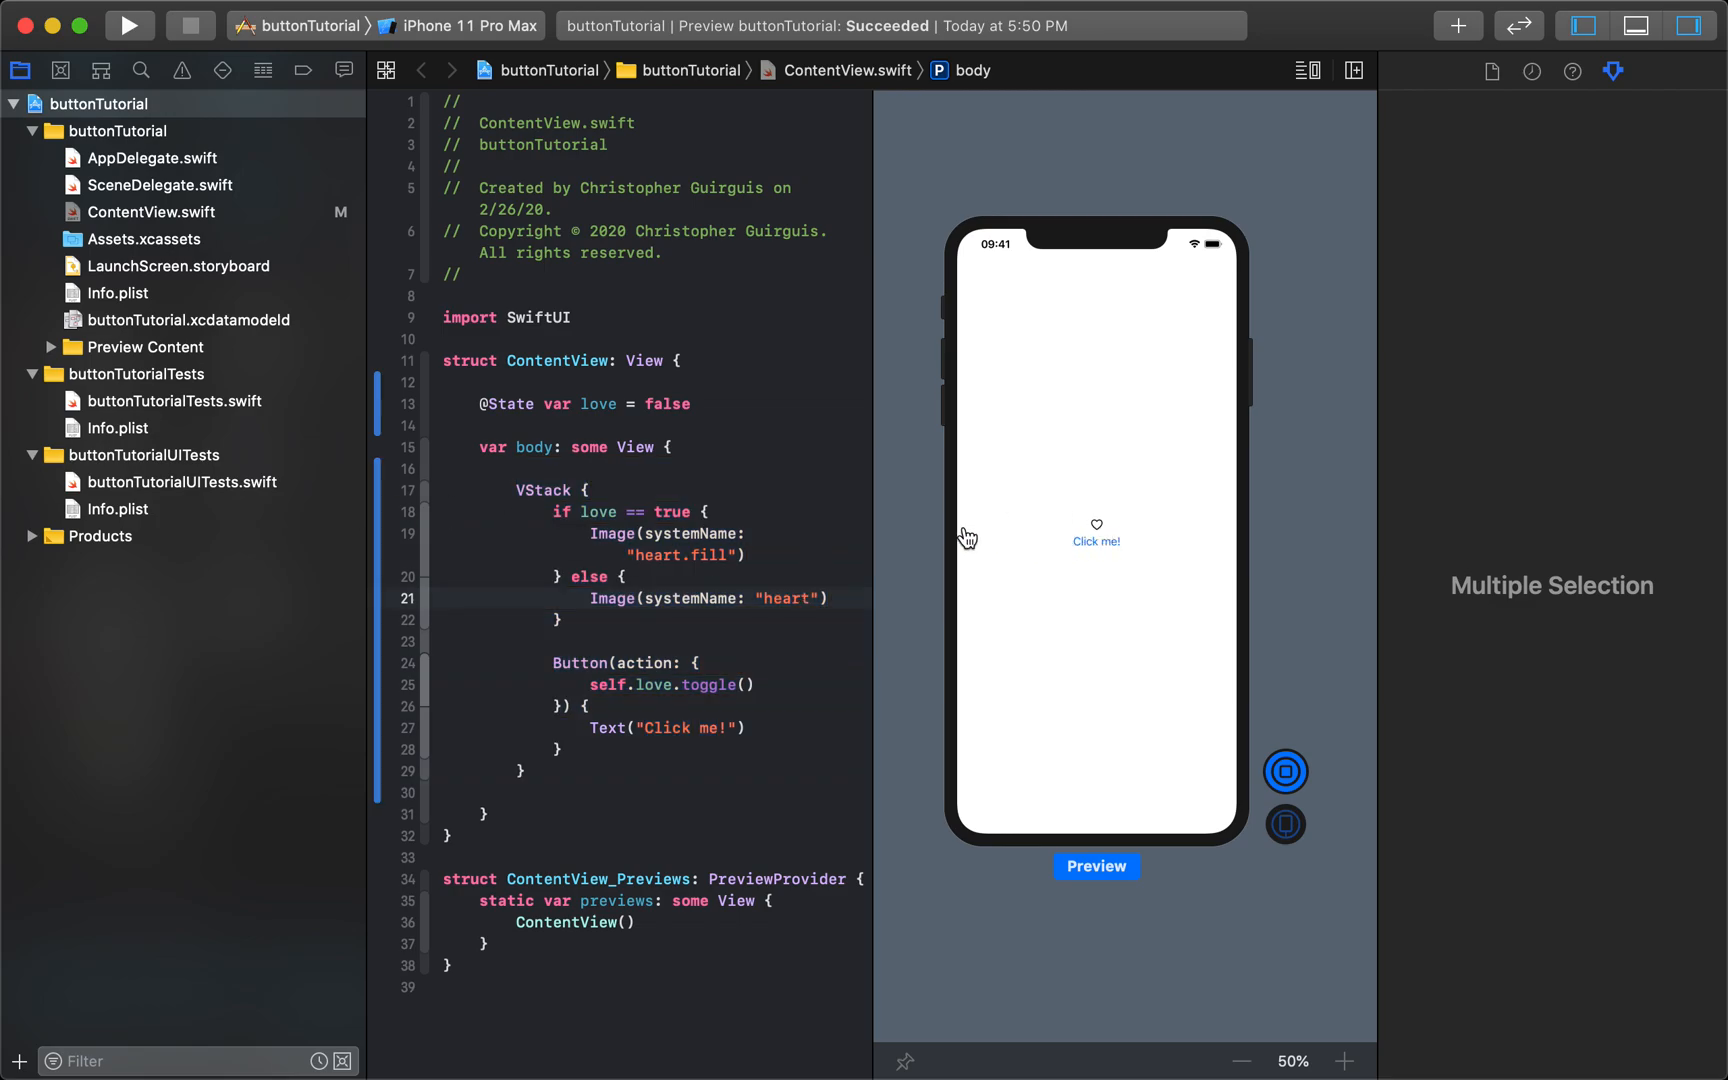
pyautogui.moveTo(1103, 528)
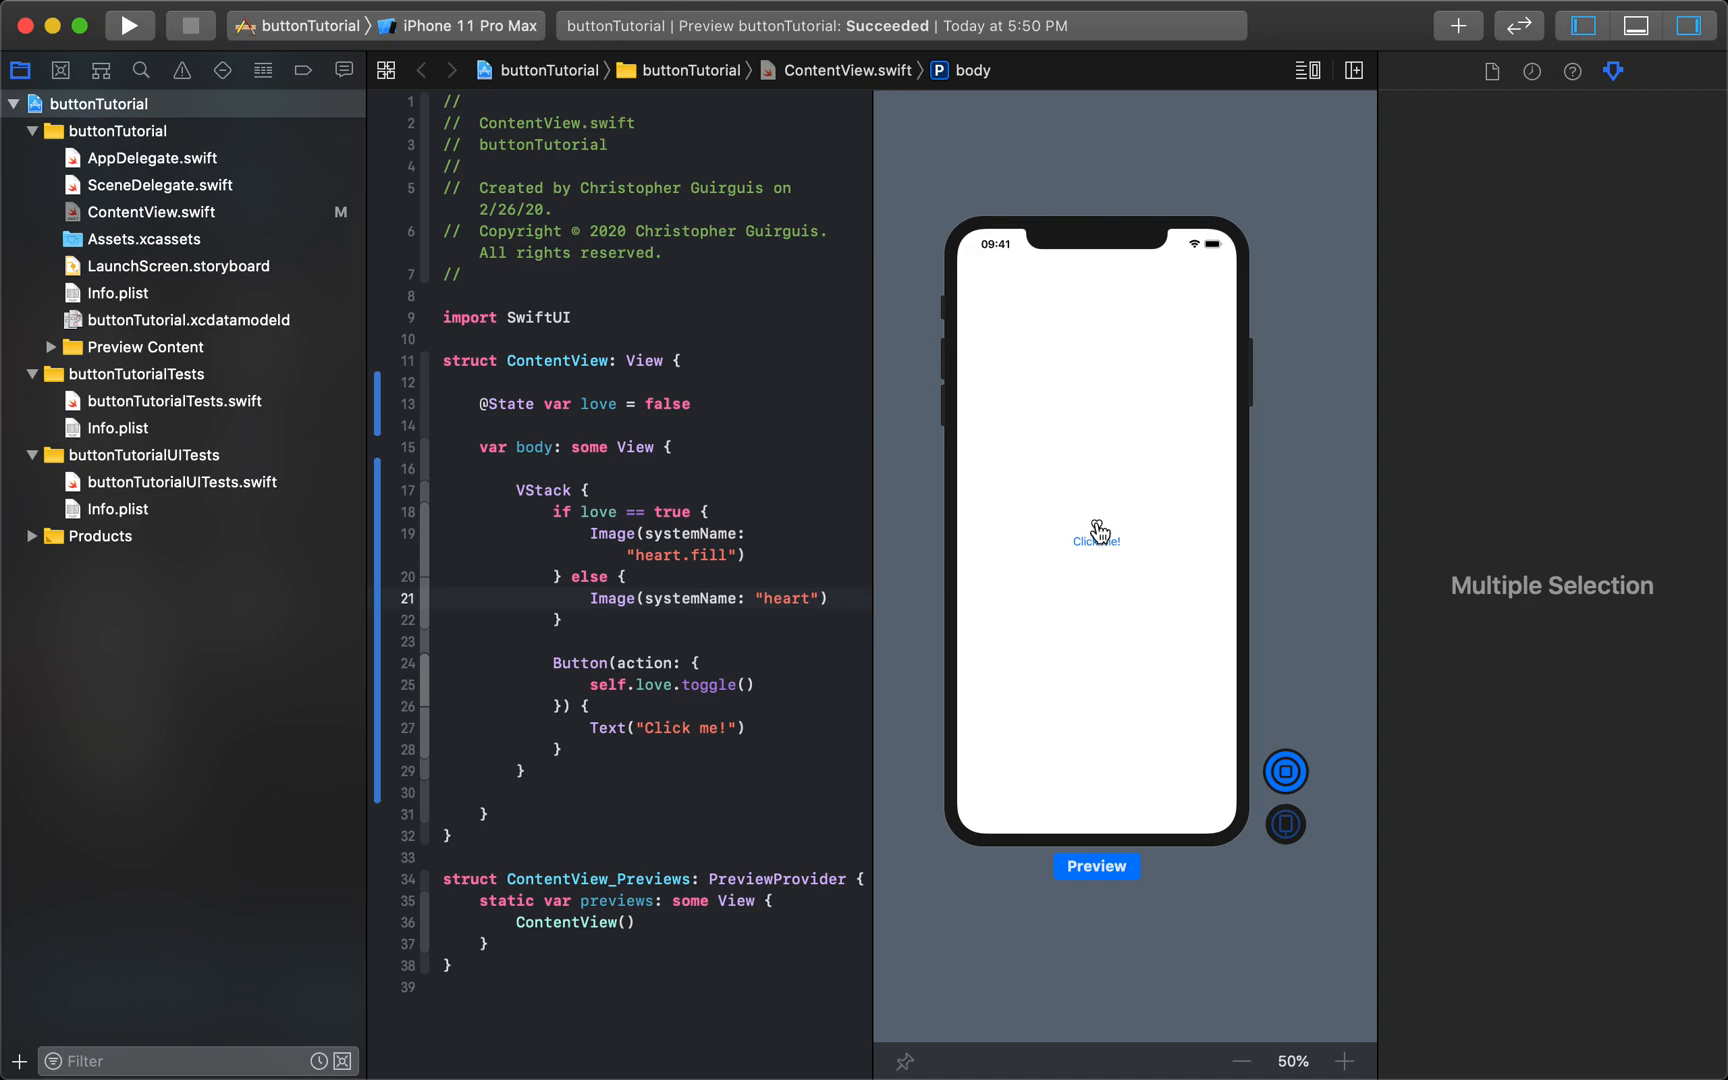
pyautogui.doubleClick(788, 598)
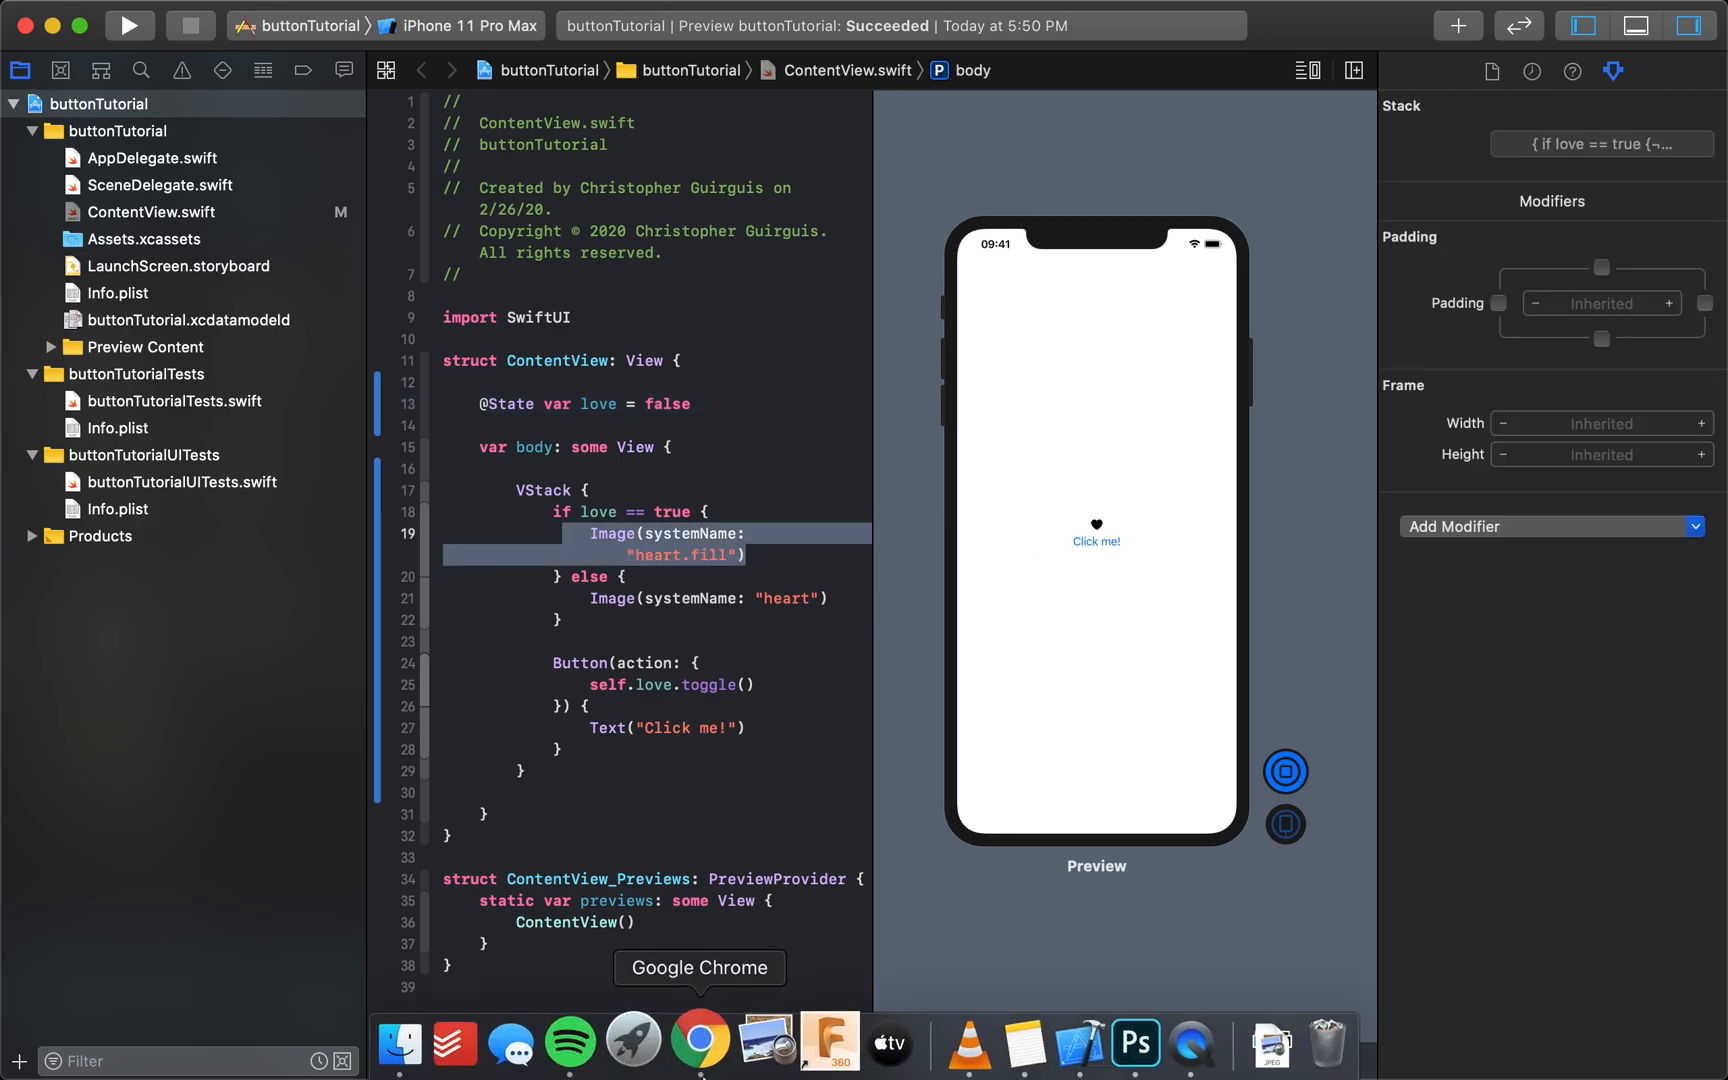
# - Launch SF Symbols via Spotlight and search for "heart"
pyautogui.press('cmd+space')
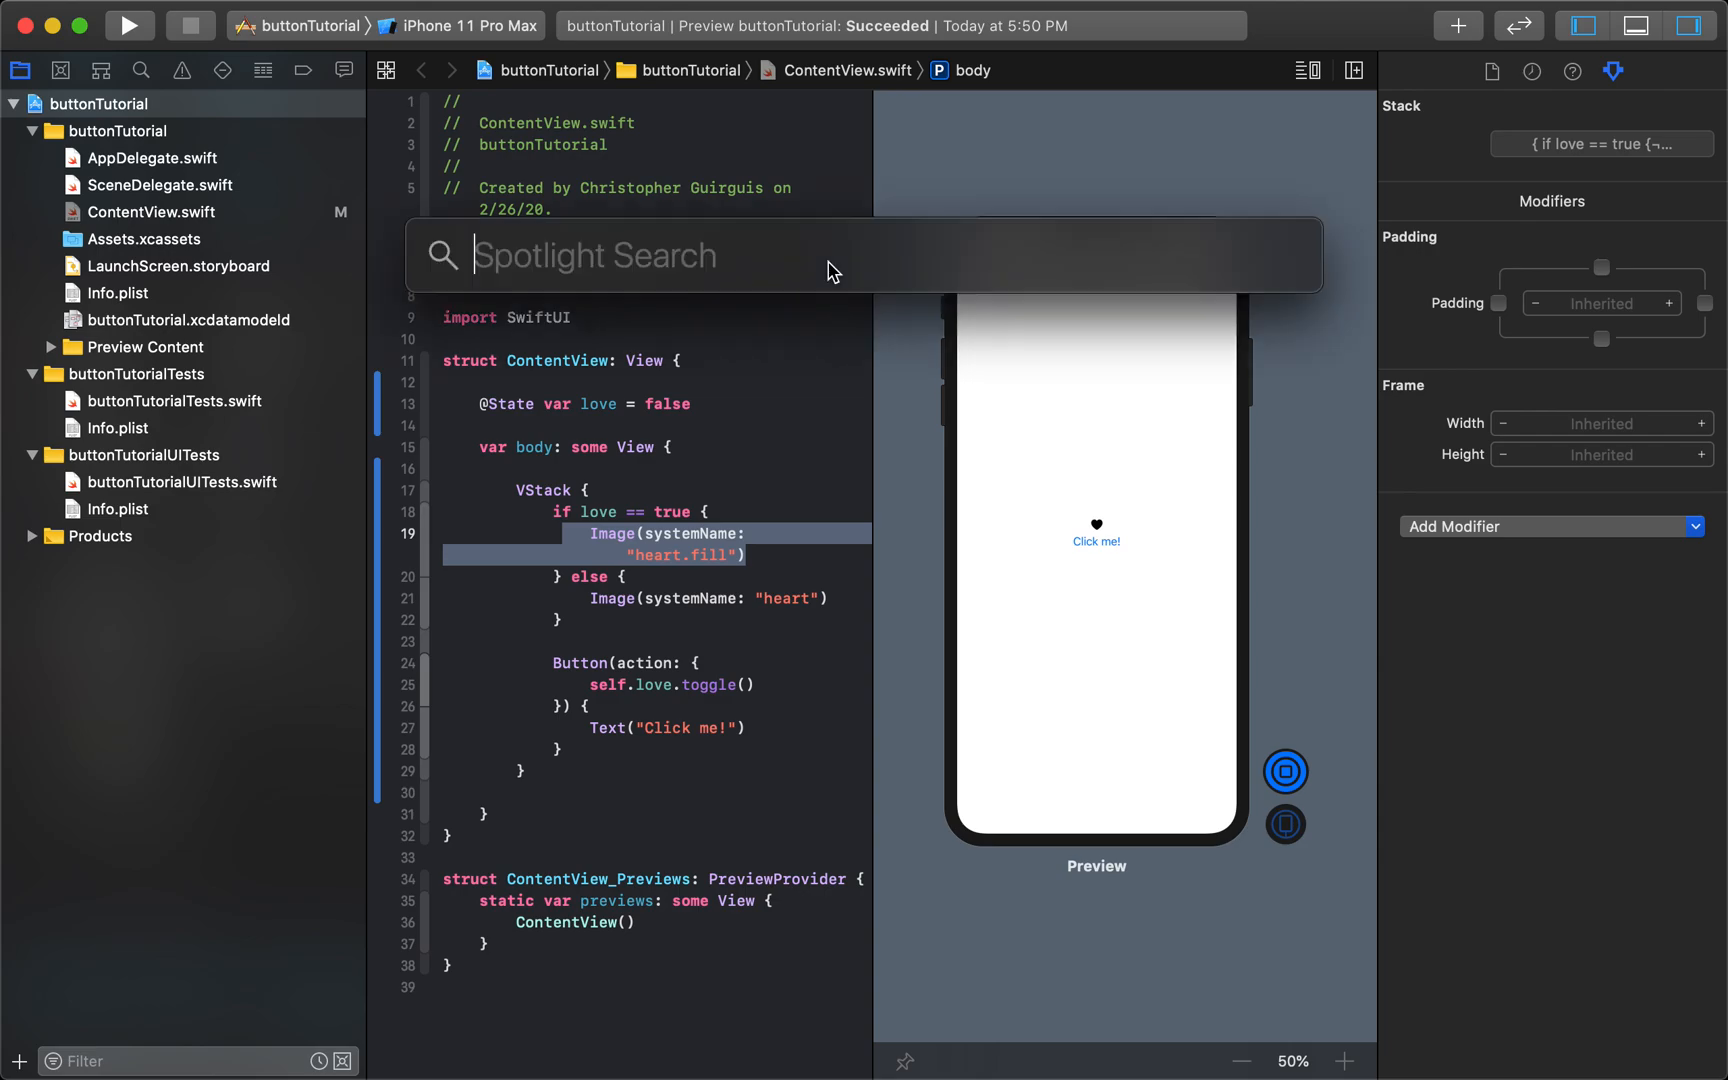
pyautogui.write('sf')
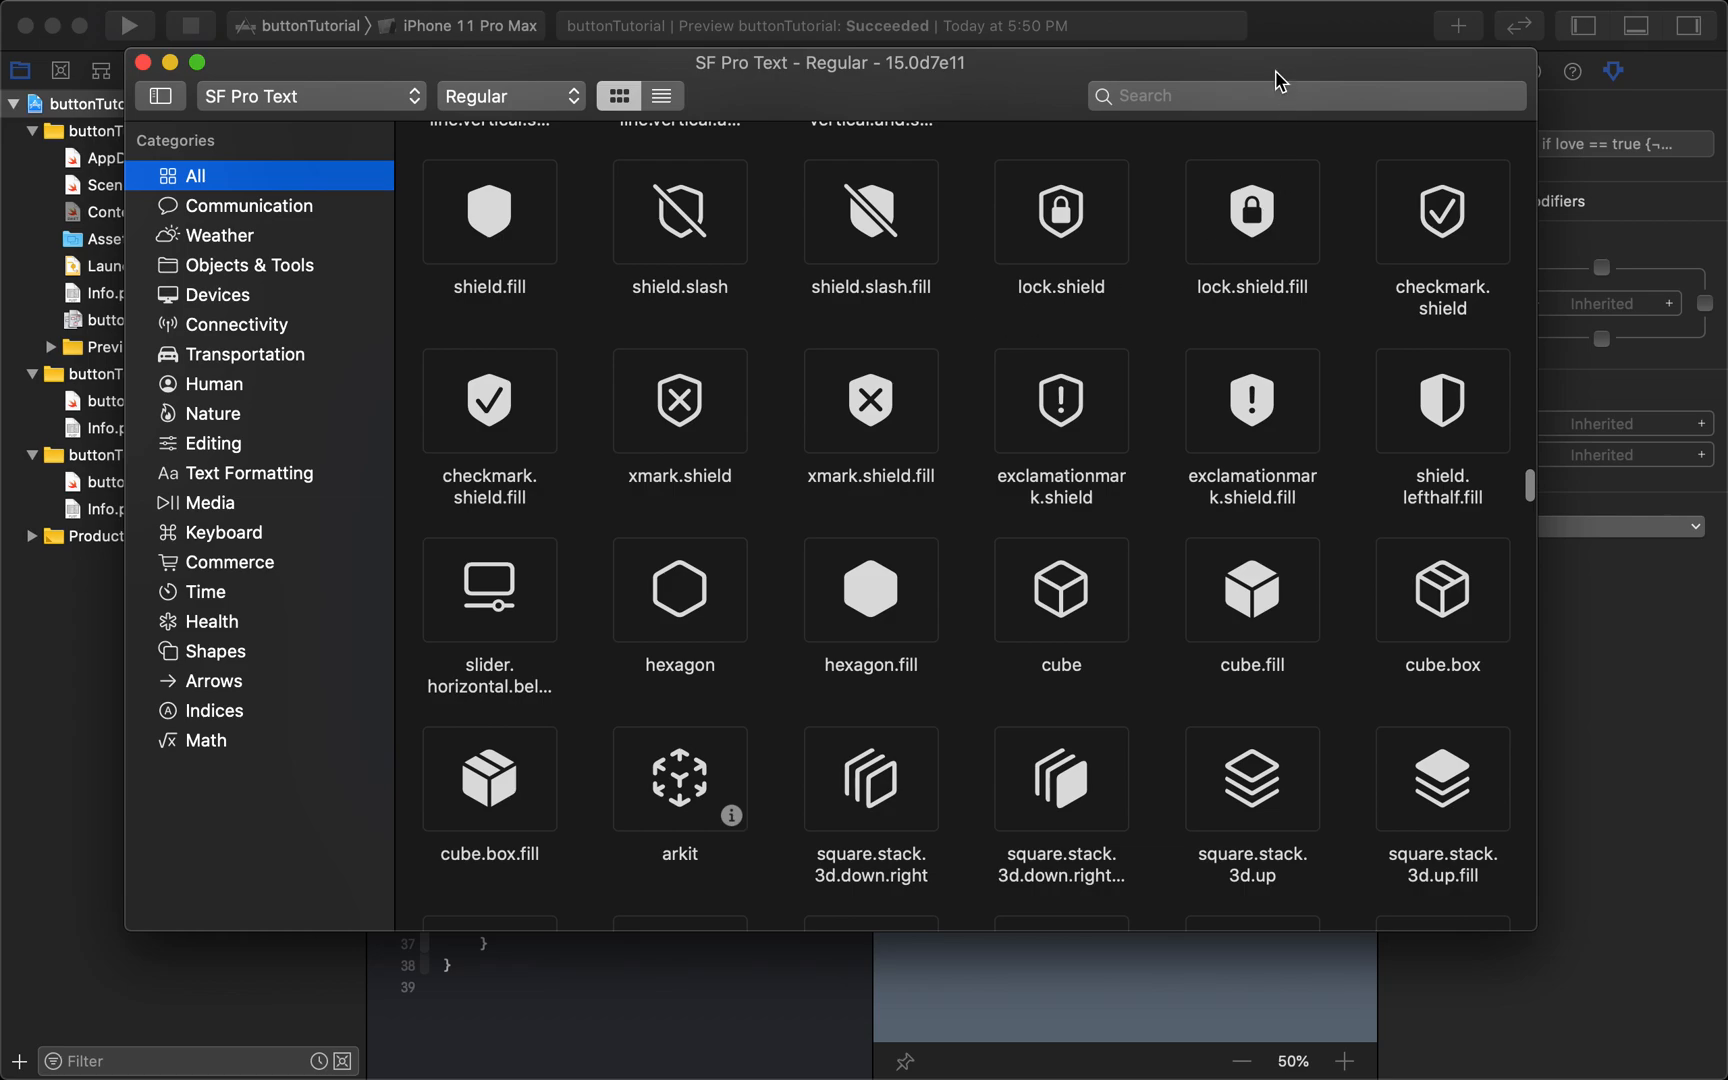
pyautogui.write('heart')
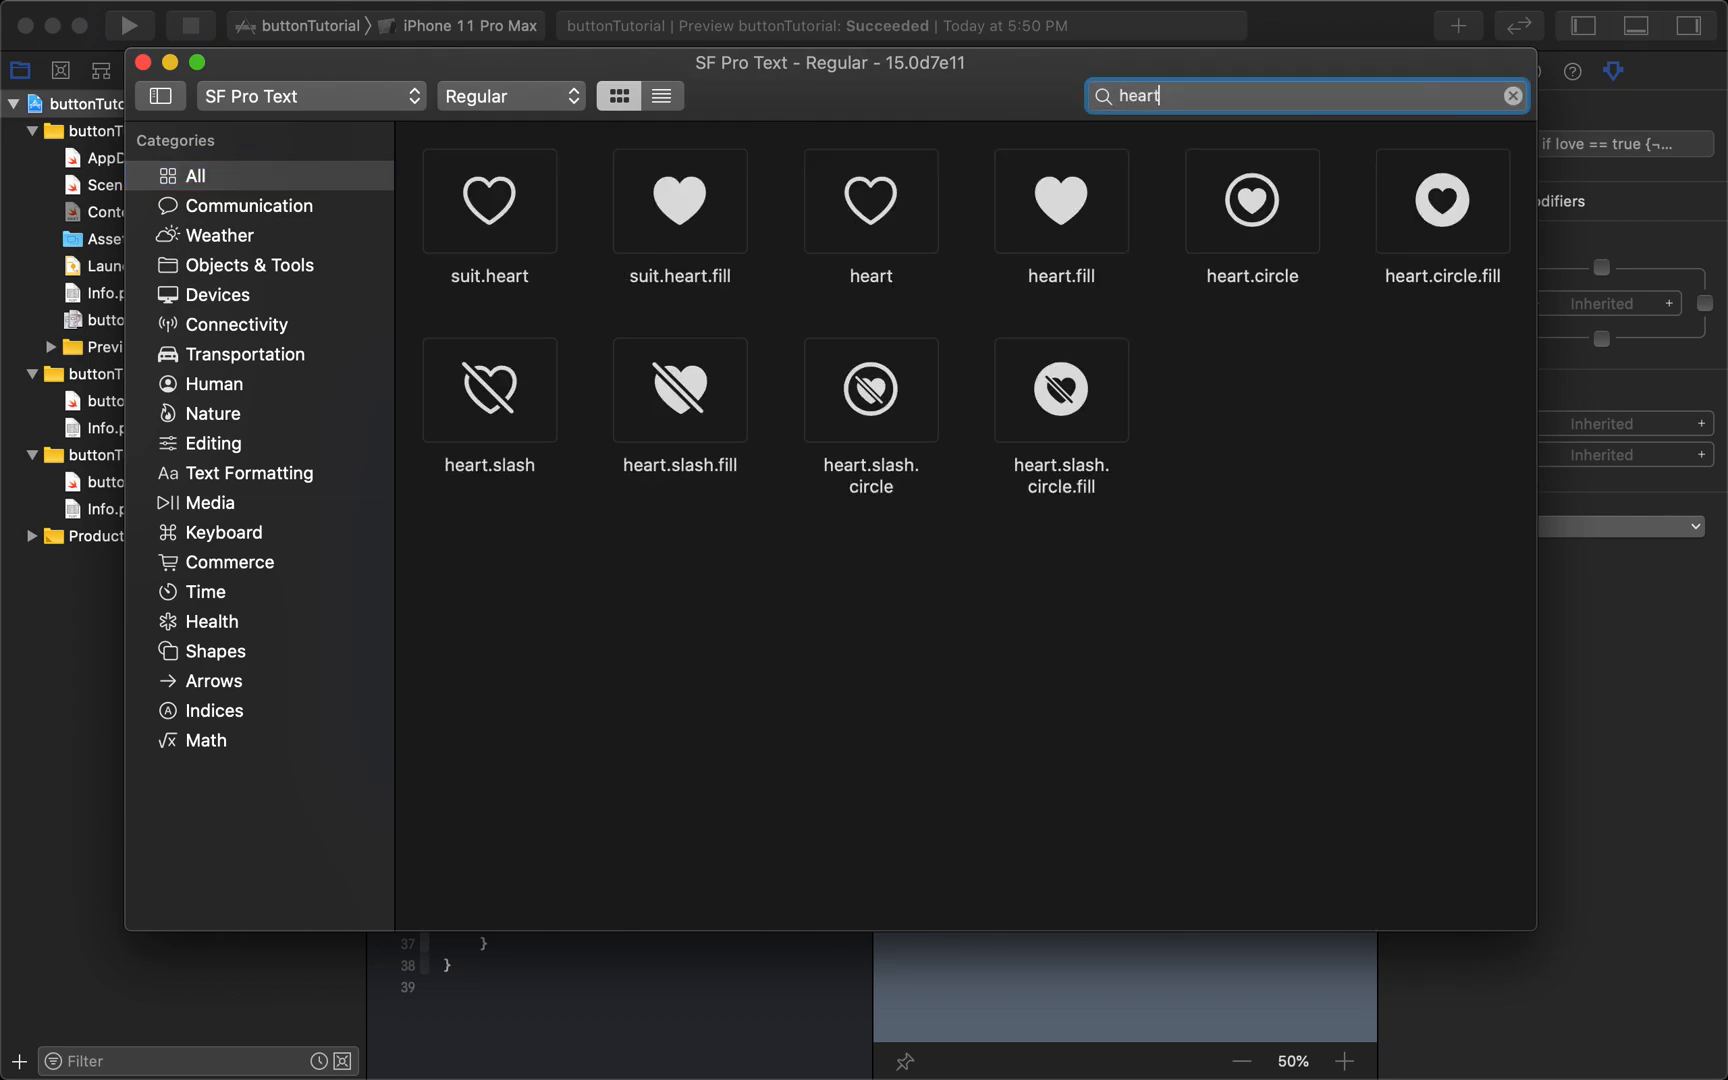